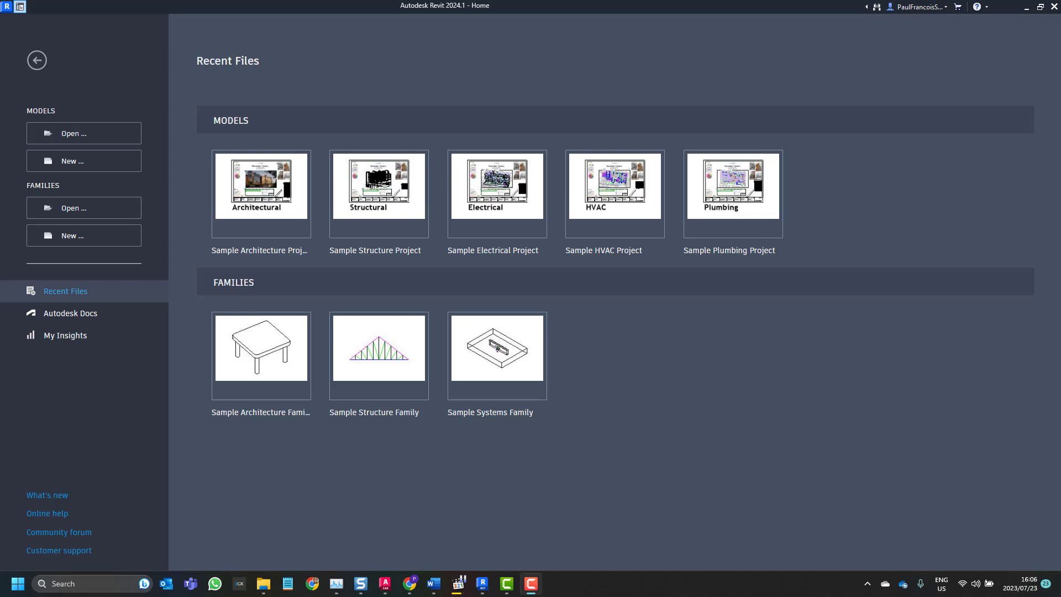
pyautogui.moveTo(683, 400)
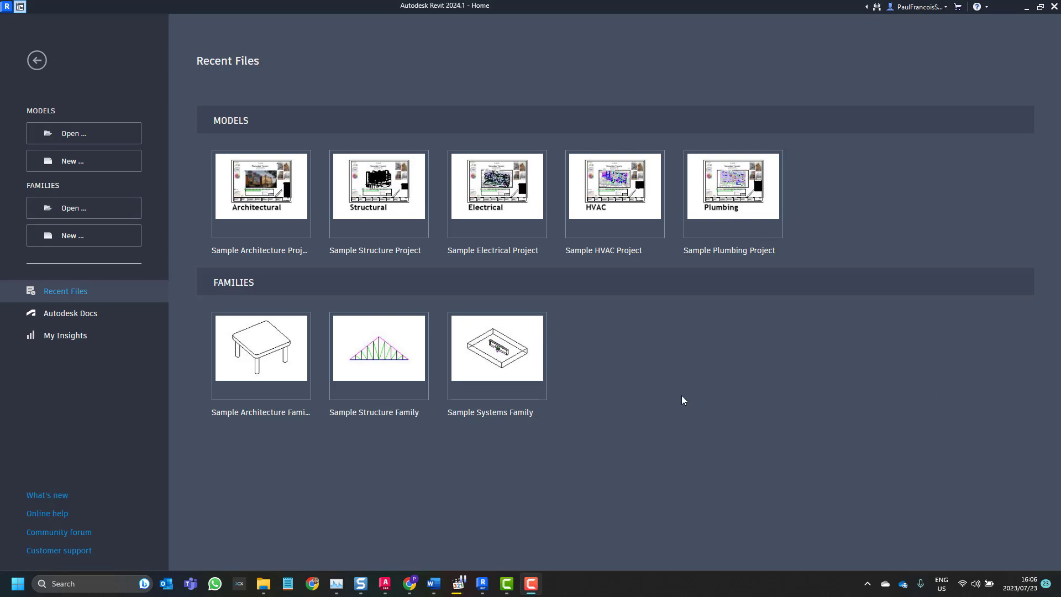
pyautogui.moveTo(694, 382)
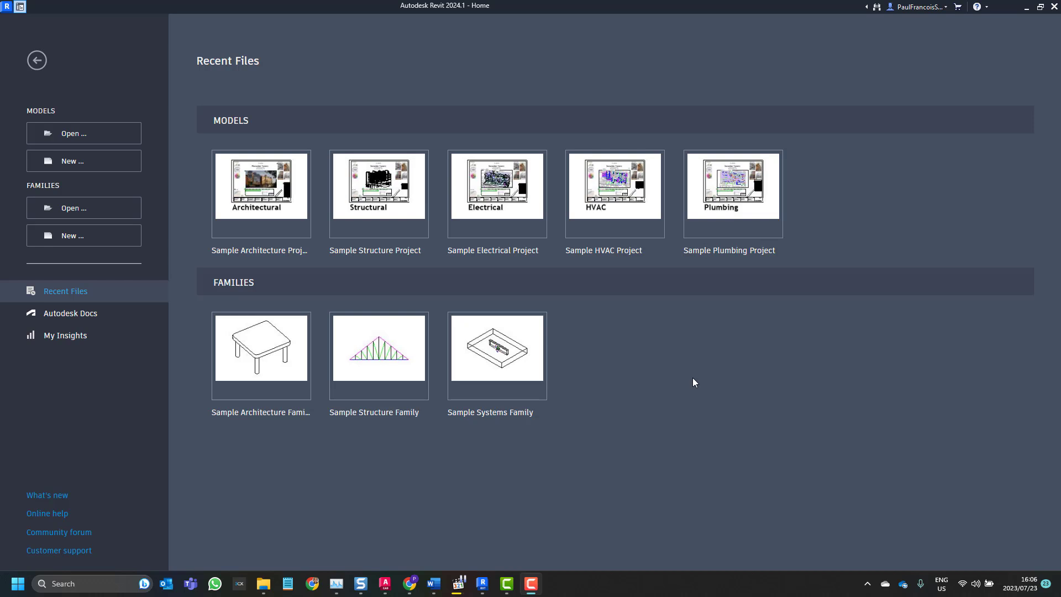
pyautogui.moveTo(732, 185)
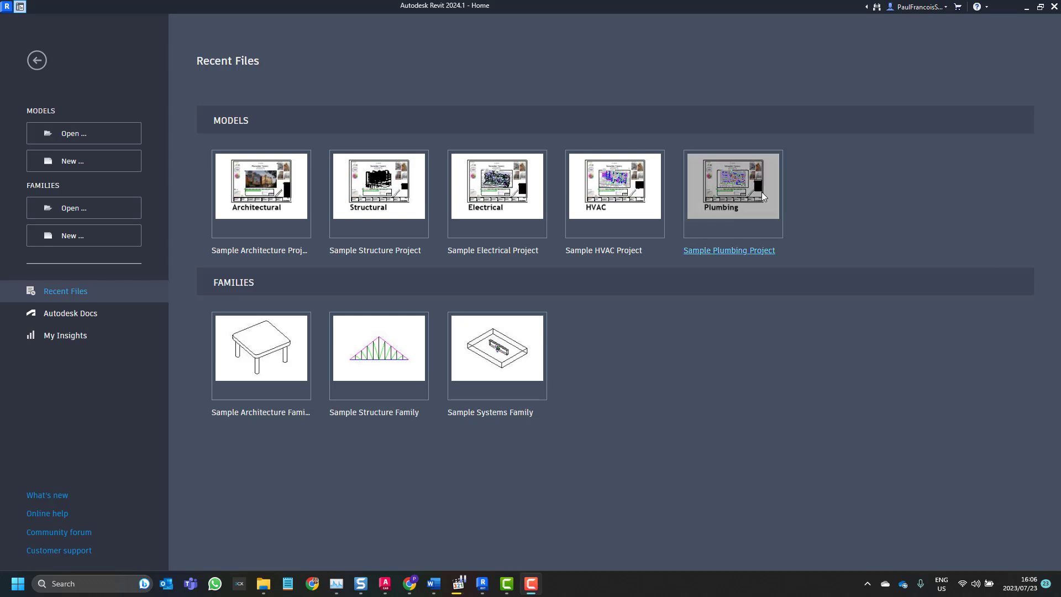
pyautogui.moveTo(477, 147)
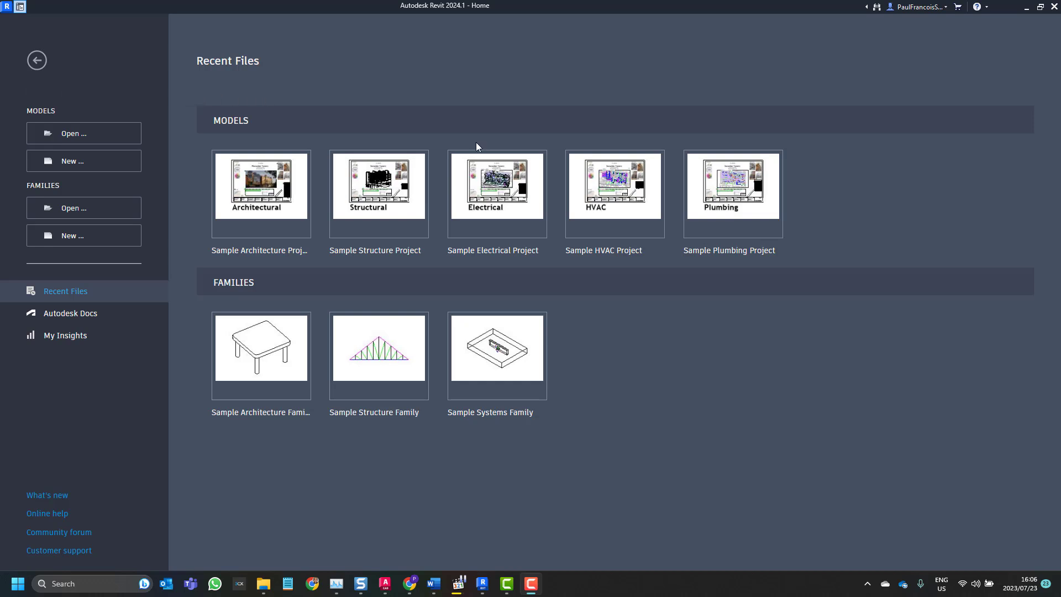
pyautogui.moveTo(347, 127)
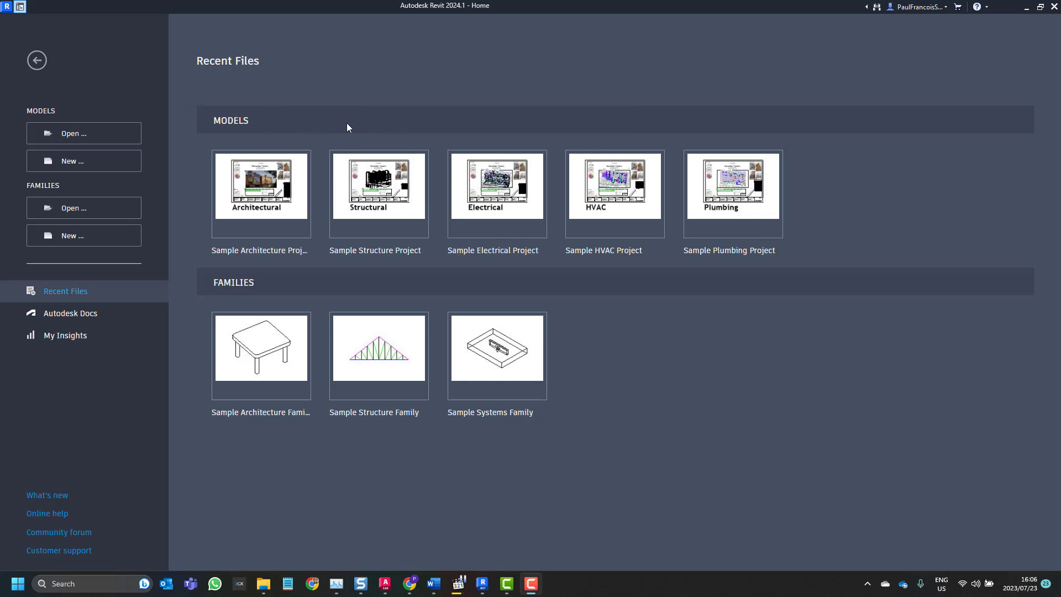
pyautogui.moveTo(402, 140)
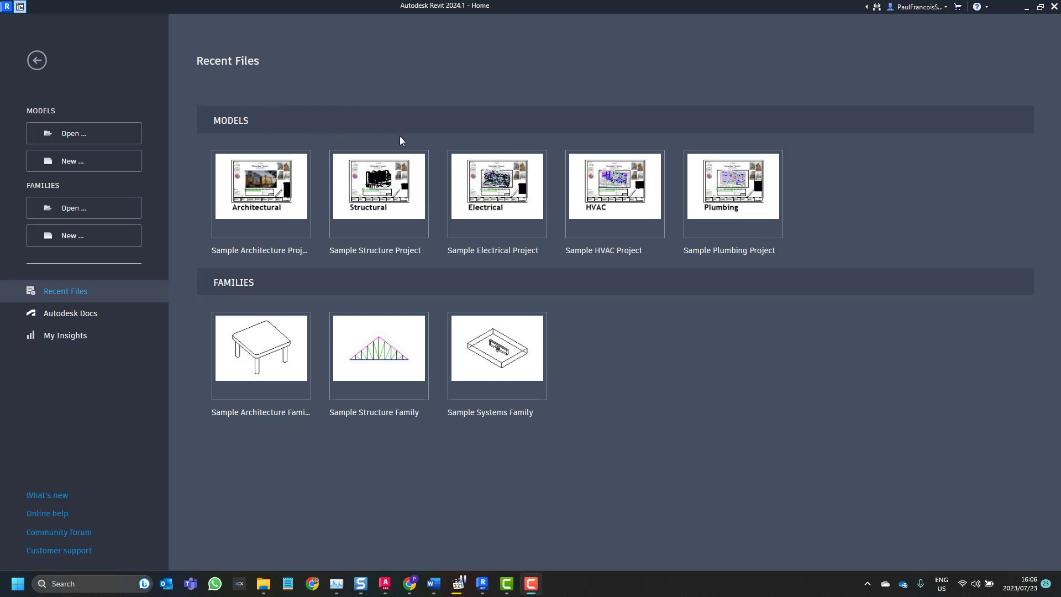
pyautogui.moveTo(144, 357)
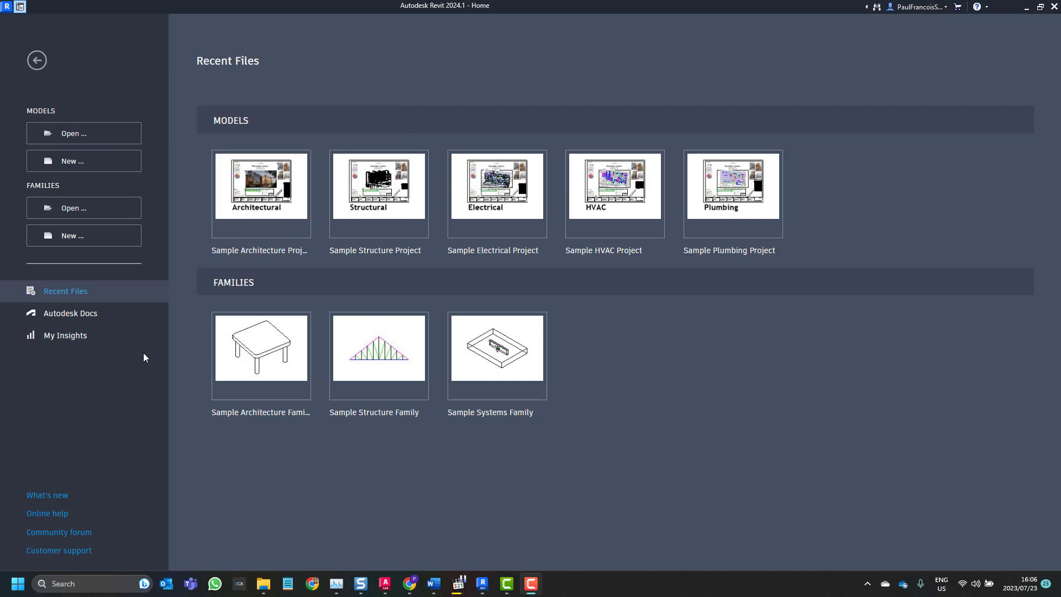
pyautogui.moveTo(36, 60)
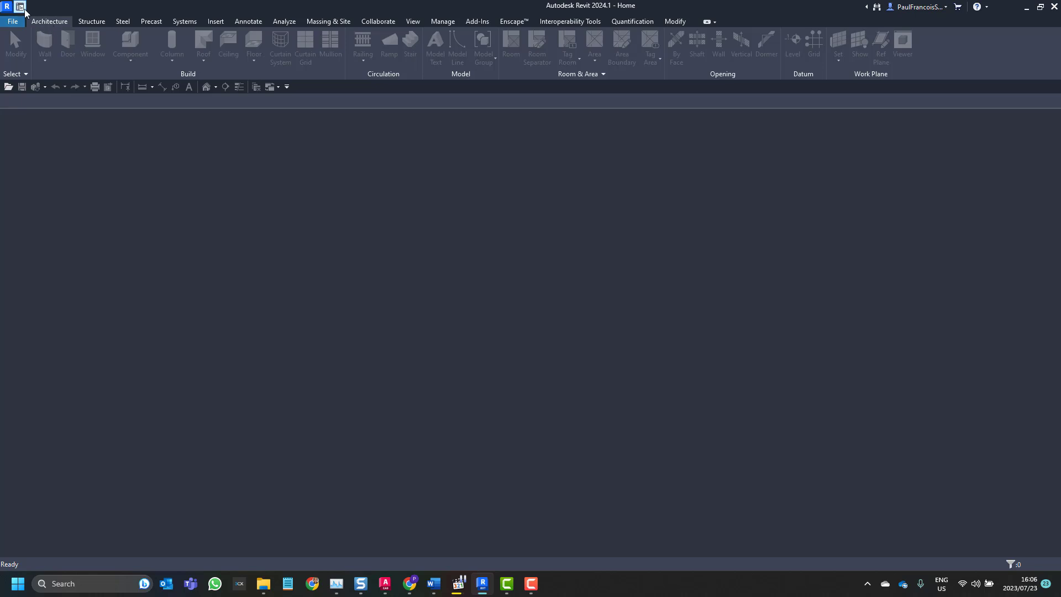
pyautogui.moveTo(41, 32)
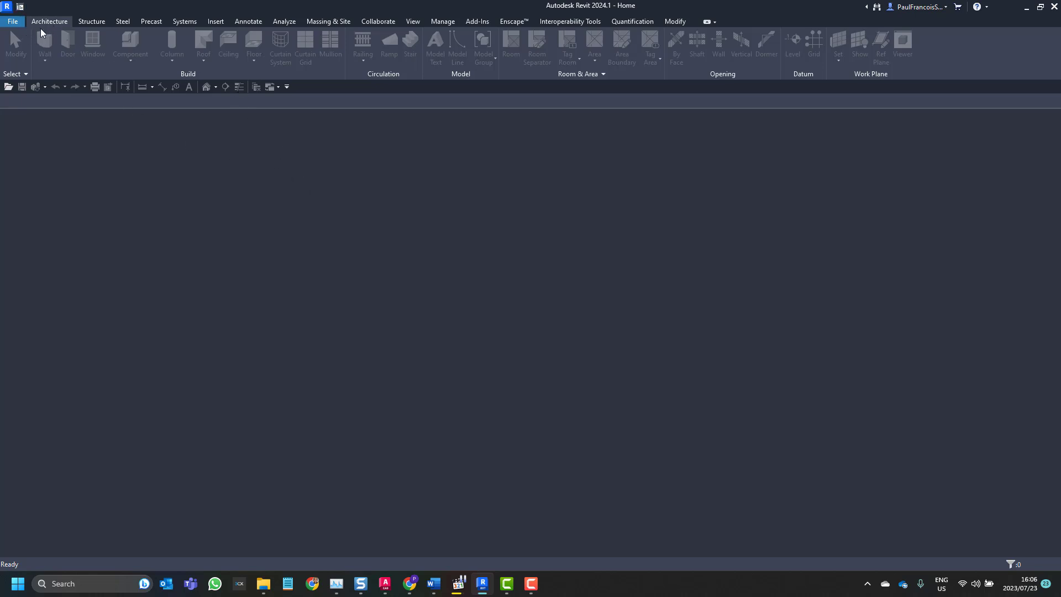
# - Reach the Options dialog from the File menu, landing on General settings
pyautogui.click(11, 21)
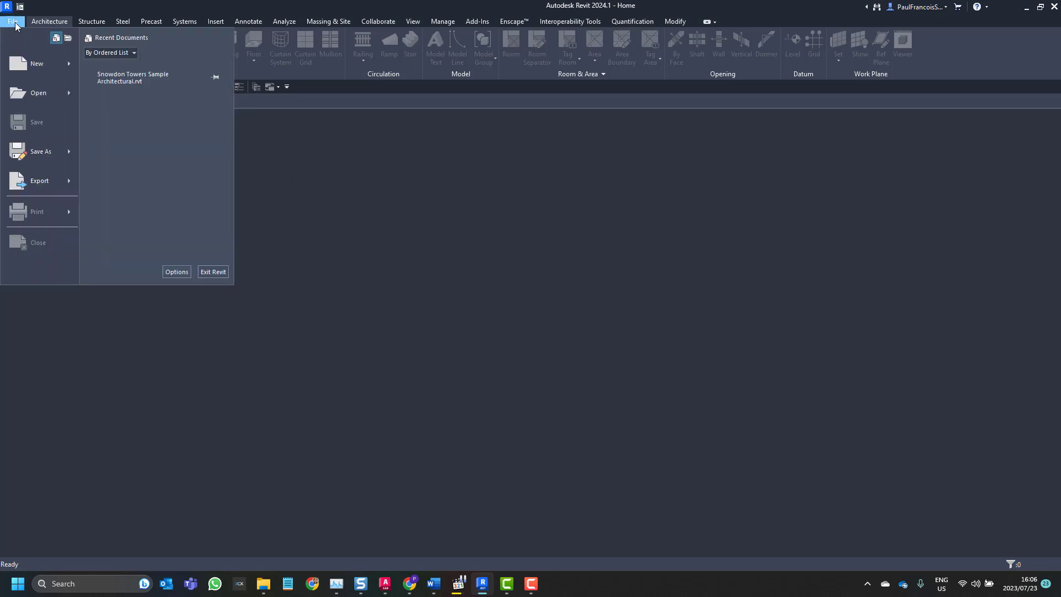
pyautogui.moveTo(176, 272)
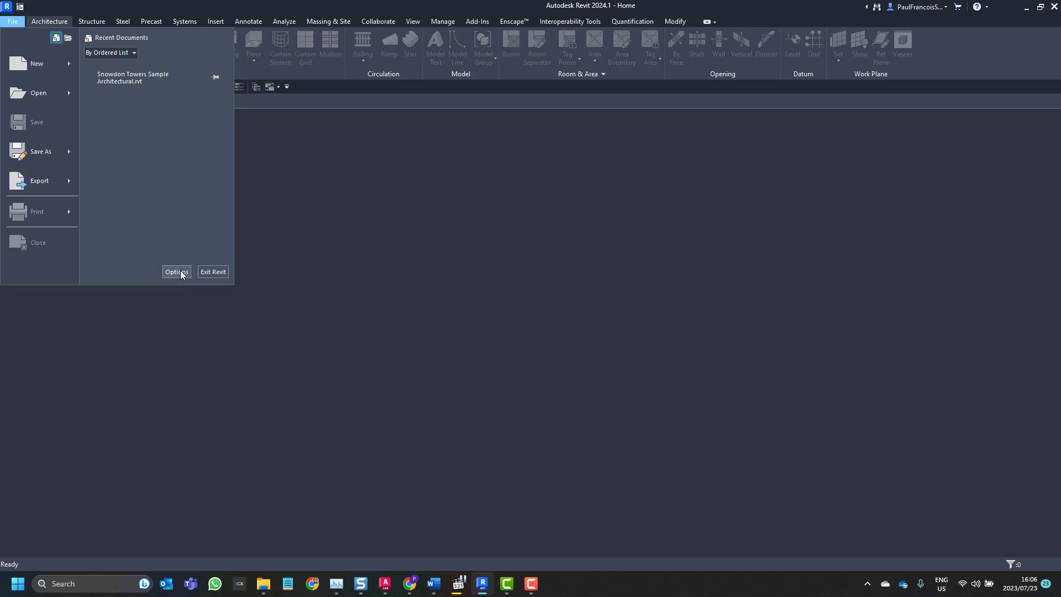
pyautogui.click(176, 272)
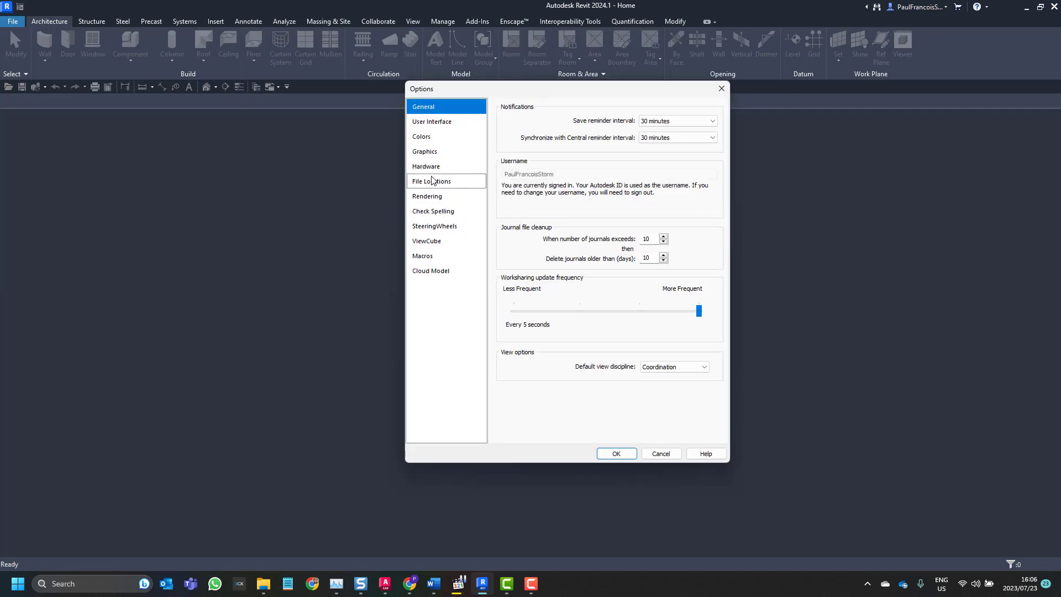
# - Show the File Locations page listing template paths and the default user files folder
pyautogui.click(432, 180)
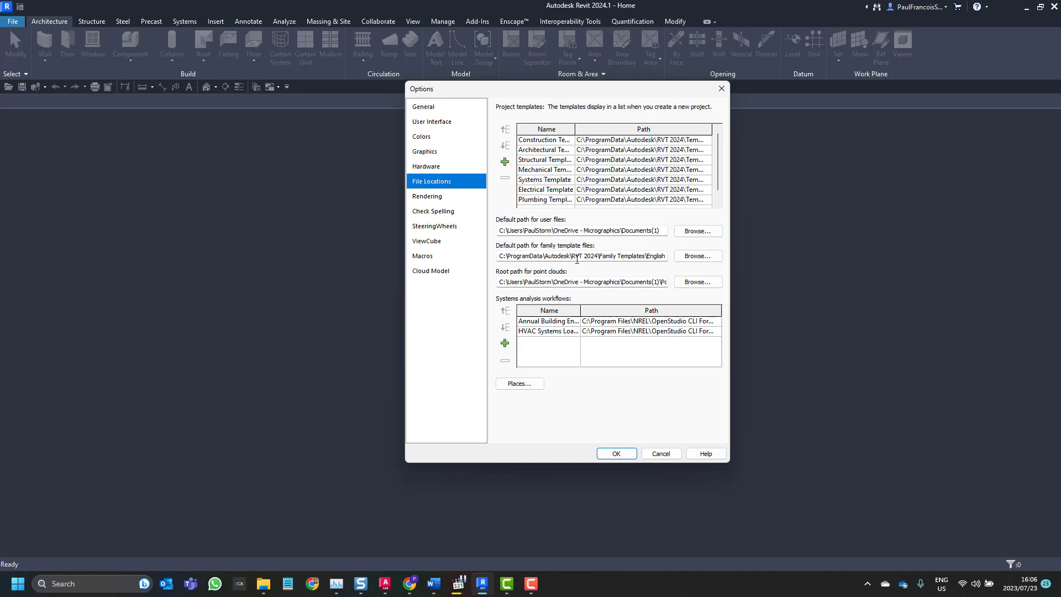
pyautogui.moveTo(636, 259)
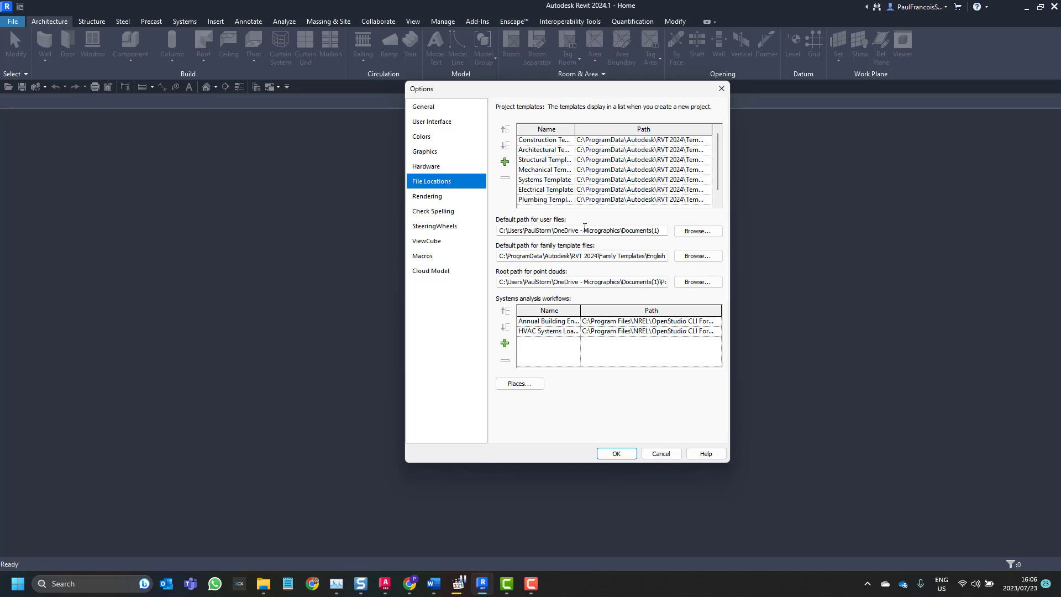
pyautogui.moveTo(589, 215)
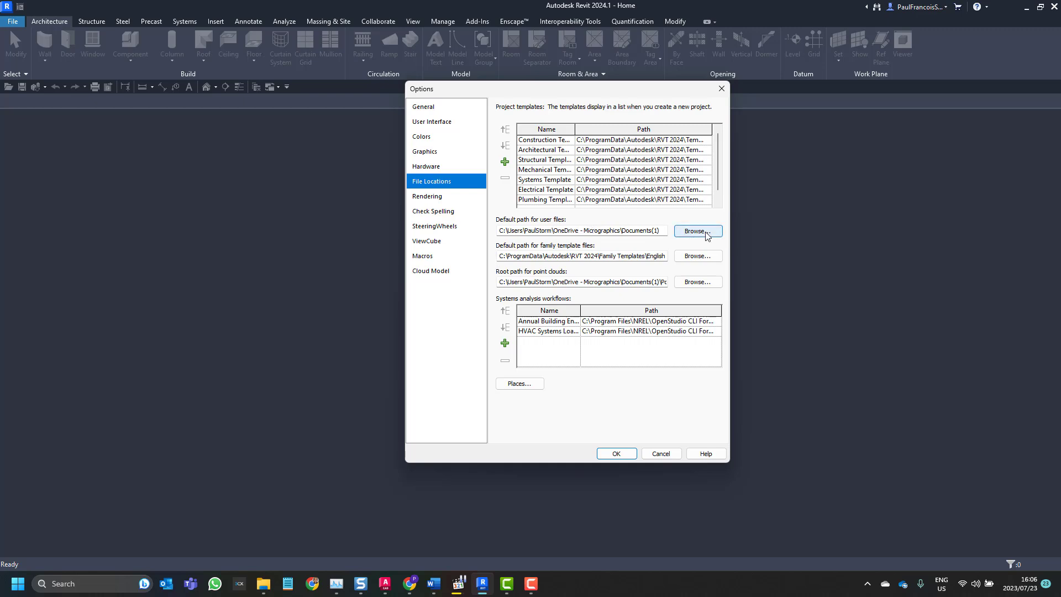
# - Point the default path for user files to the C:\BIM folder
pyautogui.click(698, 231)
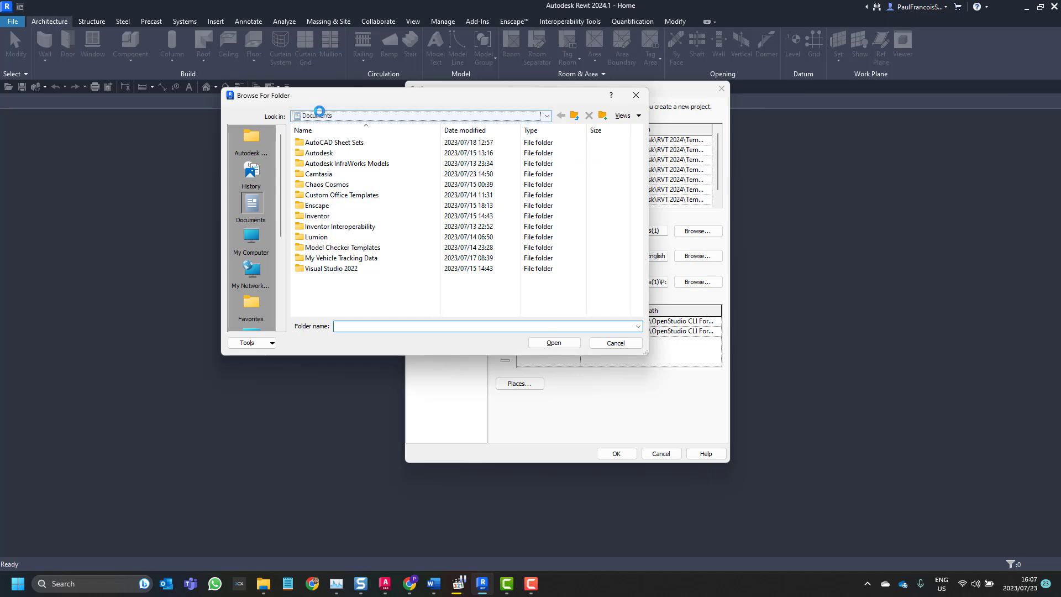
pyautogui.click(560, 115)
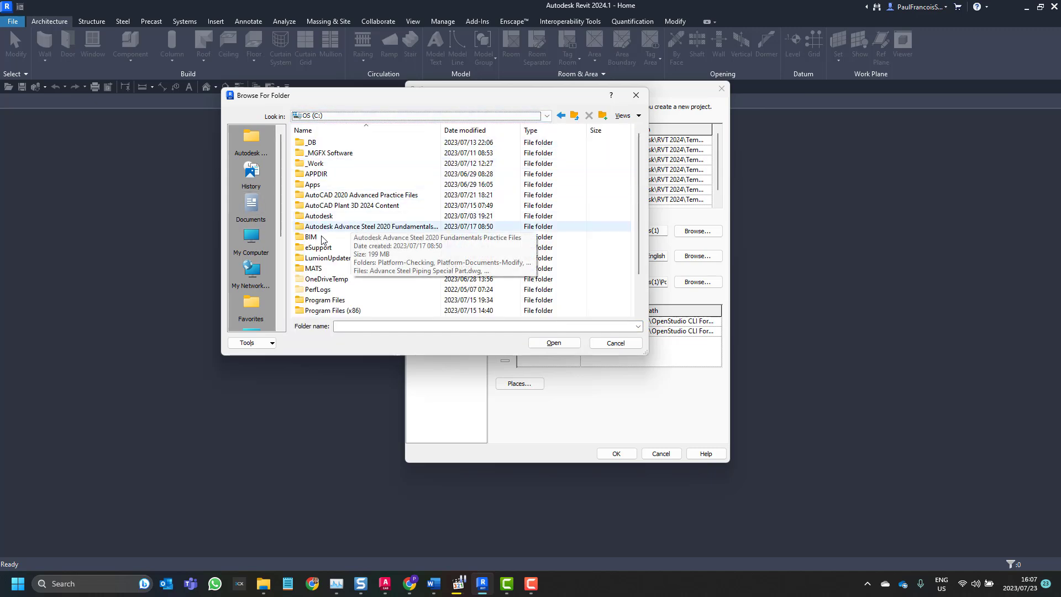
pyautogui.doubleClick(311, 236)
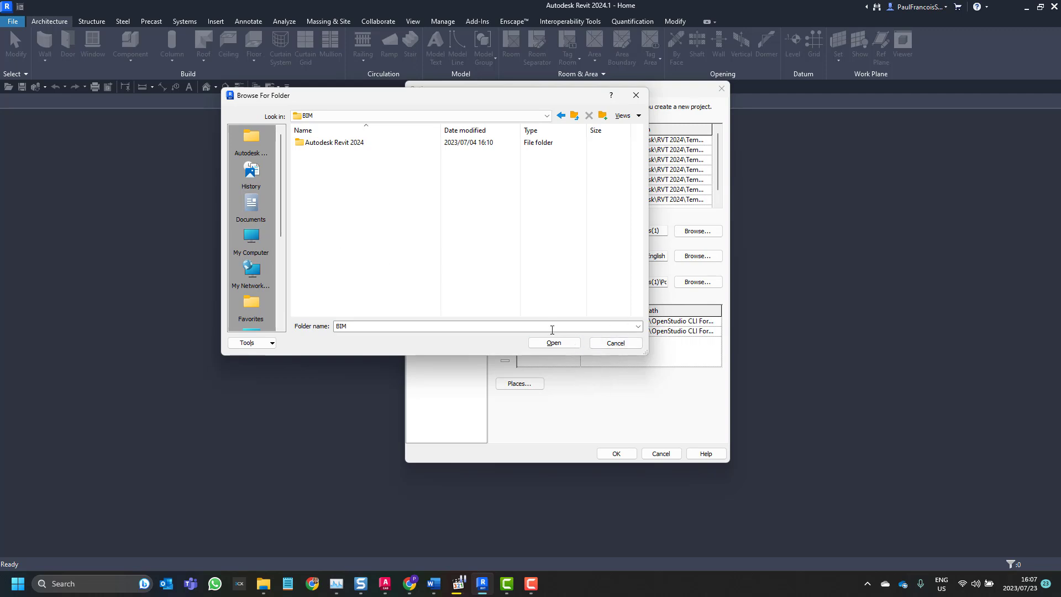
pyautogui.click(554, 343)
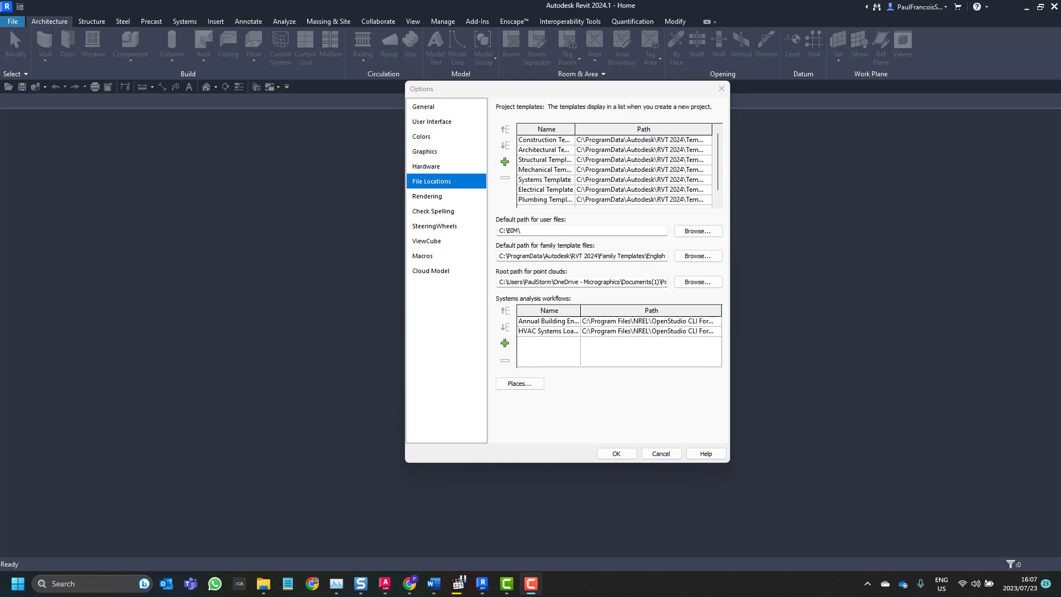
pyautogui.moveTo(454, 195)
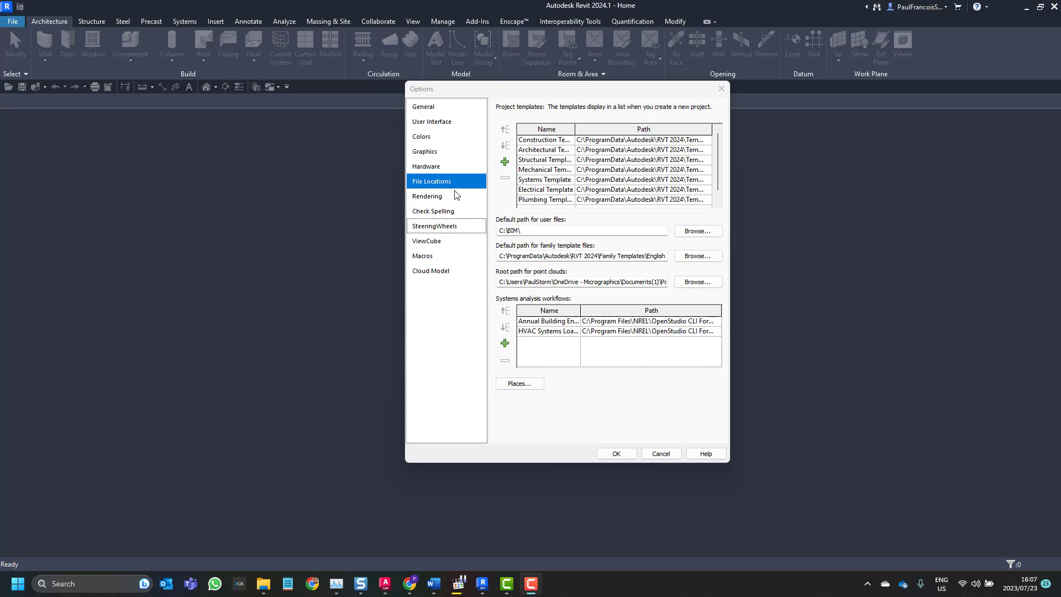
pyautogui.moveTo(379, 297)
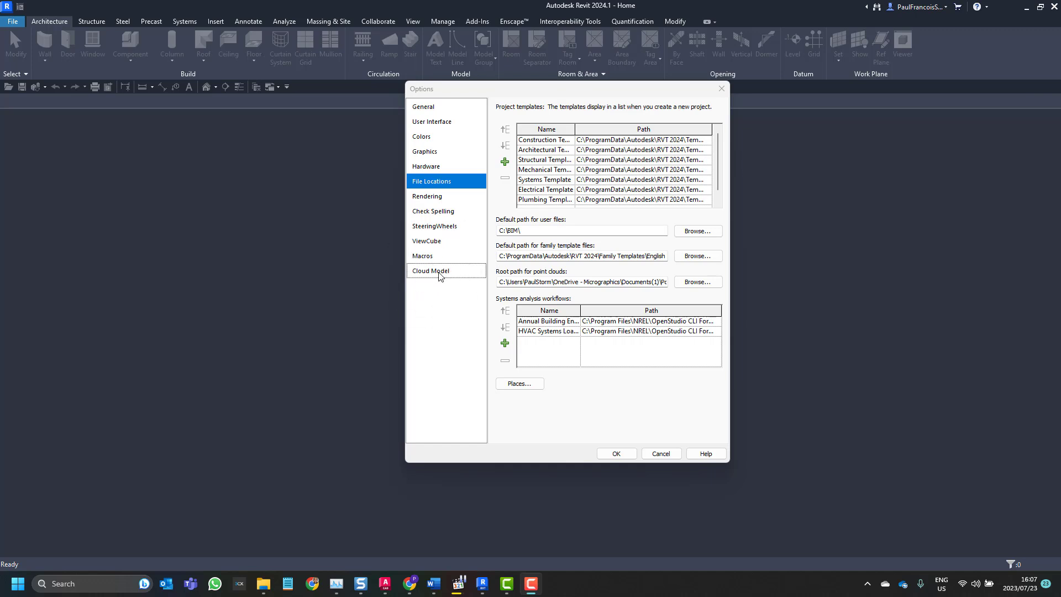
# - On the Cloud Model page, choose C:\BIM as the cloud model cache folder, raising the sync warning
pyautogui.click(431, 271)
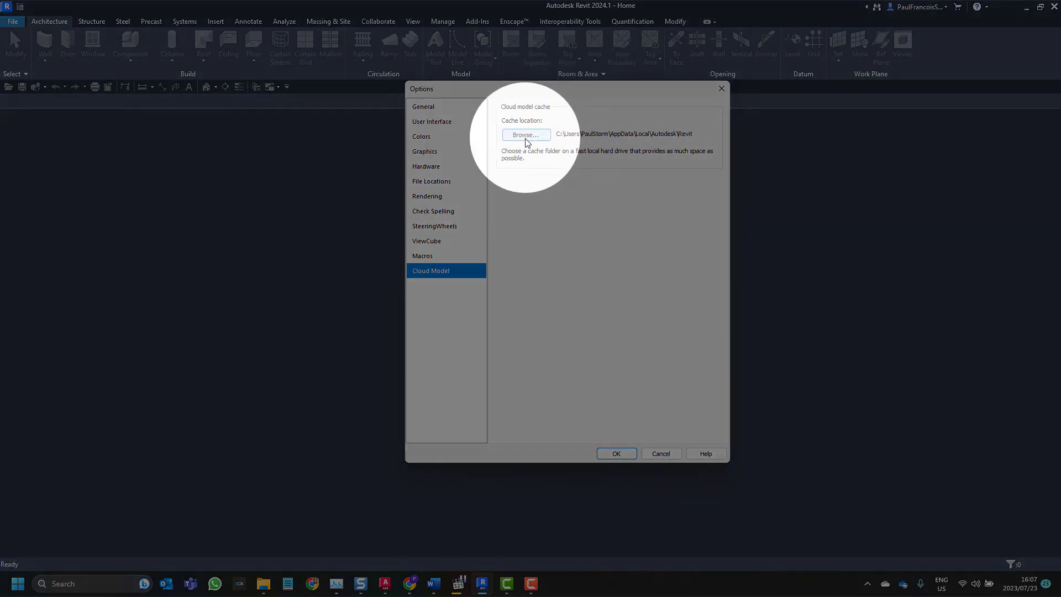
pyautogui.click(525, 135)
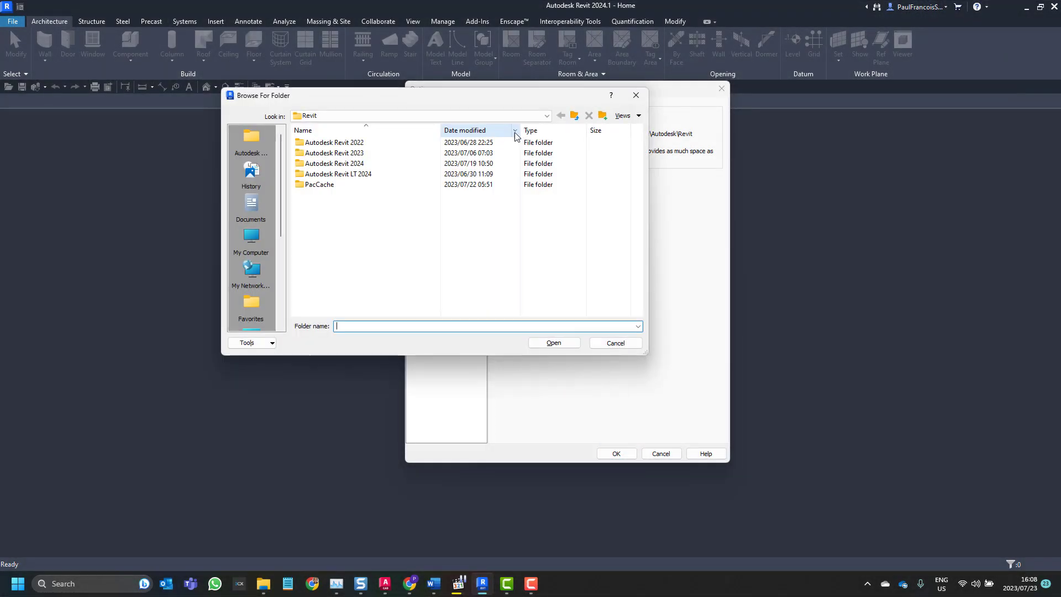
pyautogui.click(548, 116)
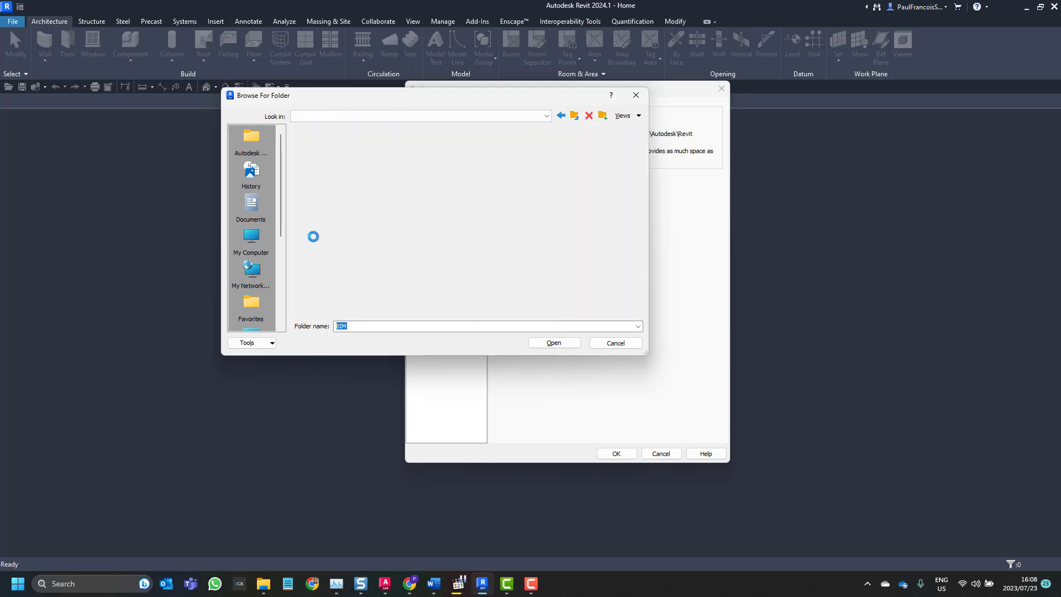
pyautogui.click(552, 342)
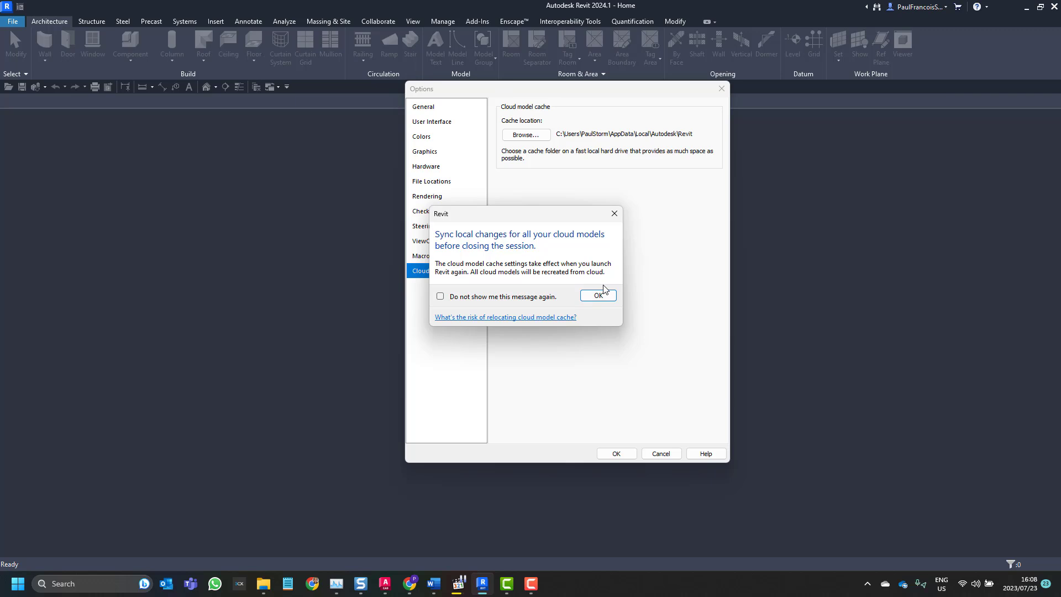
pyautogui.moveTo(563, 5)
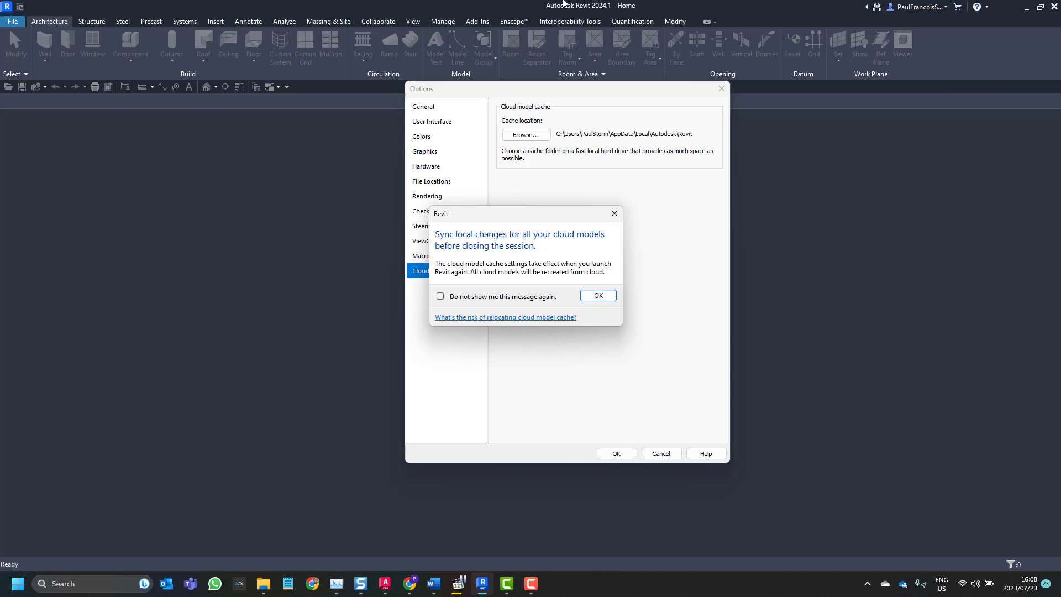
pyautogui.moveTo(438, 279)
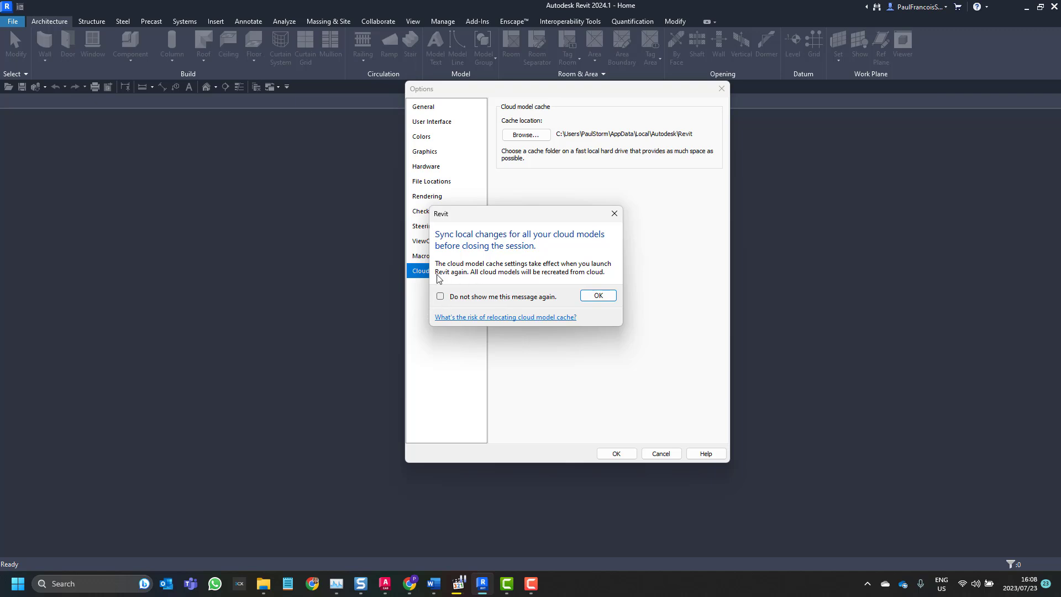
pyautogui.moveTo(567, 285)
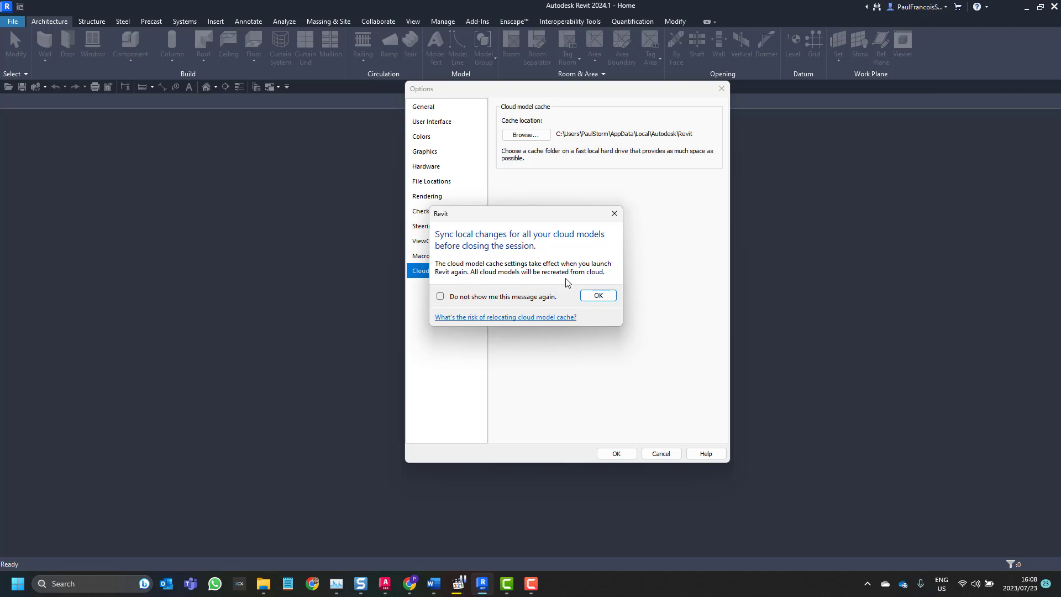
# - Acknowledge the sync-before-closing warning and confirm Options with the new C:\BIM cache location
pyautogui.click(597, 295)
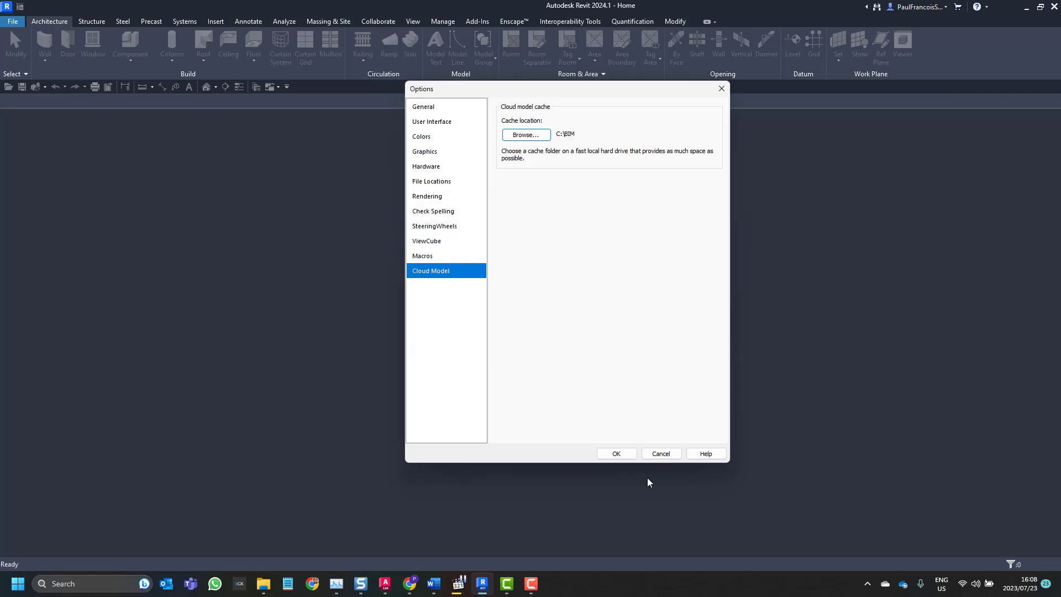
pyautogui.click(616, 454)
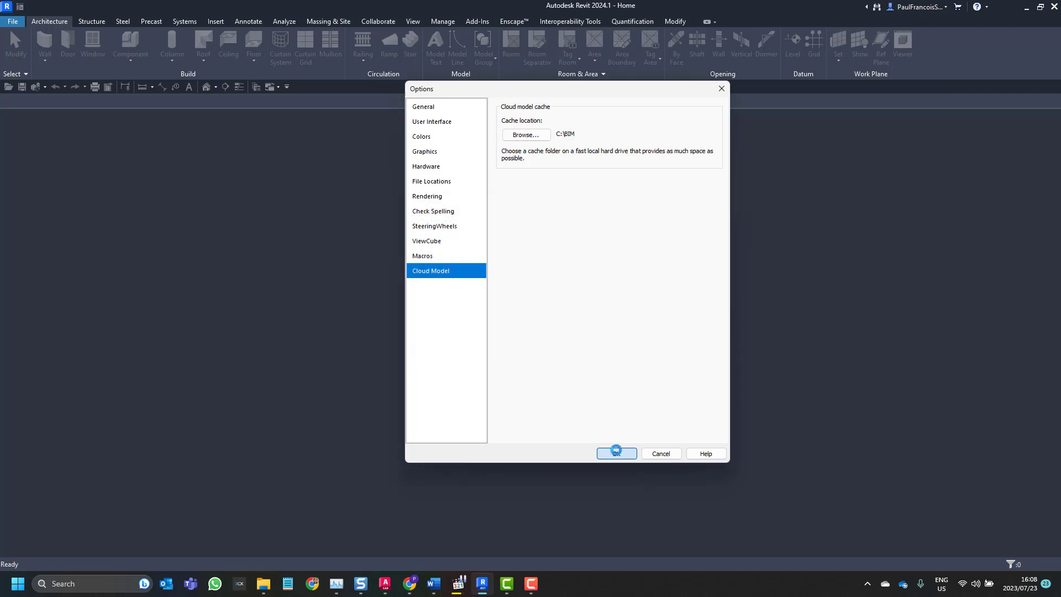
pyautogui.click(616, 453)
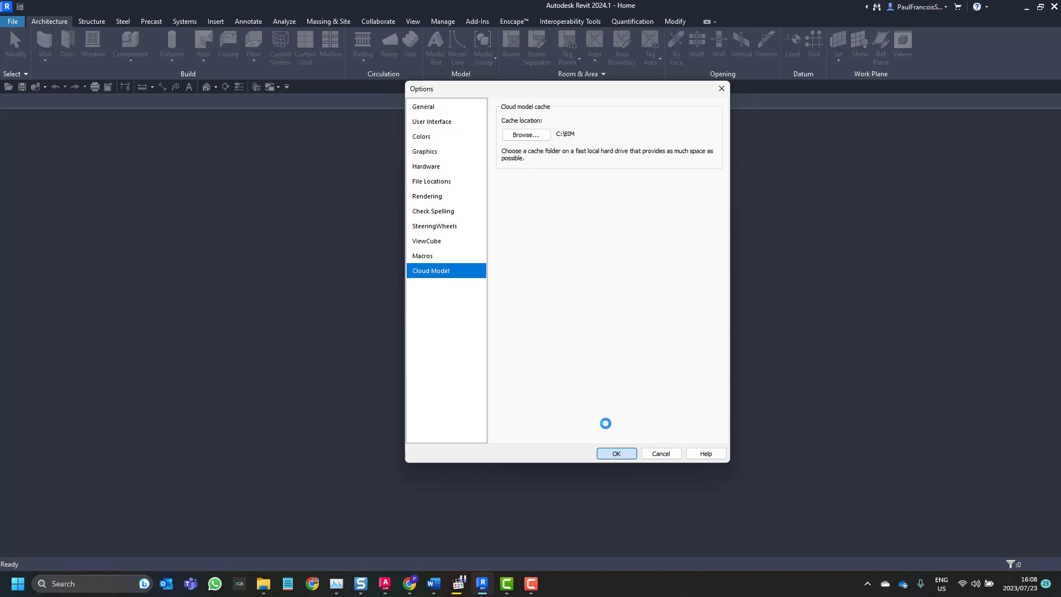
pyautogui.click(616, 453)
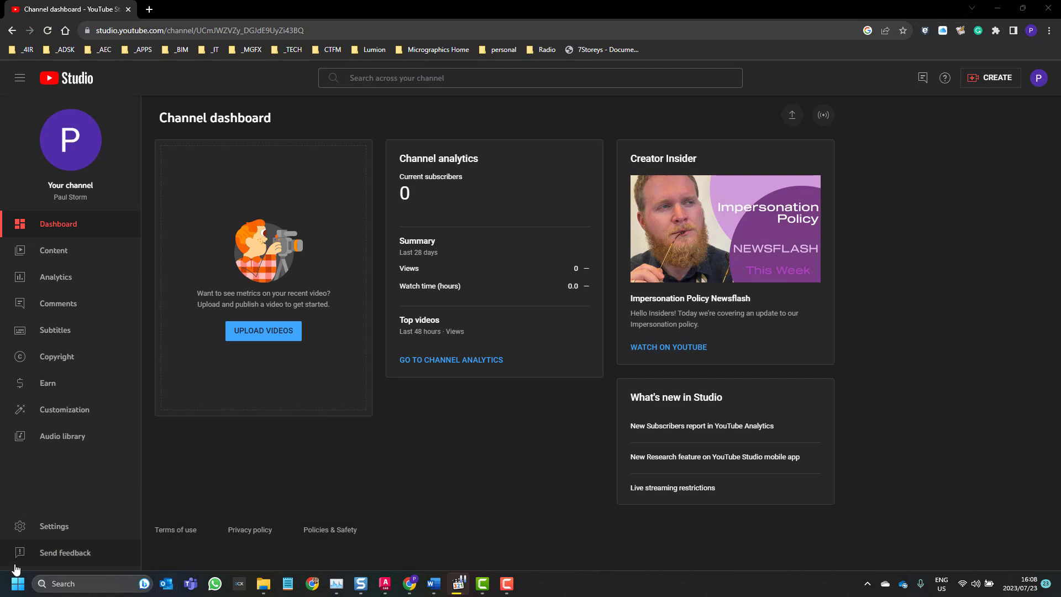
# - Relaunch Revit 2024 from the Start menu's Architecture group, then bring up File Explorer on OS (C:)
pyautogui.click(16, 584)
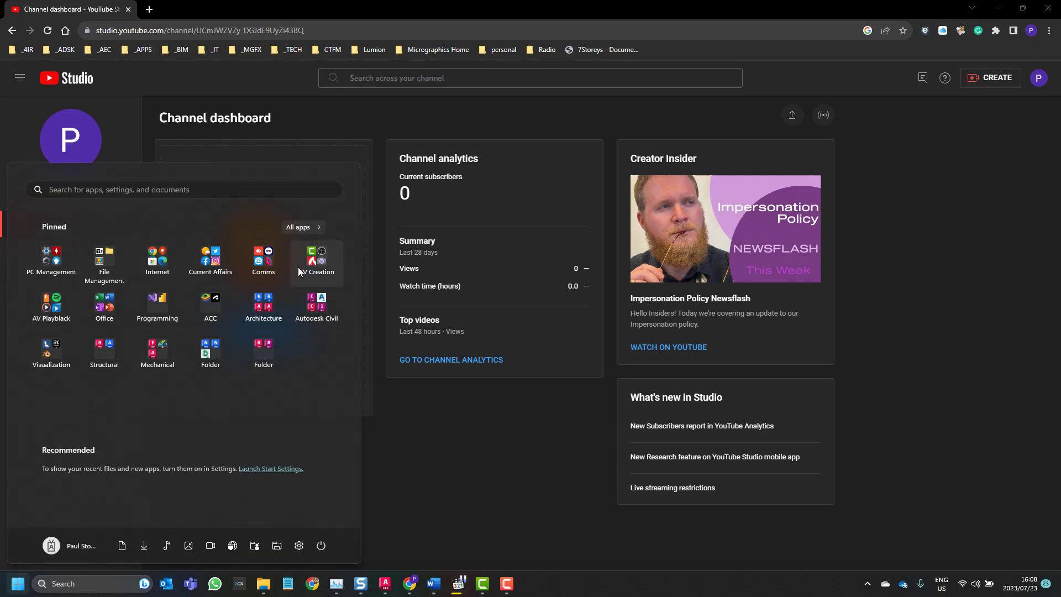
pyautogui.moveTo(263, 308)
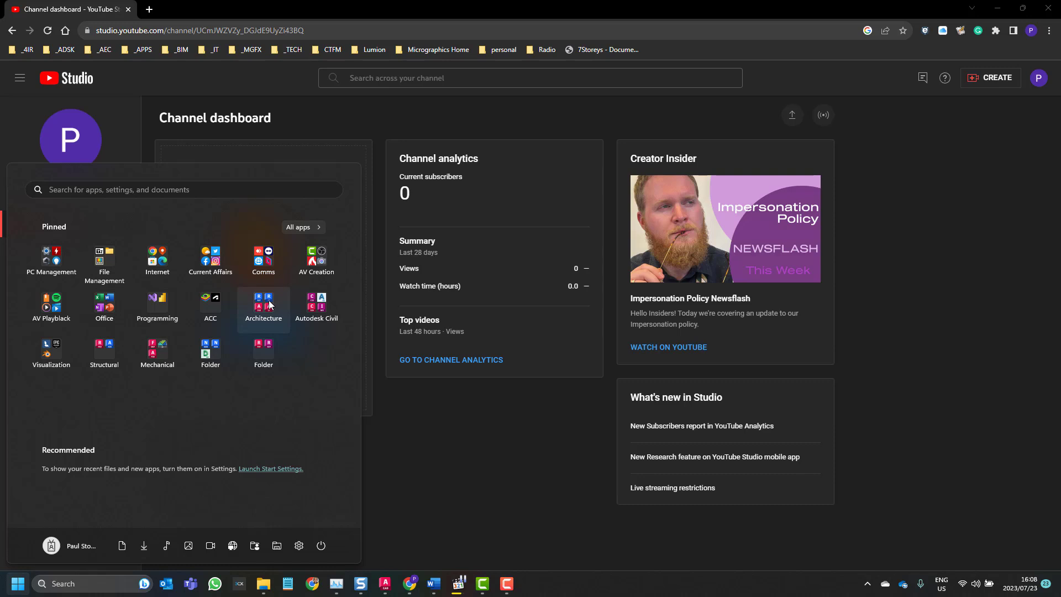
pyautogui.click(263, 305)
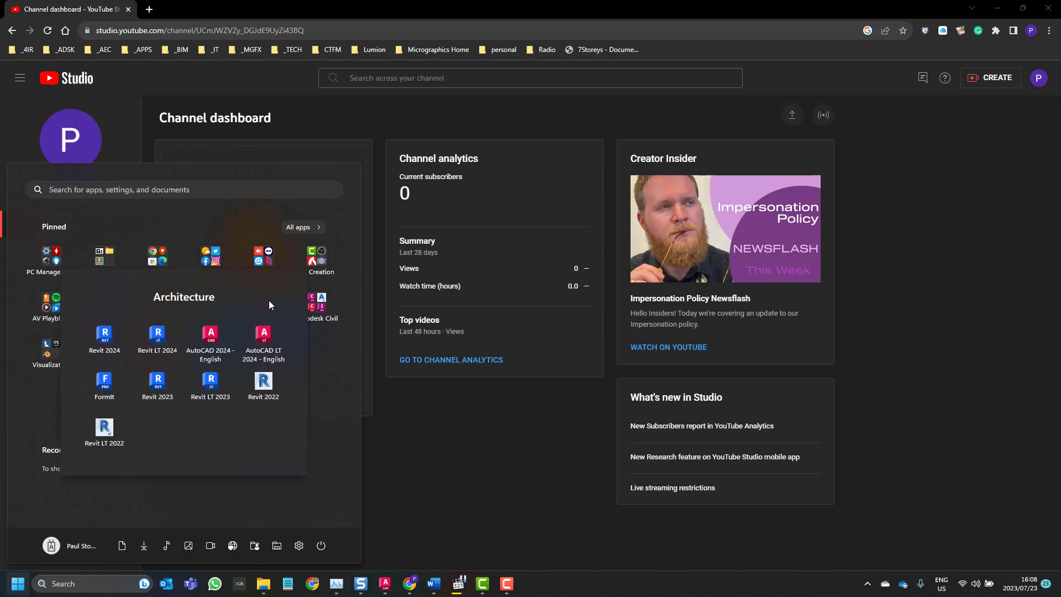
pyautogui.moveTo(239, 340)
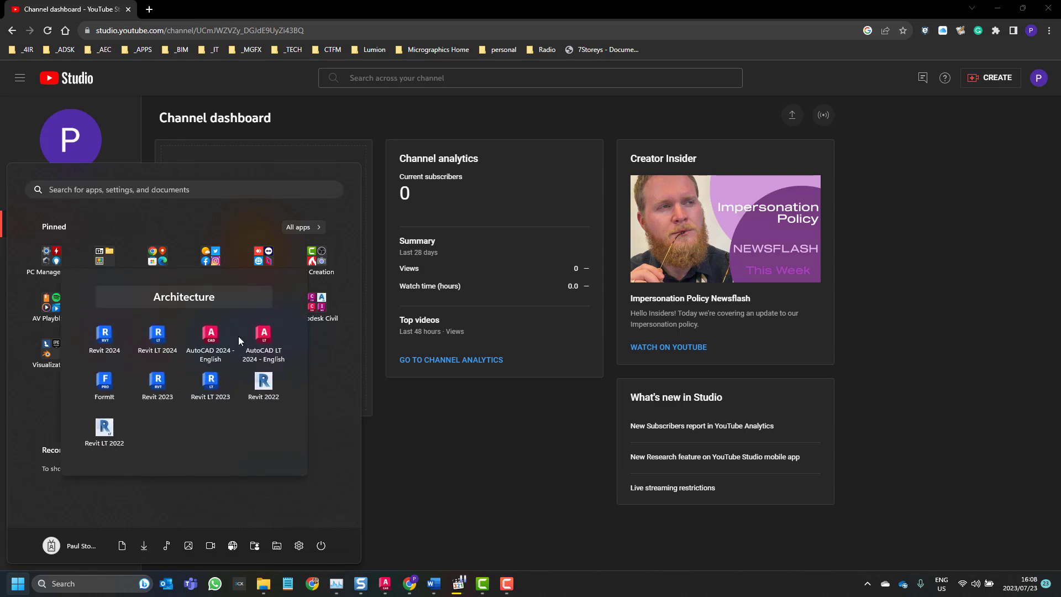
pyautogui.moveTo(104, 338)
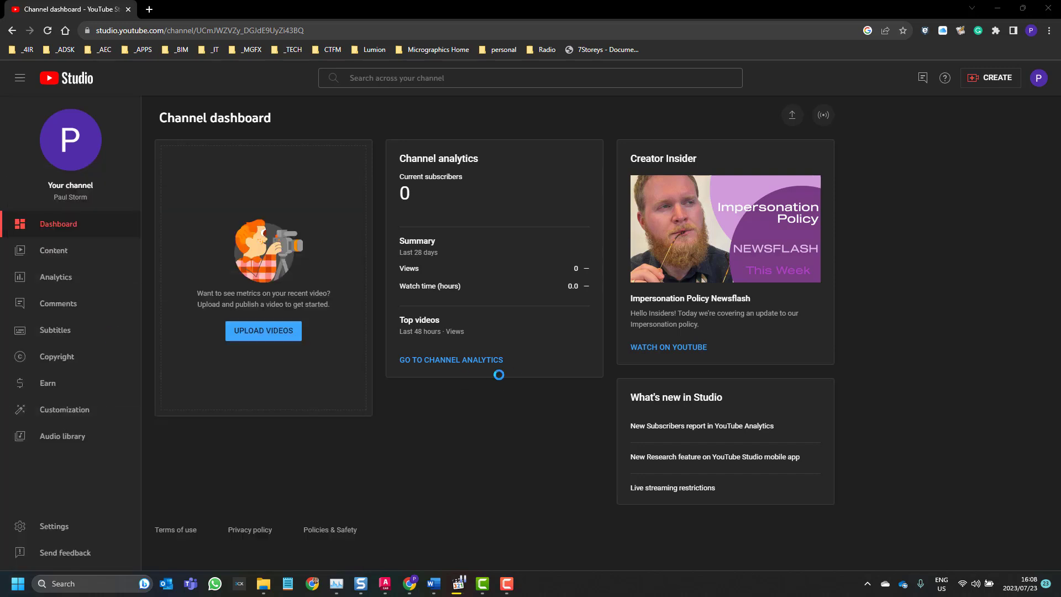
pyautogui.click(531, 582)
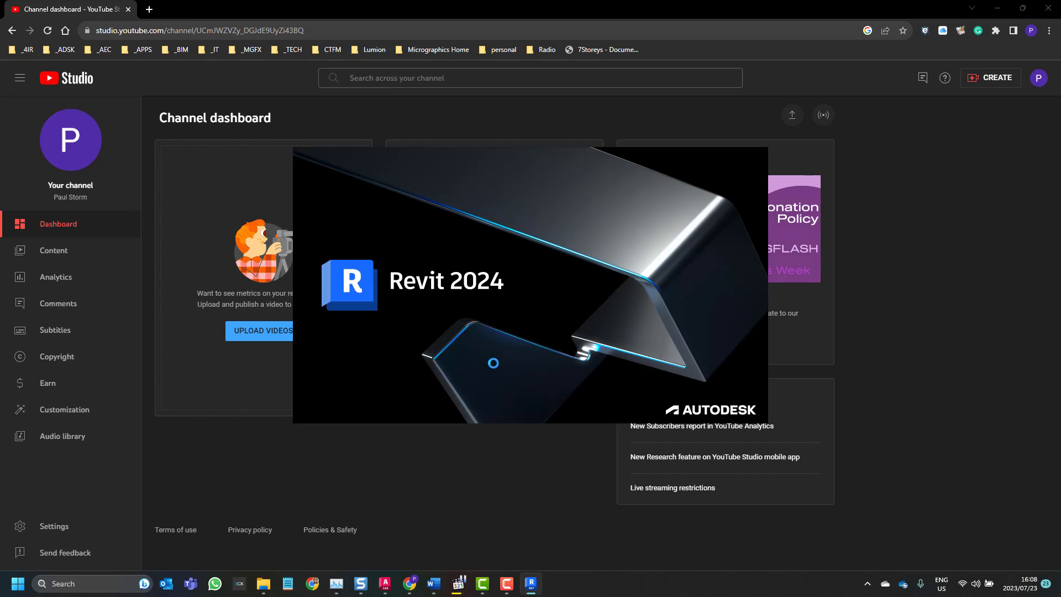
pyautogui.click(530, 583)
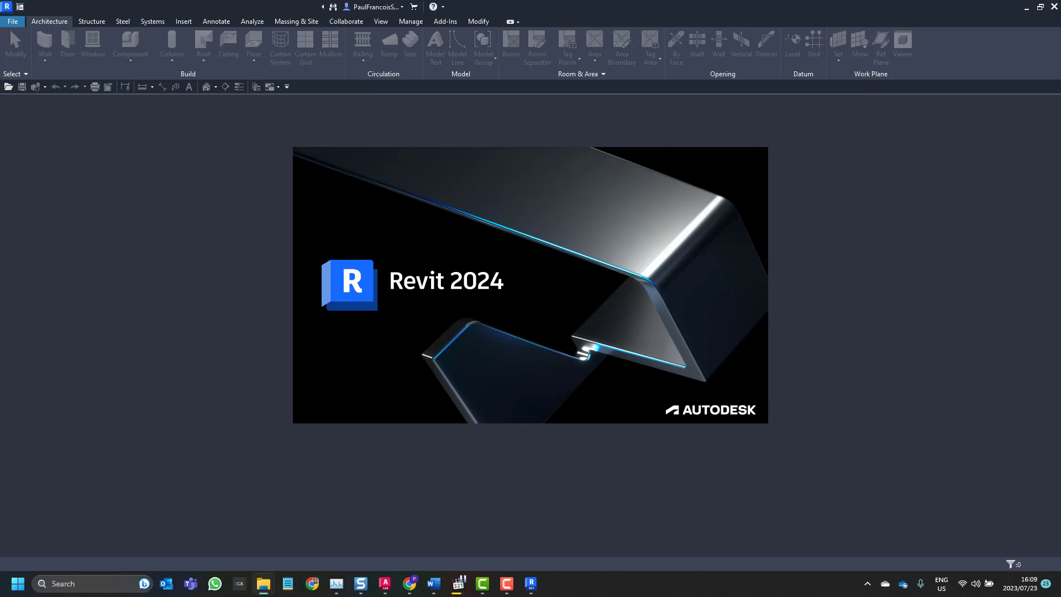
pyautogui.click(261, 582)
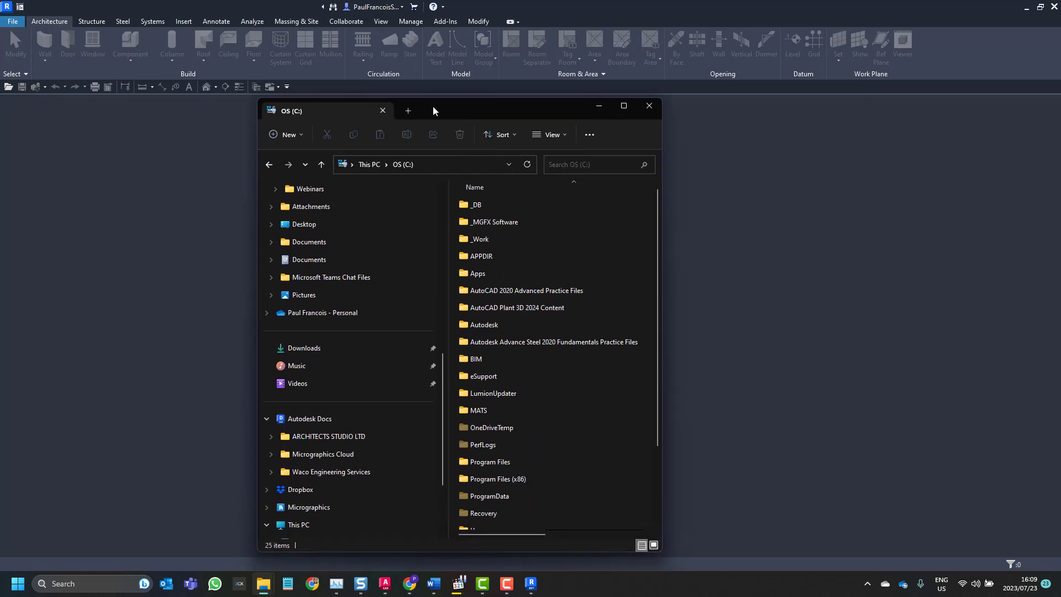
# - Maximize Explorer and browse into C:\BIM\Autodesk Revit 2024\CollaborationCache
pyautogui.click(621, 106)
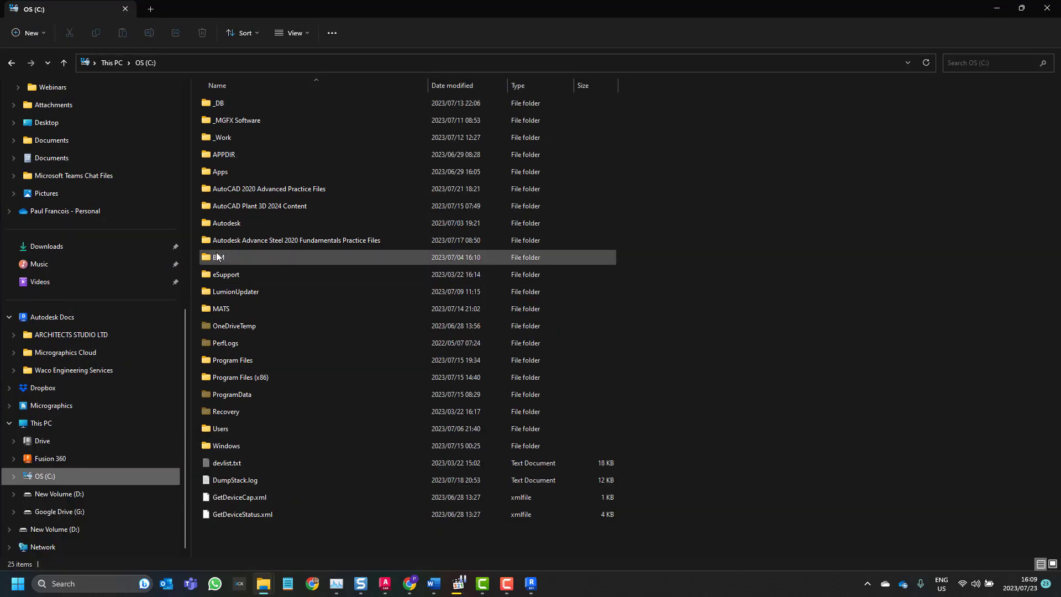
pyautogui.doubleClick(218, 258)
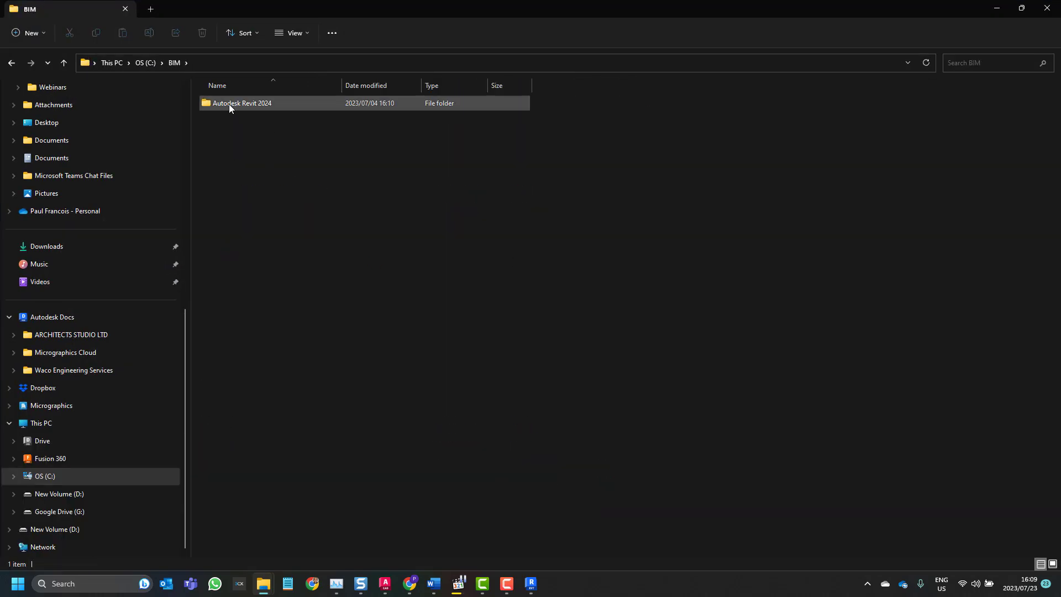
pyautogui.doubleClick(242, 103)
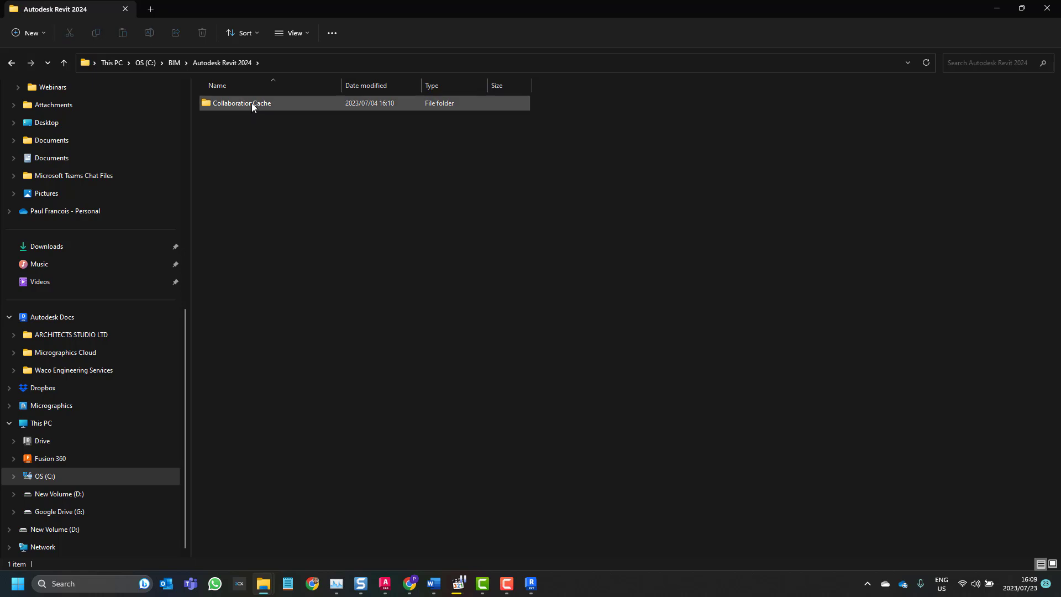
pyautogui.doubleClick(242, 102)
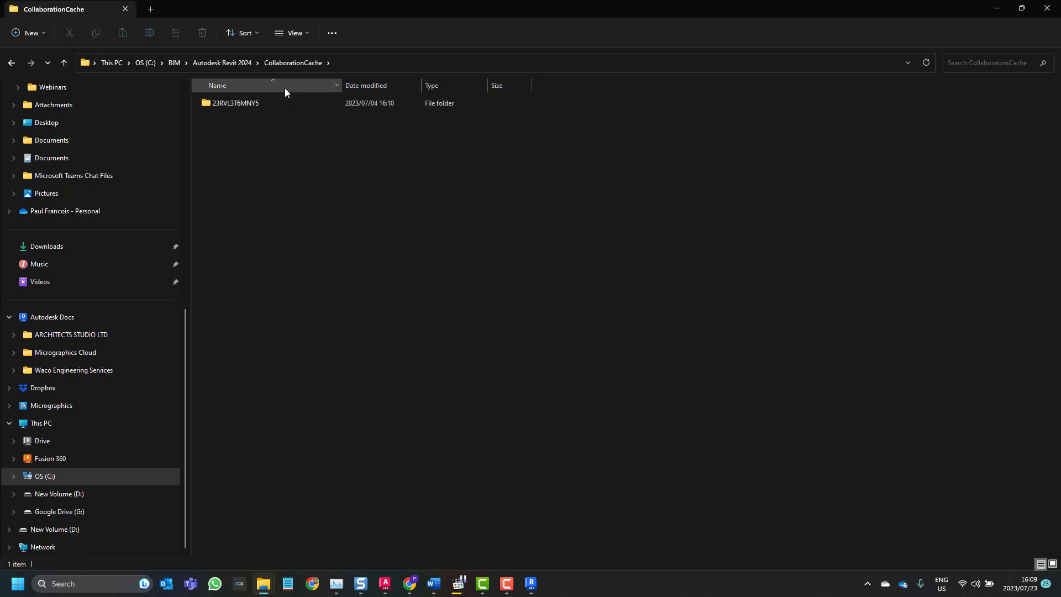
pyautogui.moveTo(1000, 8)
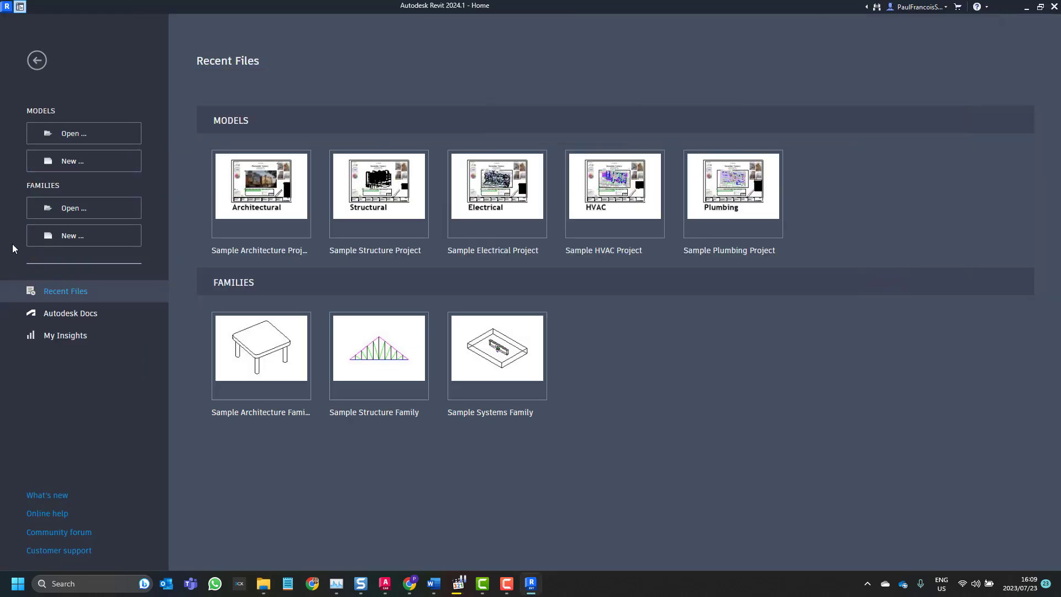
pyautogui.moveTo(69, 313)
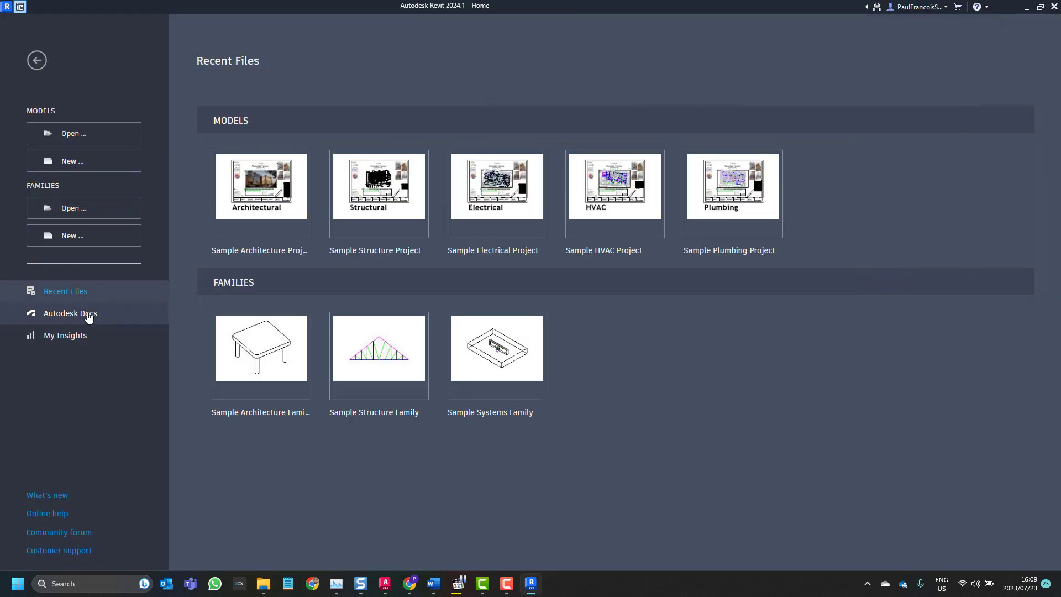
# - Enter Autodesk Docs from the Revit Home screen to browse cloud models
pyautogui.click(71, 313)
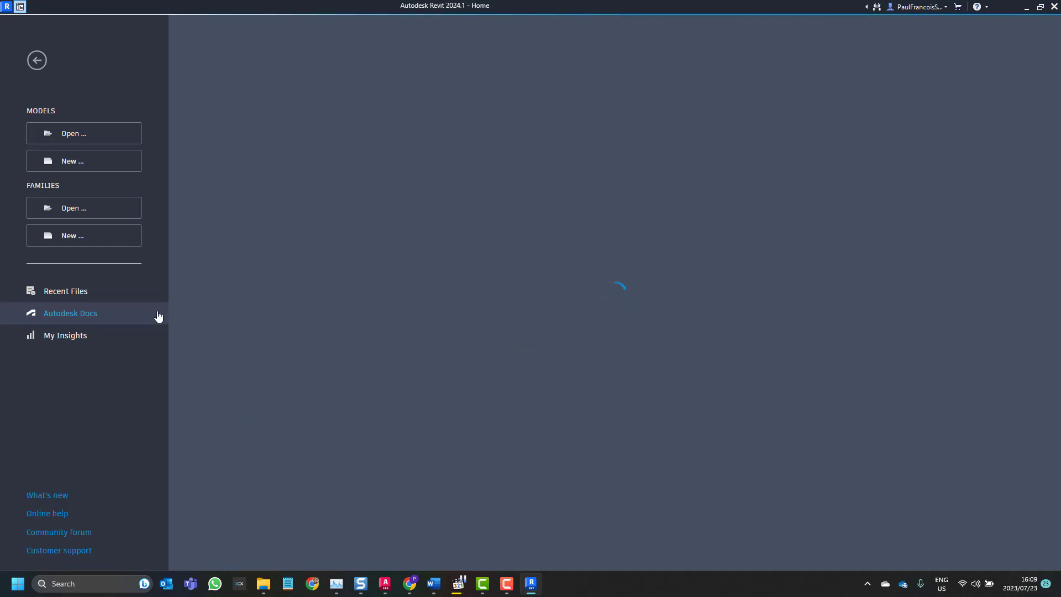
pyautogui.moveTo(560, 201)
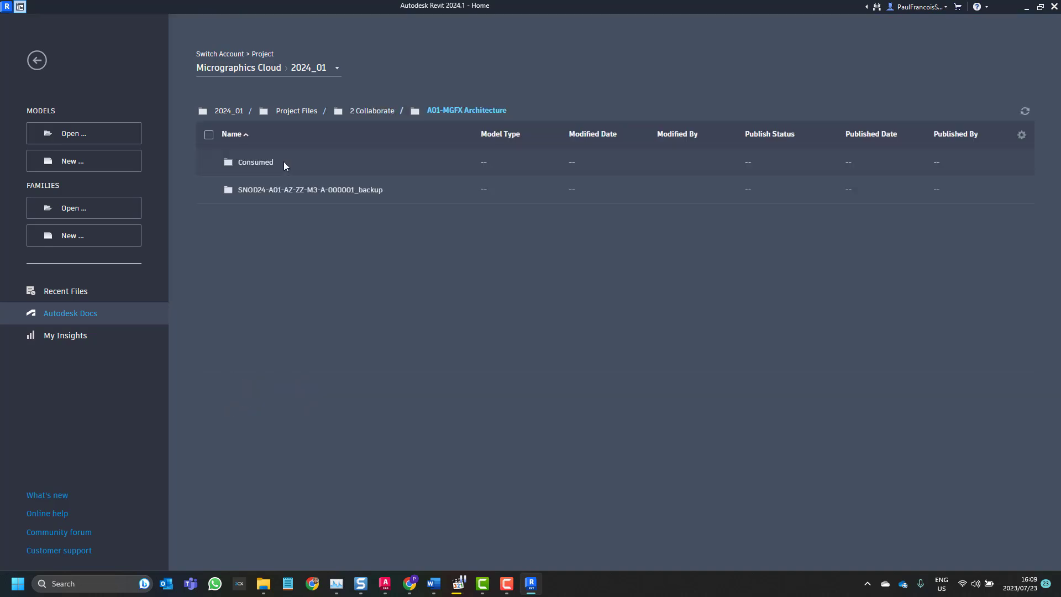
pyautogui.moveTo(273, 198)
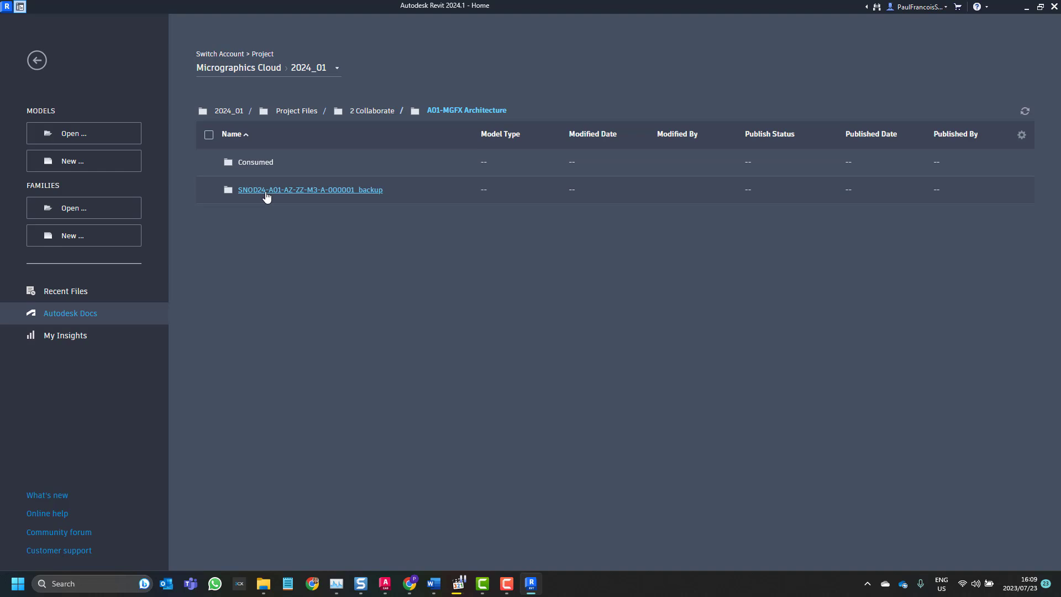
pyautogui.moveTo(372, 110)
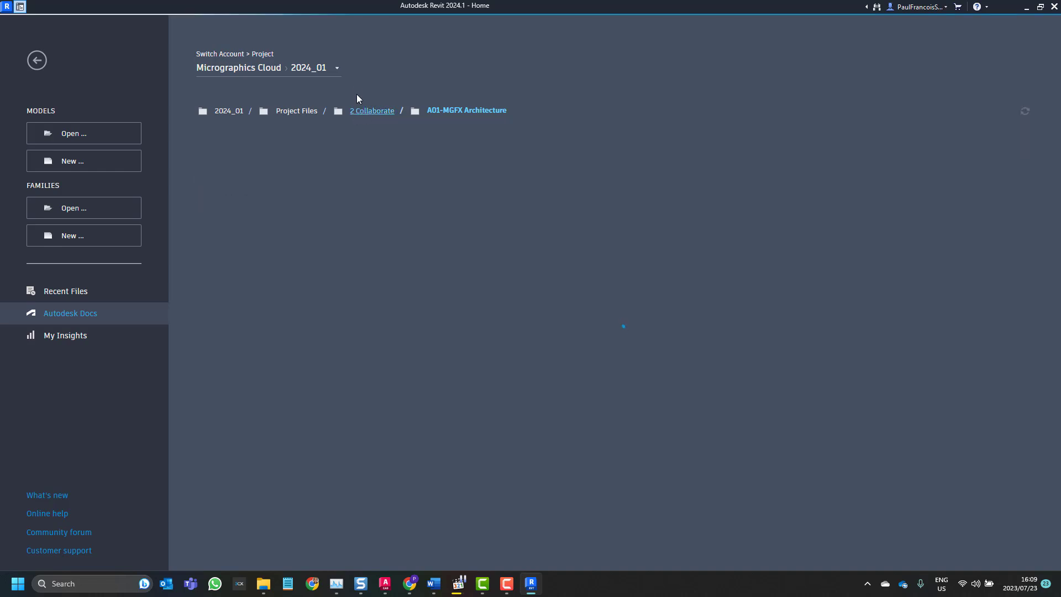
# - Switch to the MGFX24 project, browse Project Files > 2 Collaborate > A01-MGFX Architecture and tick the BANK24-A01-XX-XX-M3-A-00001 model
pyautogui.click(371, 110)
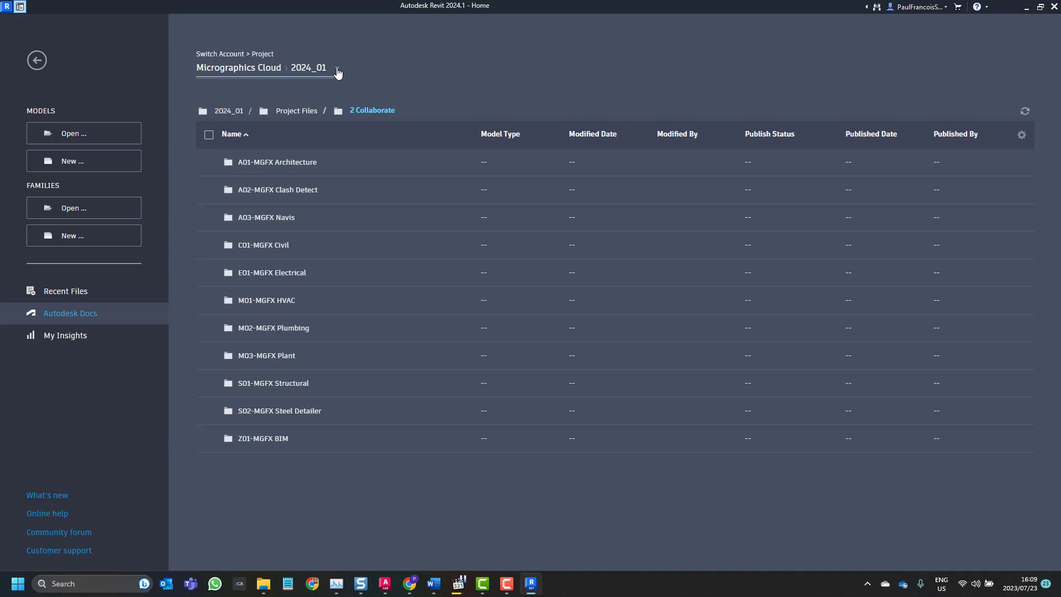
pyautogui.click(336, 68)
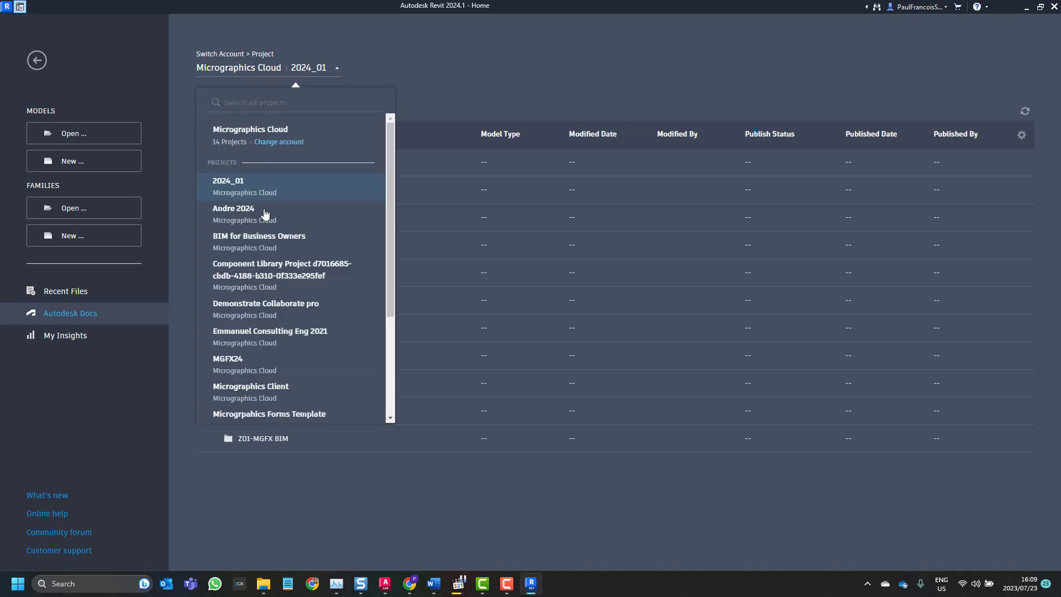
pyautogui.scroll(-3)
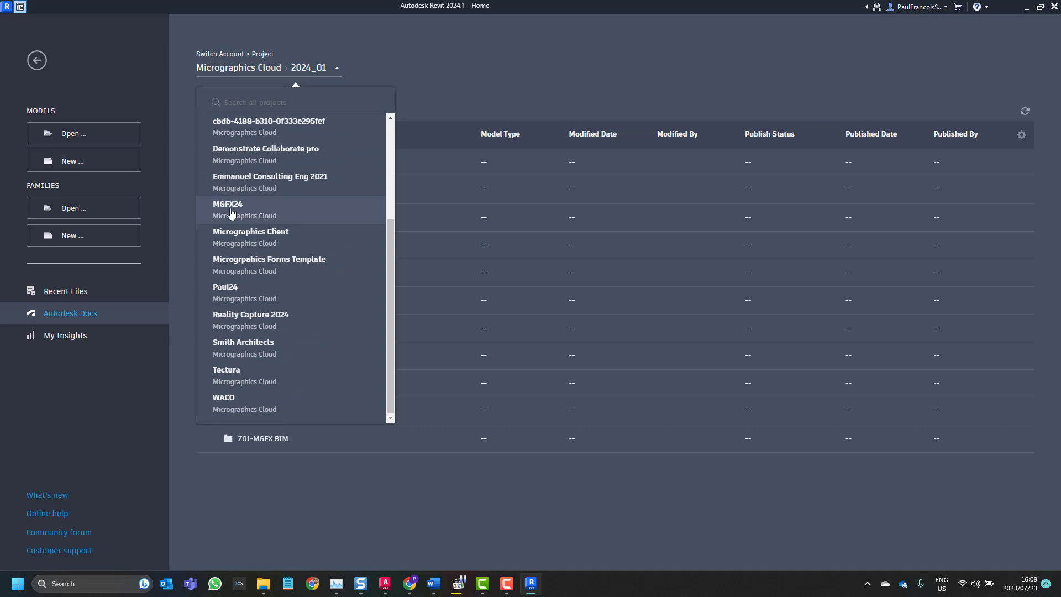
pyautogui.click(228, 209)
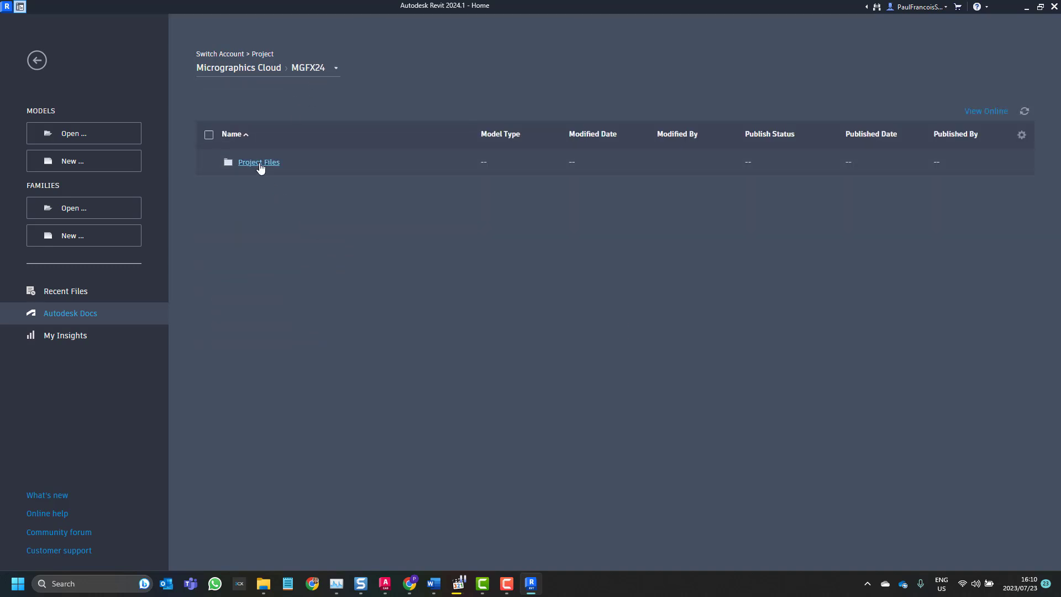
pyautogui.click(259, 161)
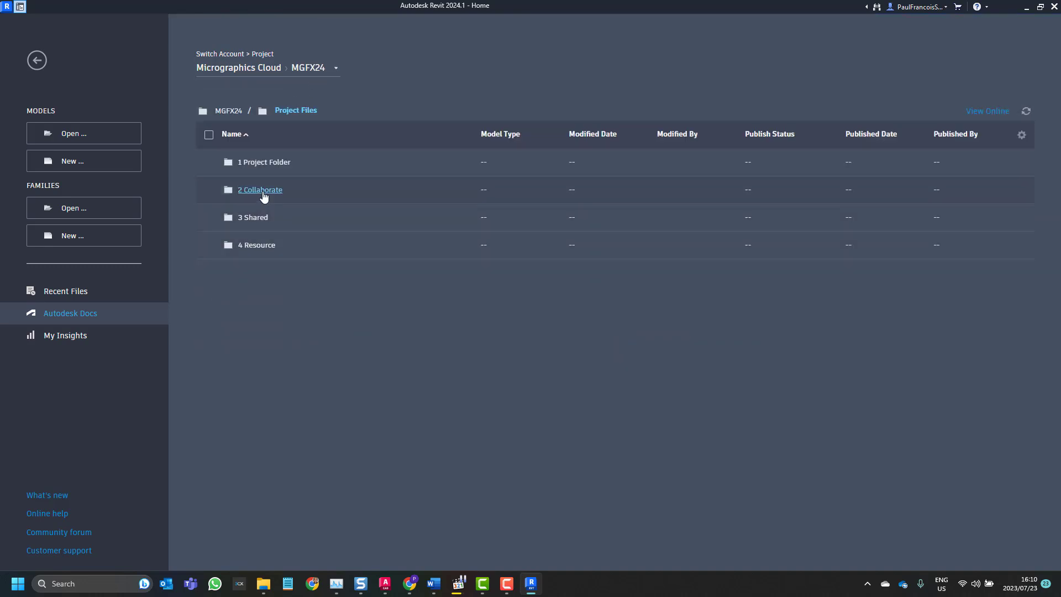
pyautogui.click(259, 189)
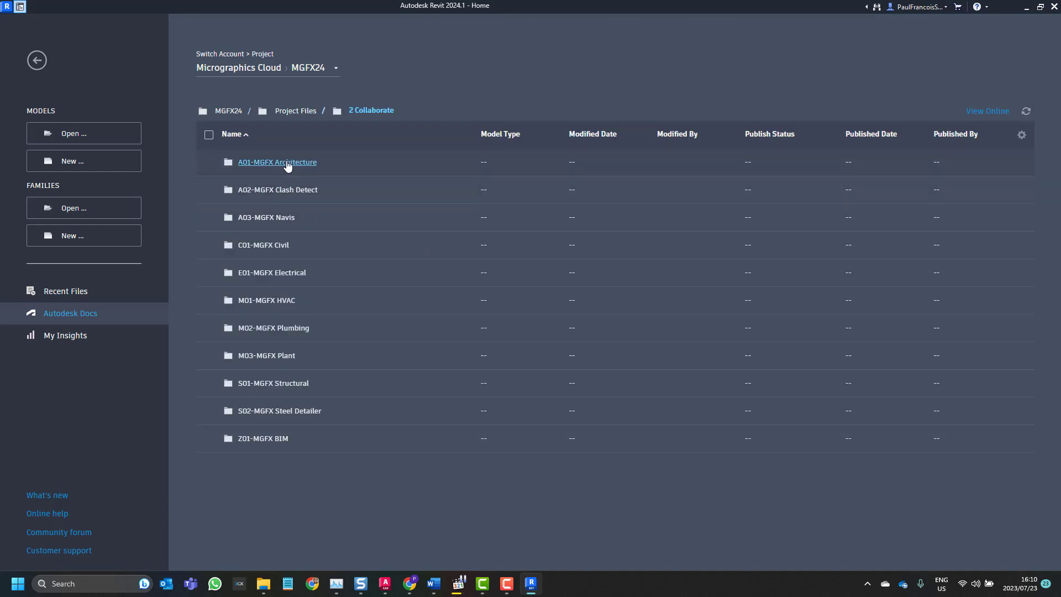
pyautogui.click(277, 162)
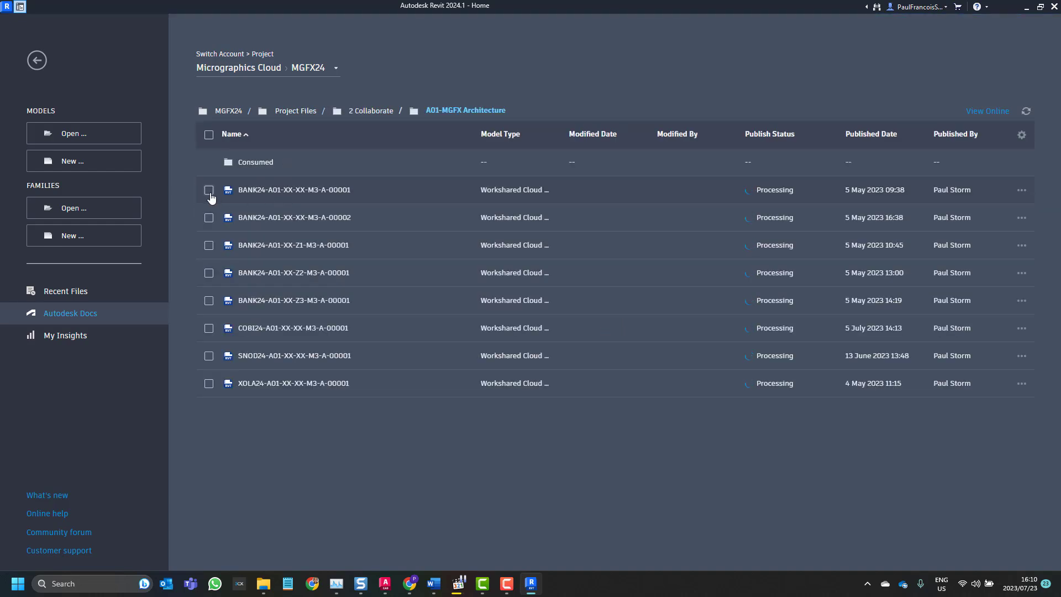
pyautogui.moveTo(205, 194)
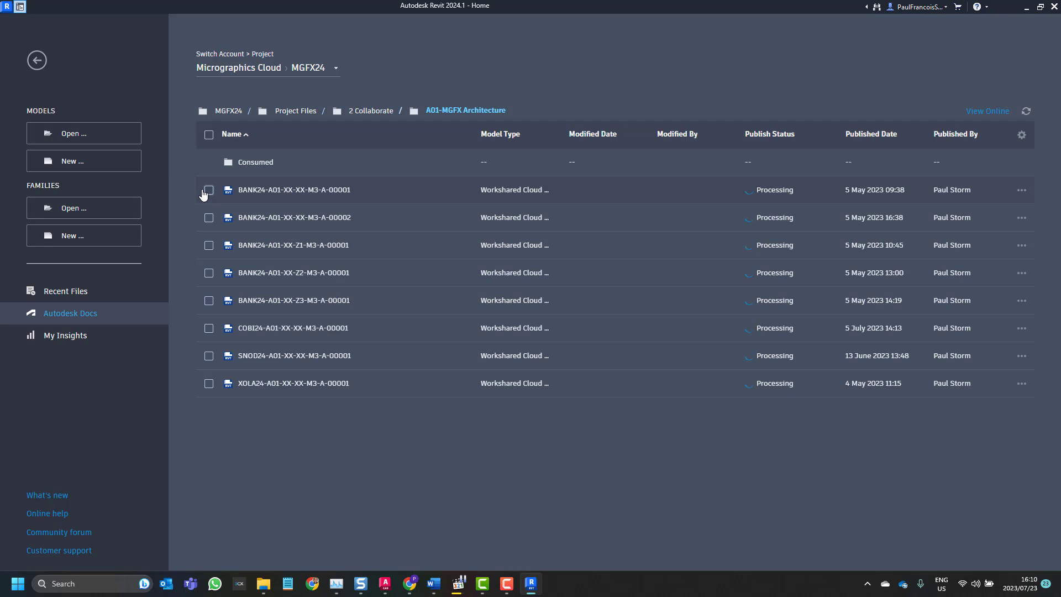
pyautogui.click(209, 190)
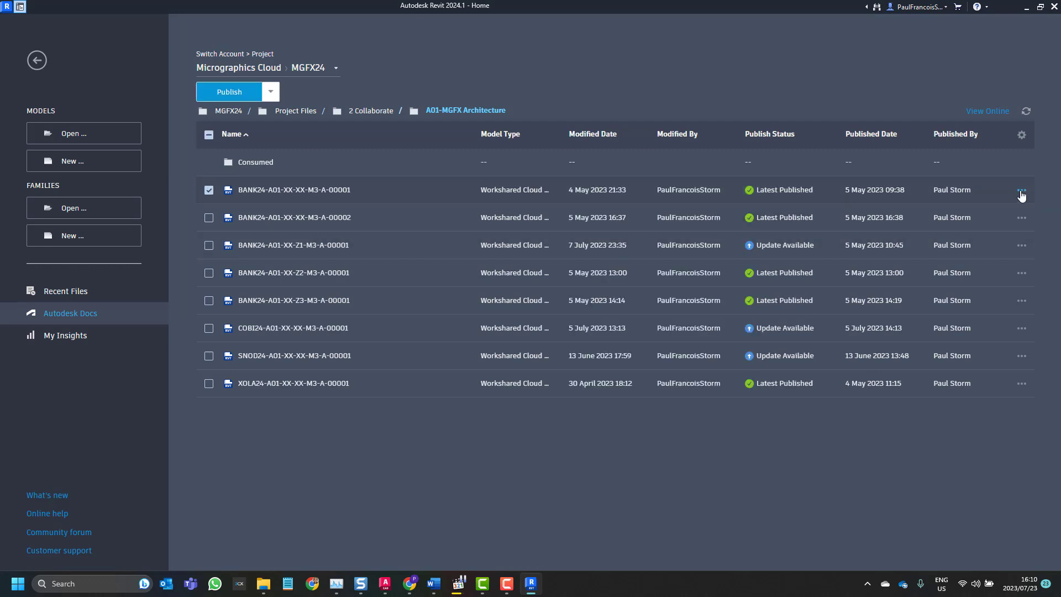
pyautogui.moveTo(936, 263)
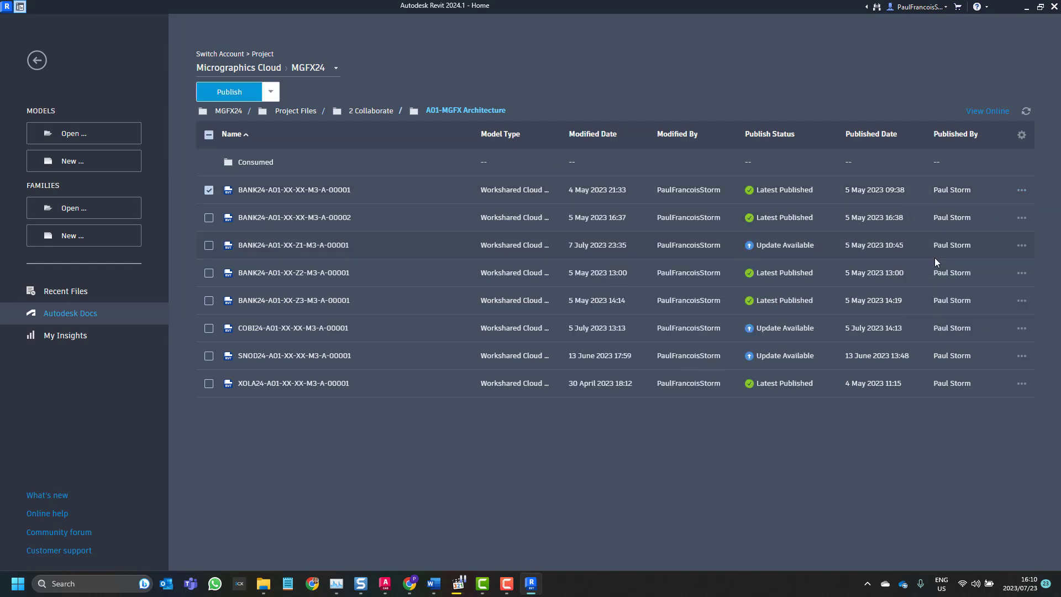
# - Begin loading BANK24-A01-XX-XX-M3-A-00001, show details and set all its worksets to Close
pyautogui.doubleClick(293, 189)
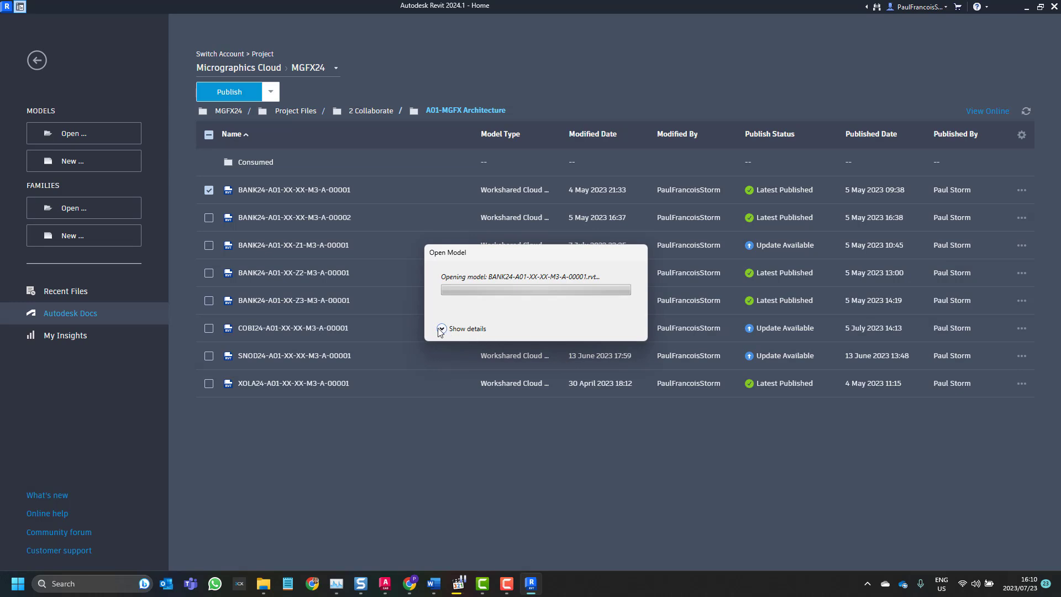
pyautogui.click(441, 330)
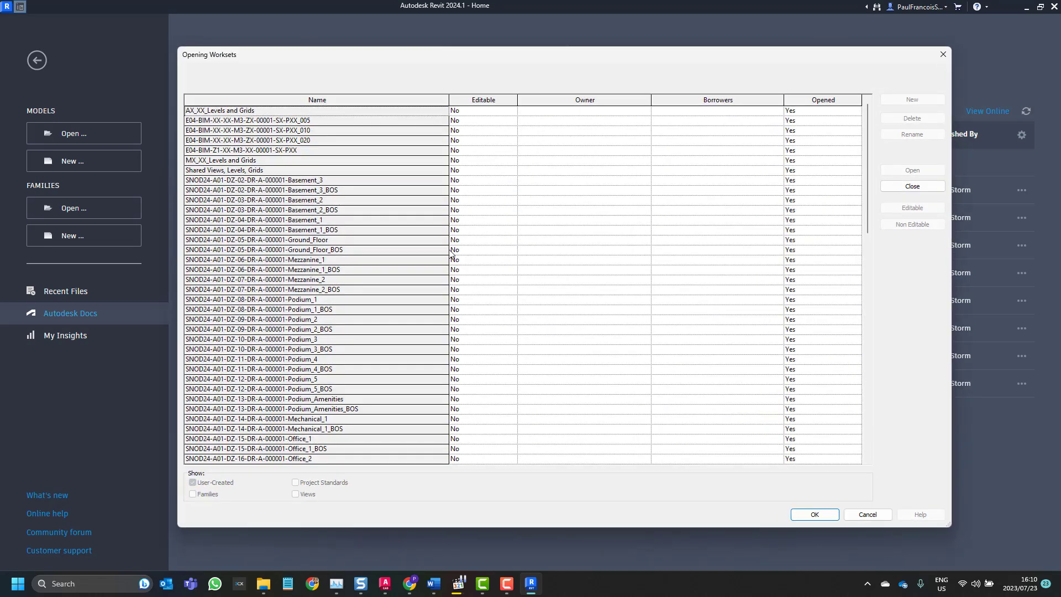
pyautogui.scroll(-3)
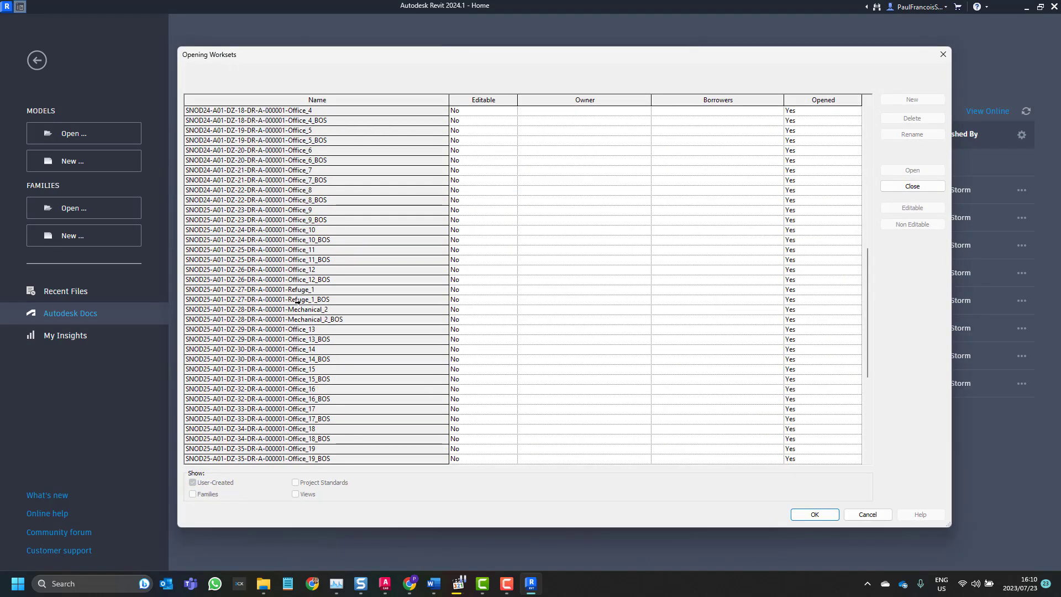
pyautogui.scroll(-3)
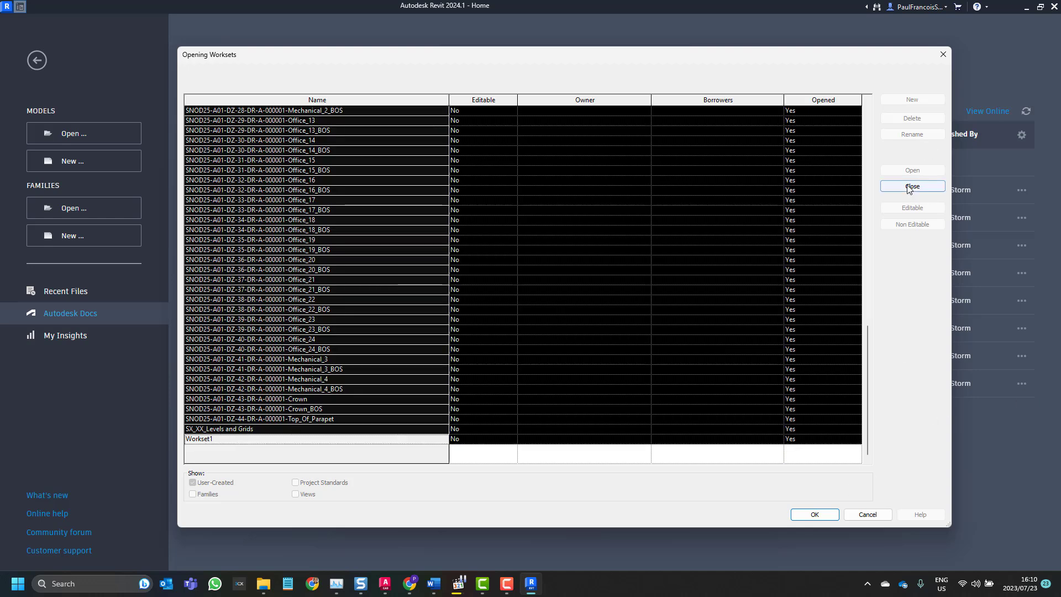
pyautogui.click(814, 514)
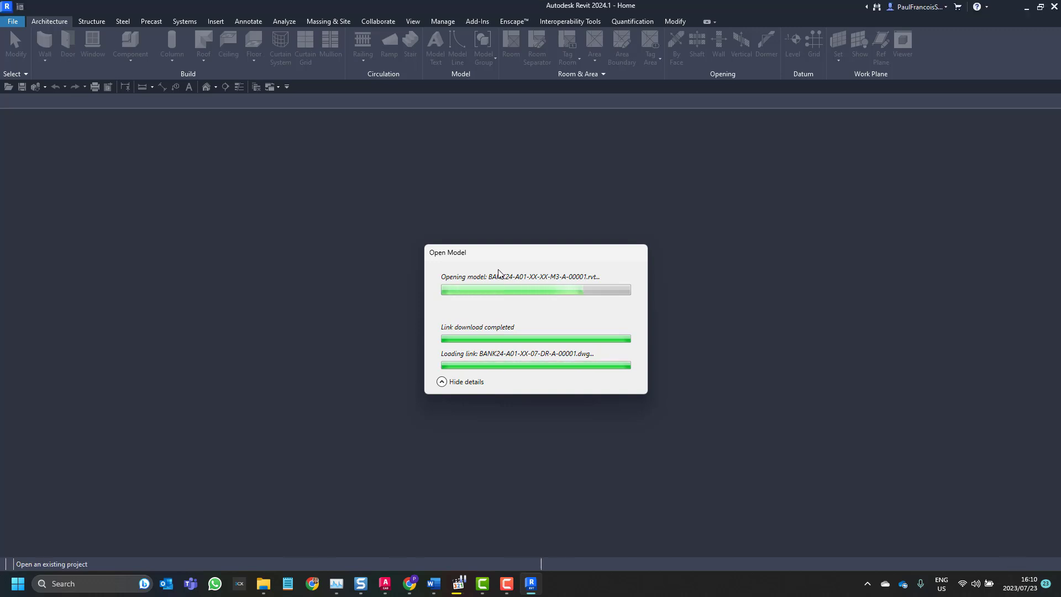
pyautogui.moveTo(784, 357)
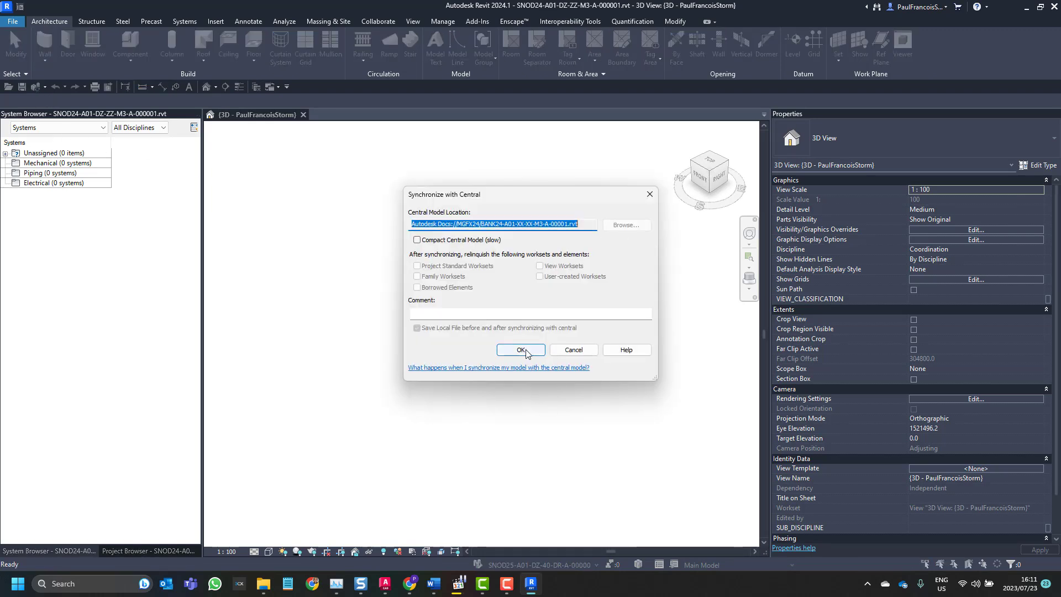
# - Confirm Synchronize with Central so the model syncs and closes back to the Home model list
pyautogui.click(520, 351)
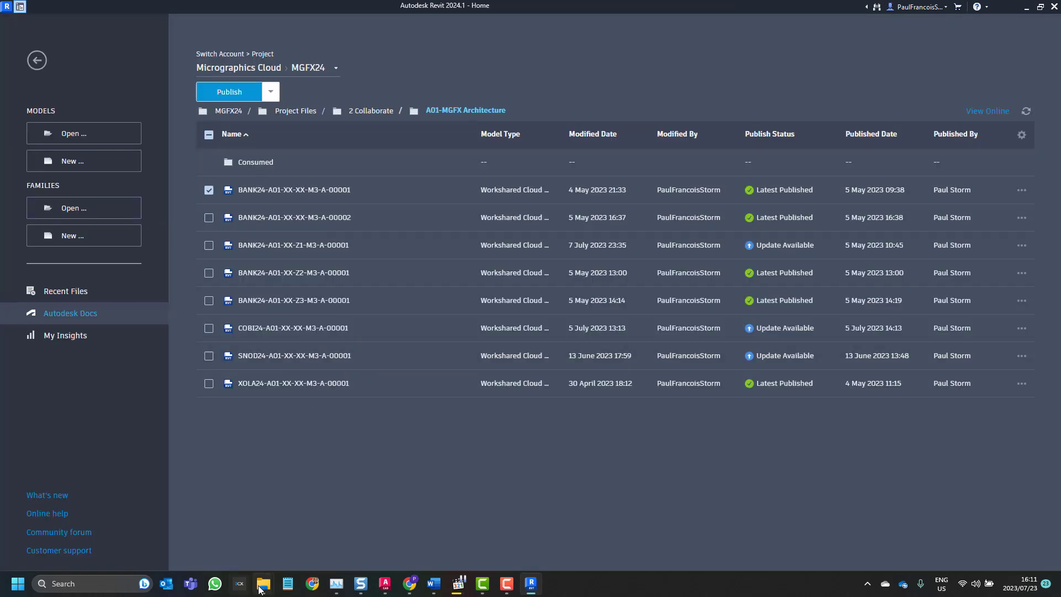
# - Browse CollaborationCache > 23RVL3T6MNY5 > d9b8714d… project folder to see the cached model files
pyautogui.click(263, 586)
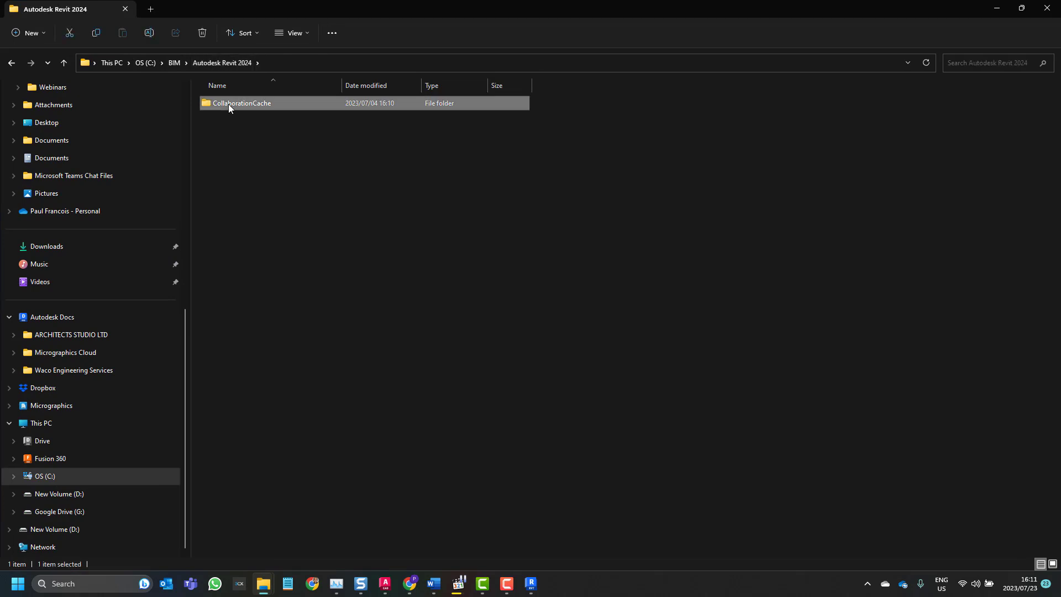
pyautogui.doubleClick(242, 103)
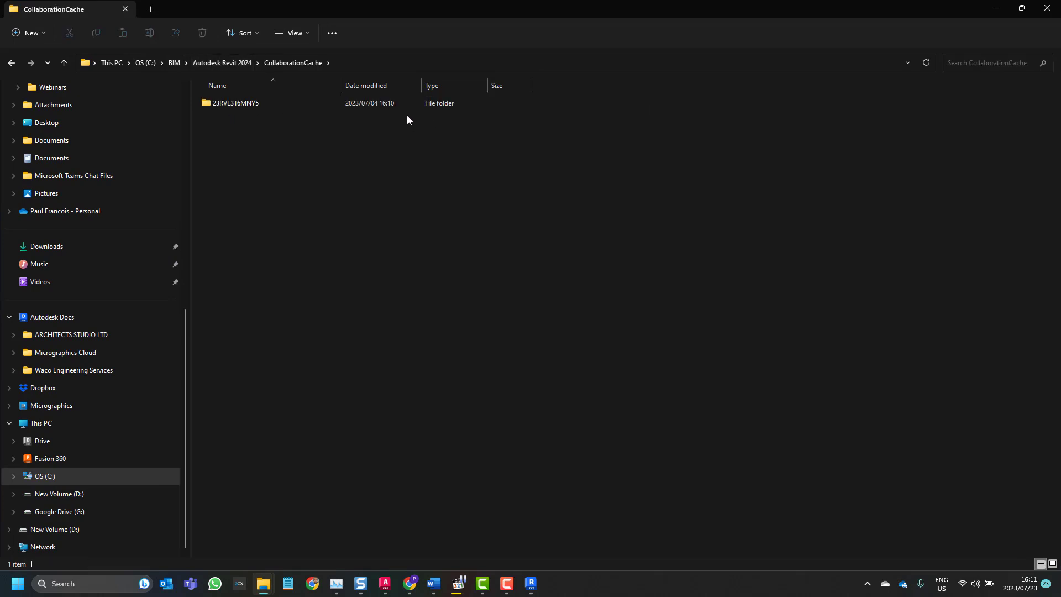
pyautogui.click(235, 102)
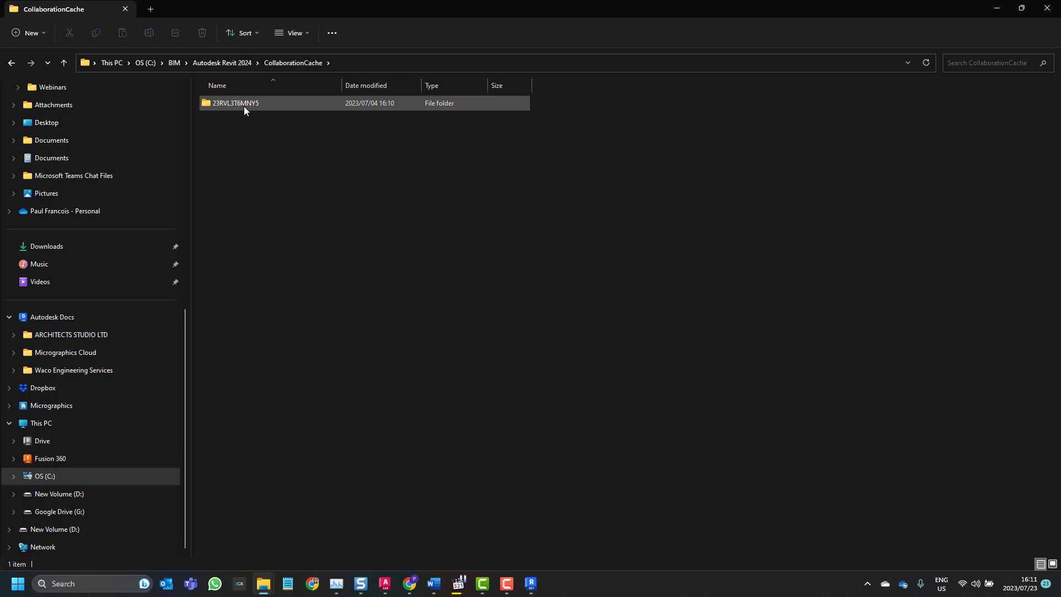
pyautogui.doubleClick(234, 103)
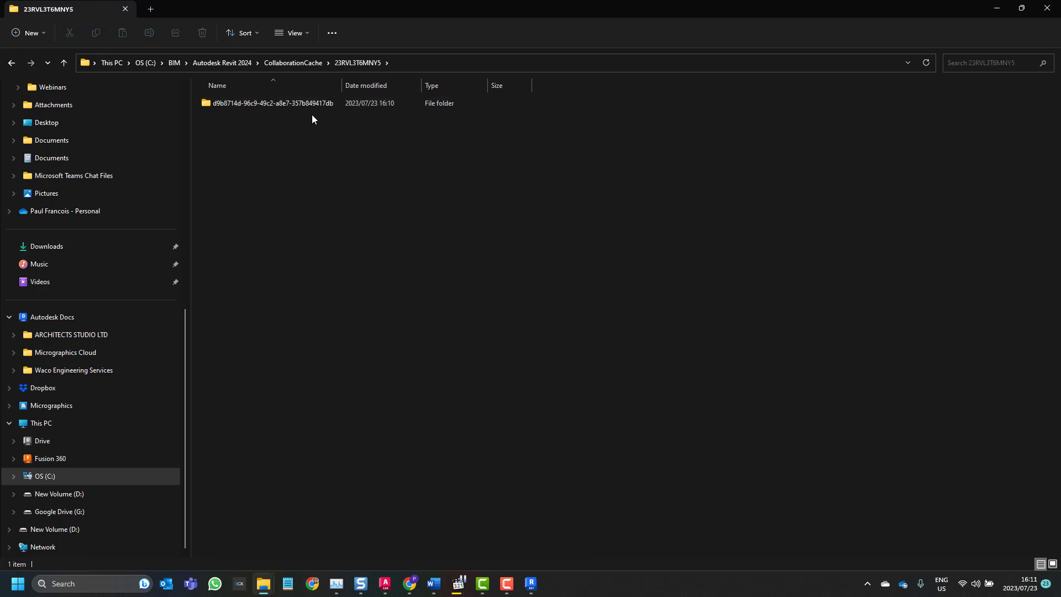
pyautogui.moveTo(420, 83)
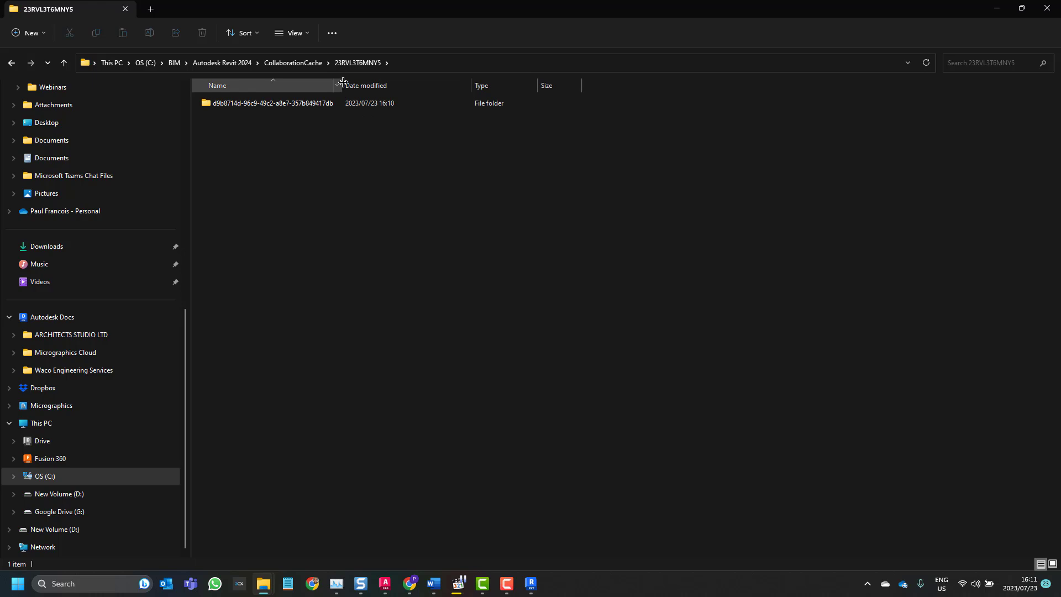
pyautogui.doubleClick(273, 103)
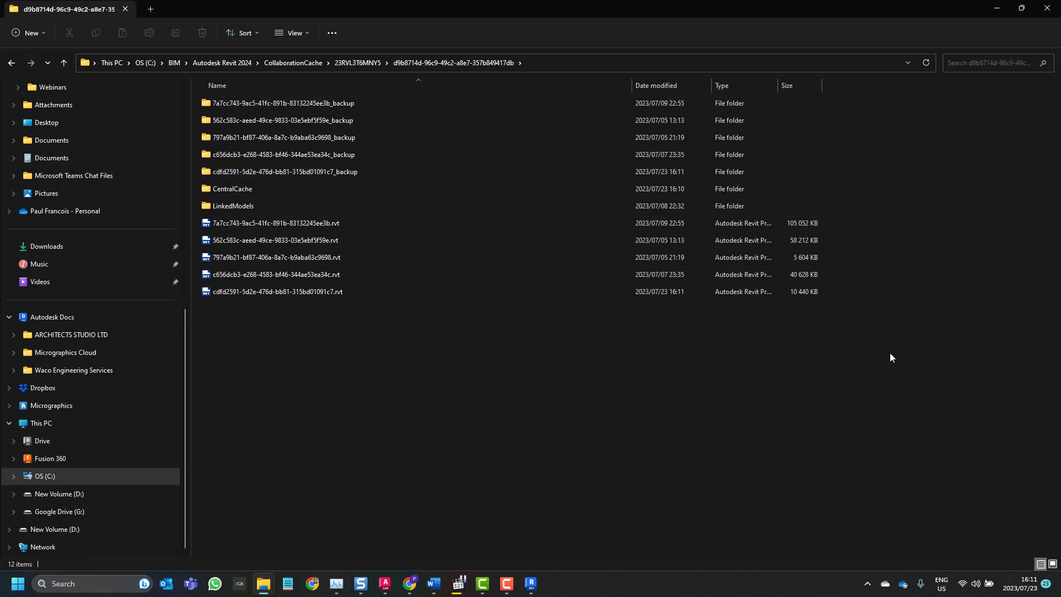
pyautogui.click(278, 223)
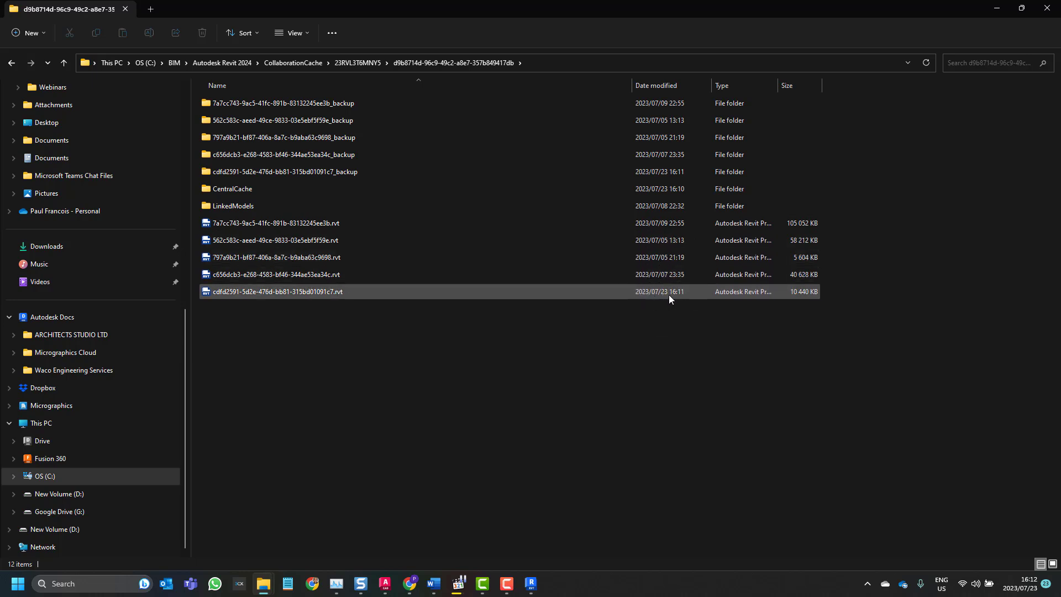
pyautogui.moveTo(789, 294)
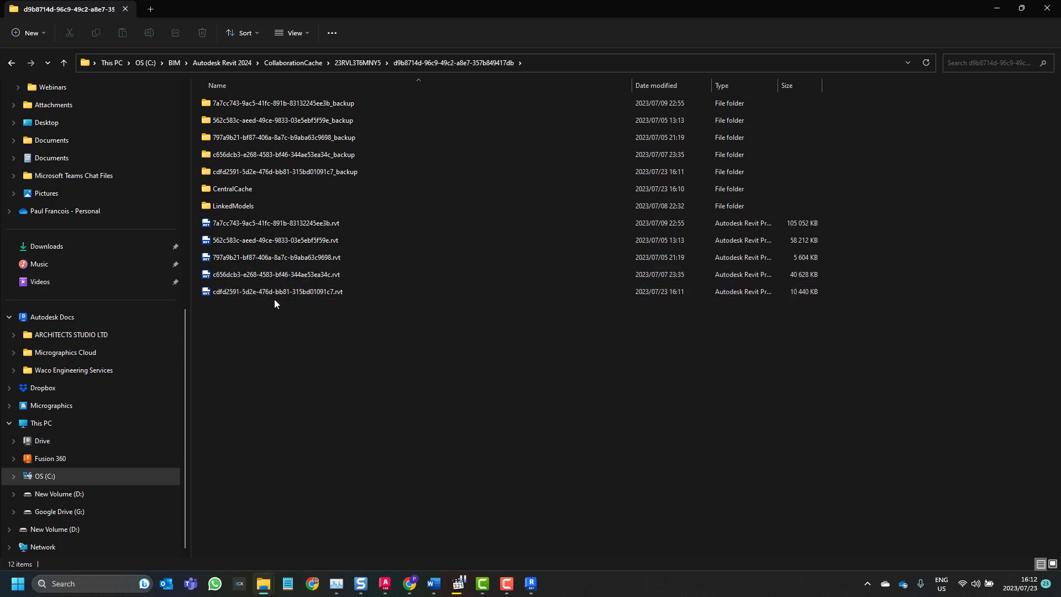
pyautogui.moveTo(274, 292)
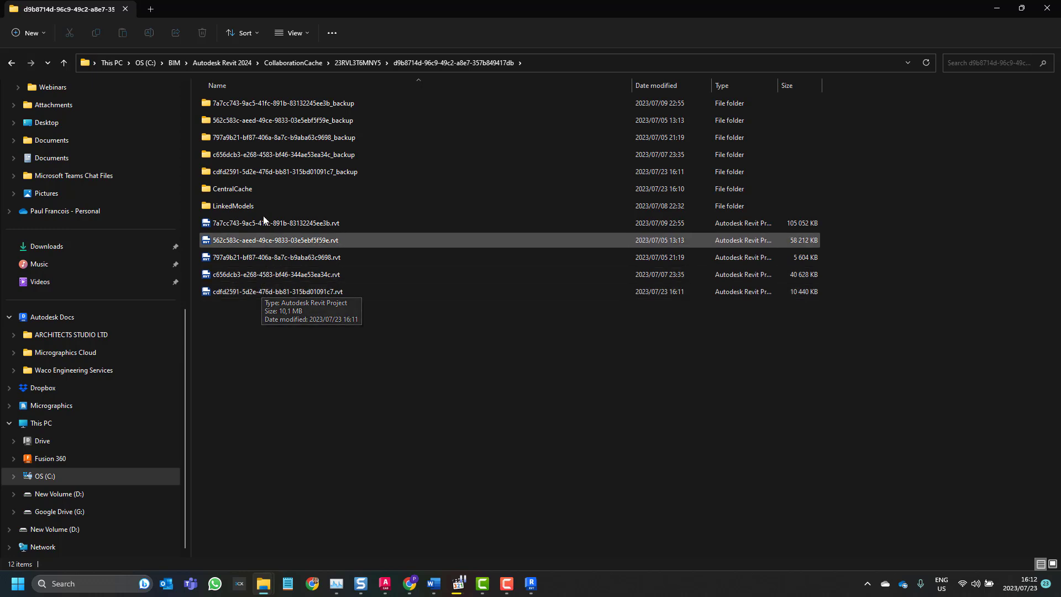
pyautogui.moveTo(331, 174)
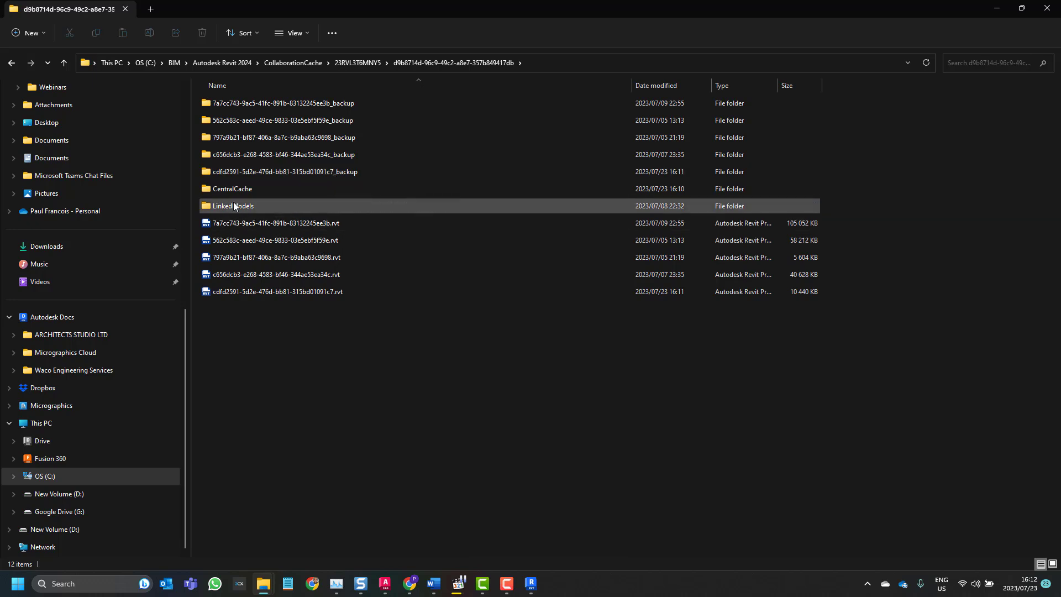
# - Look inside CentralCache, then the project's LinkedModels folder, and return to 23RVL3T6MNY5
pyautogui.click(231, 189)
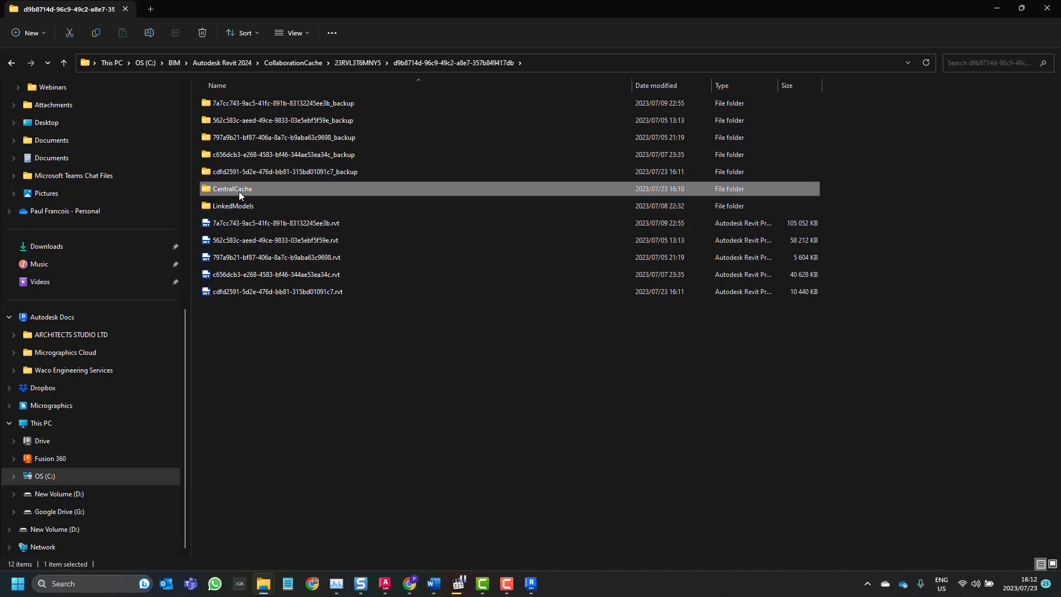
pyautogui.doubleClick(231, 189)
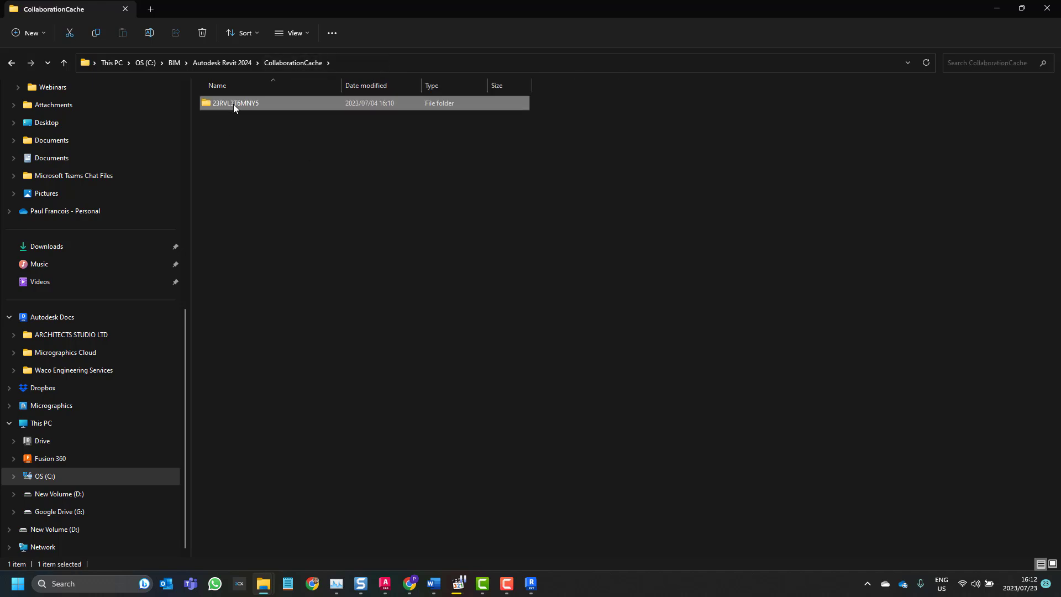
pyautogui.doubleClick(234, 103)
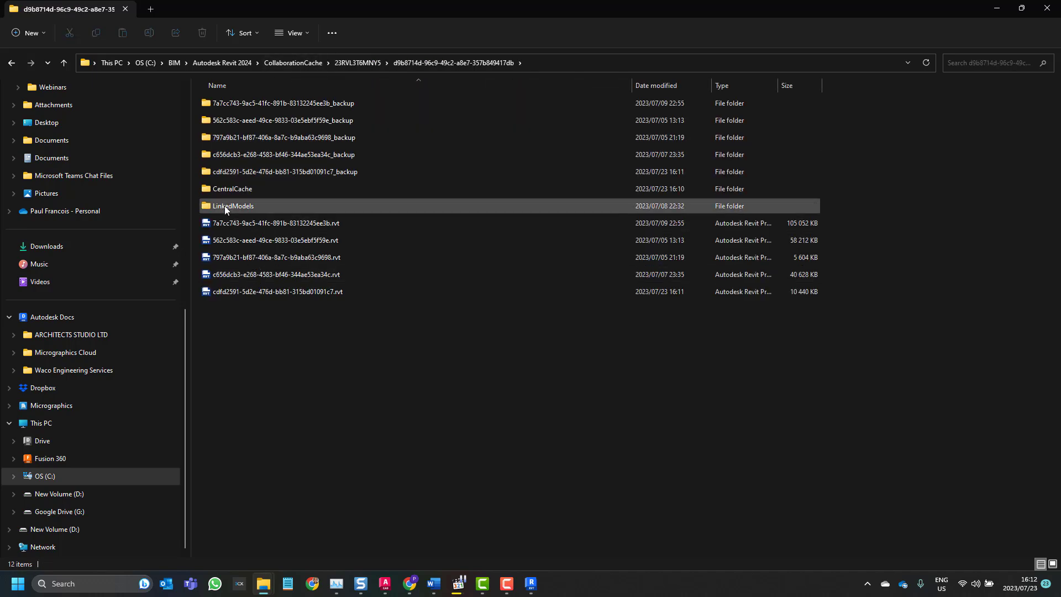
pyautogui.doubleClick(233, 206)
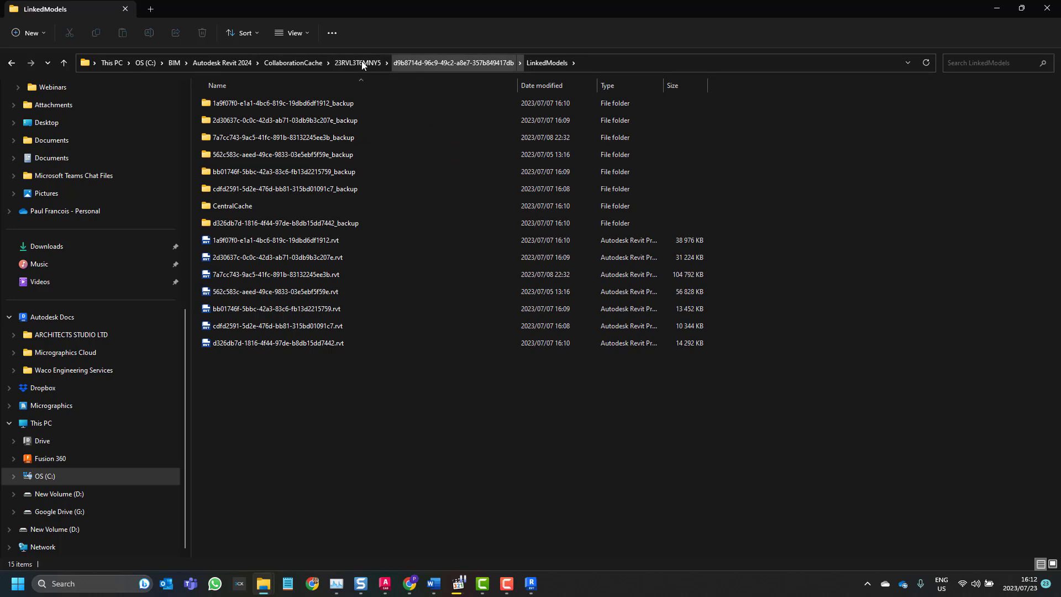
pyautogui.click(356, 62)
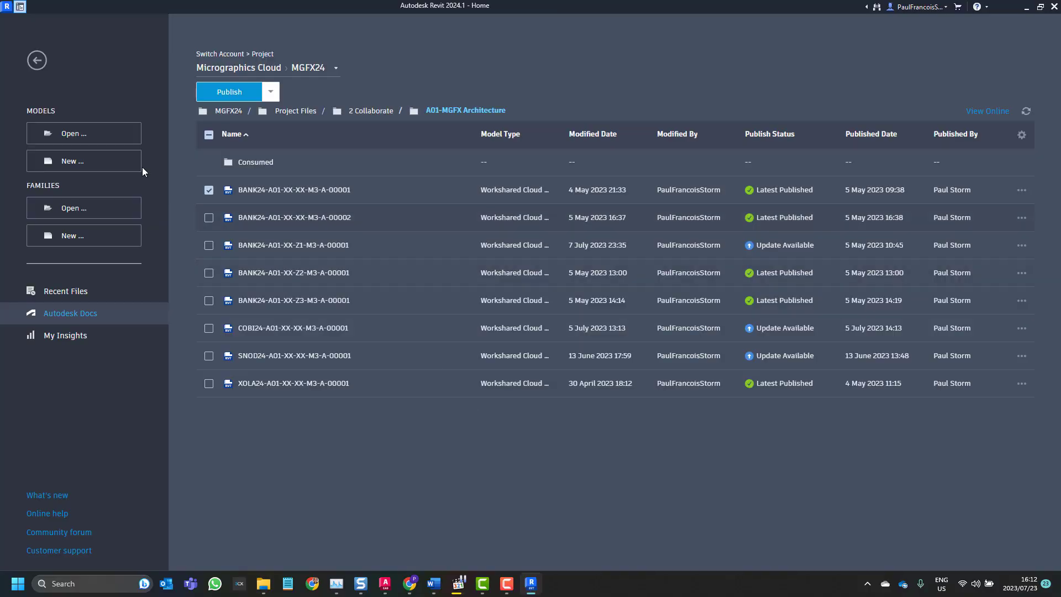
pyautogui.moveTo(75, 134)
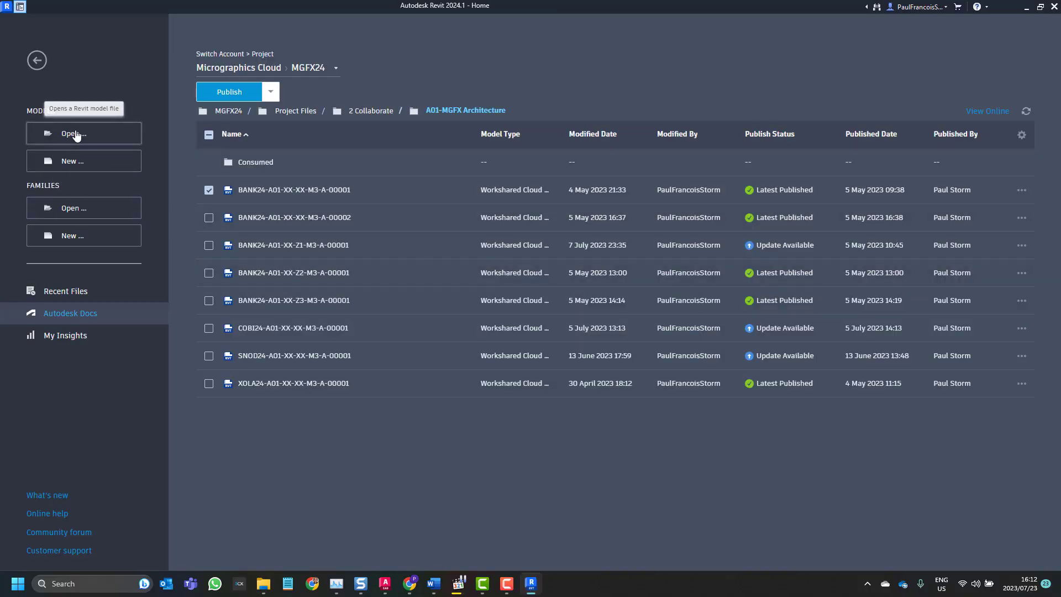
# - In Revit's Open dialog navigate to C:\BIM\Autodesk Revit 2024\CollaborationCache\23RVL3T6MNY5
pyautogui.click(73, 133)
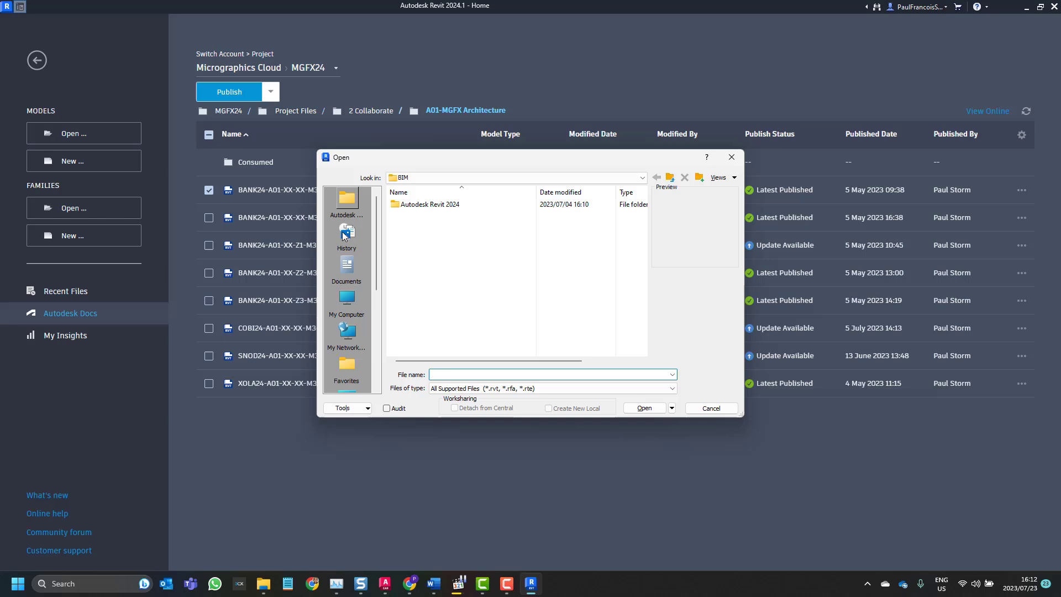
pyautogui.click(641, 177)
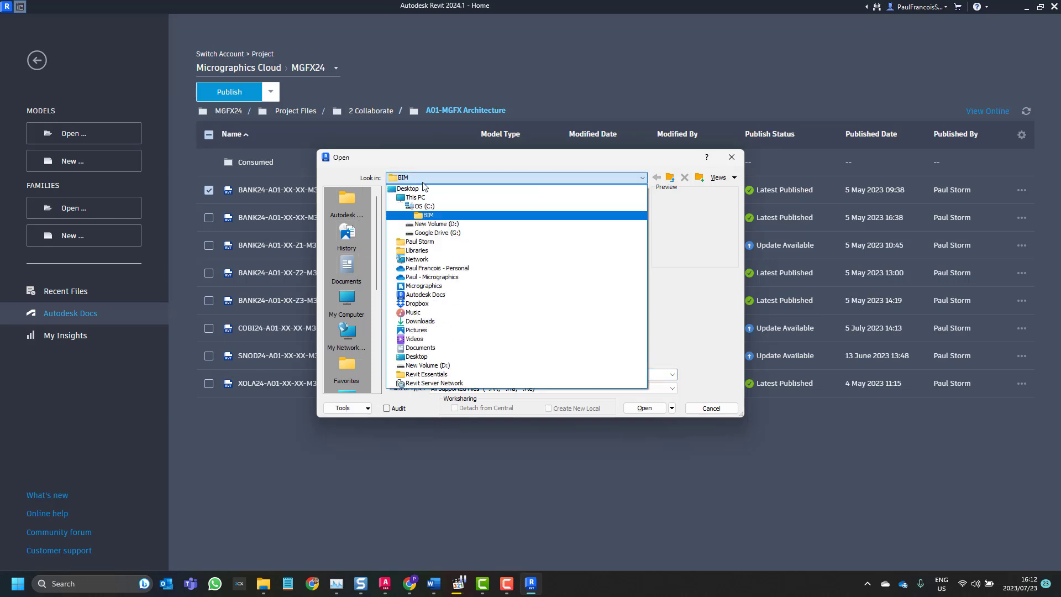
pyautogui.click(428, 215)
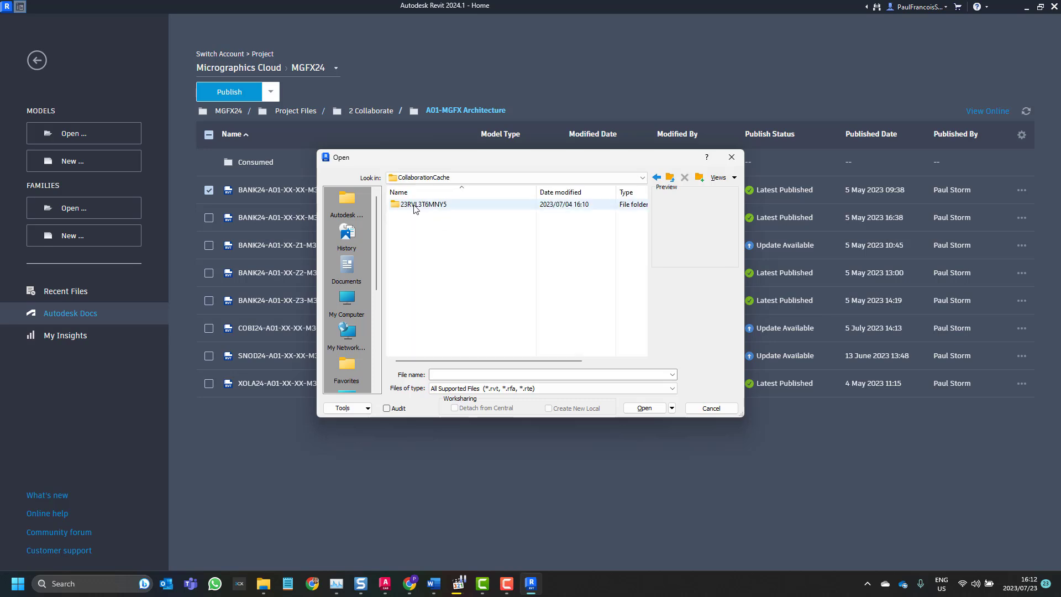
pyautogui.doubleClick(420, 203)
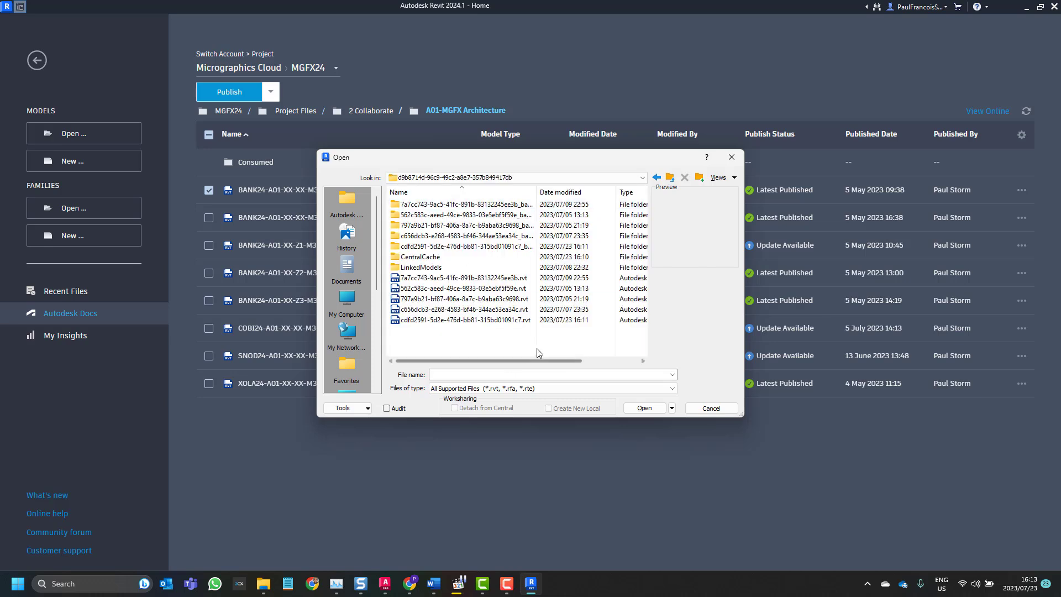
# - Select the newest cached .rvt dated 2023/07/23 and open it as a recovery copy
pyautogui.click(462, 319)
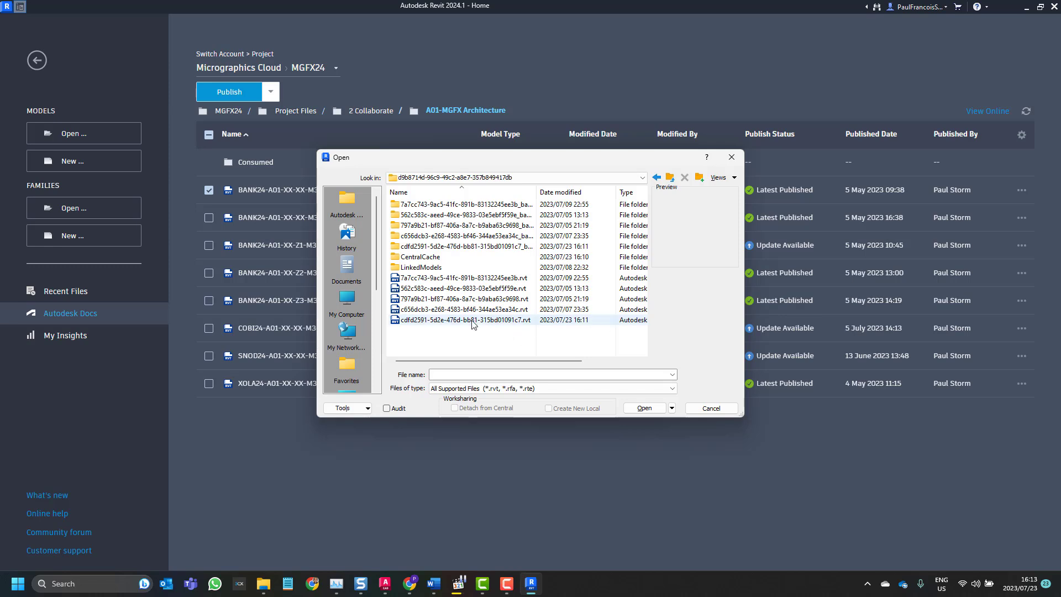
pyautogui.click(462, 320)
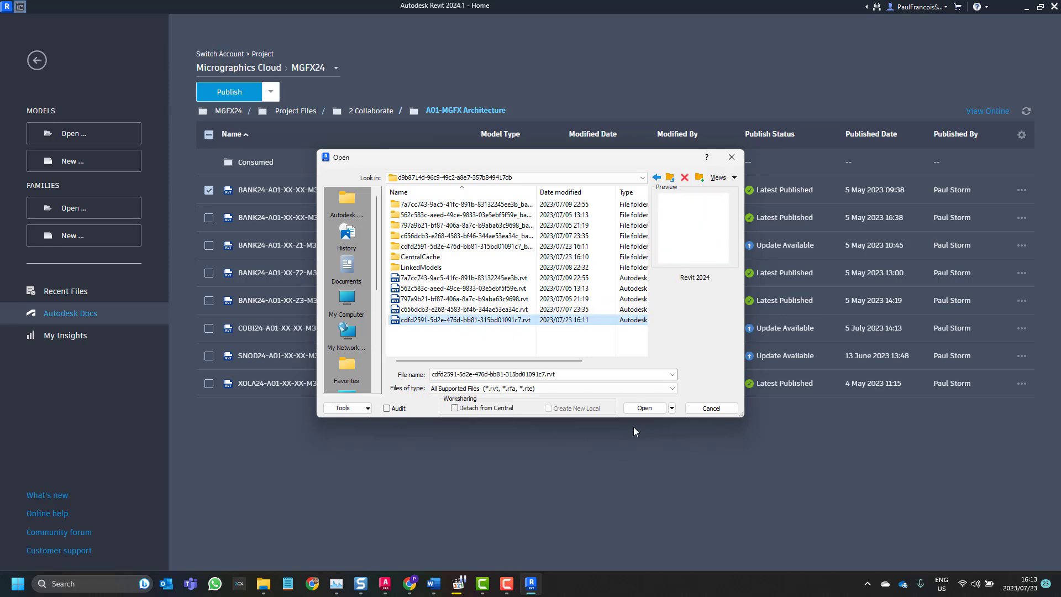
pyautogui.click(643, 408)
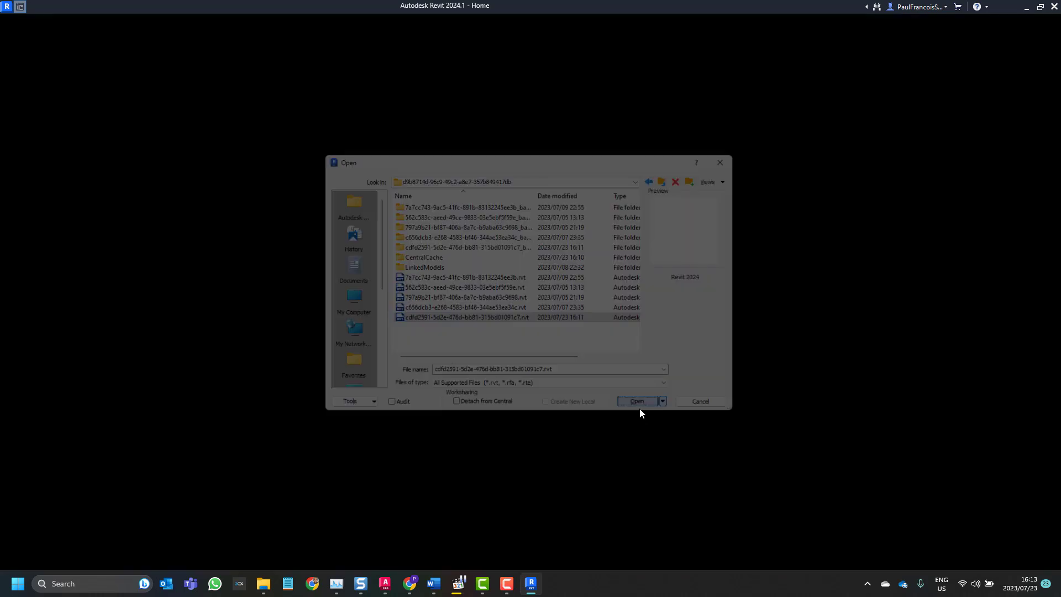
pyautogui.click(634, 400)
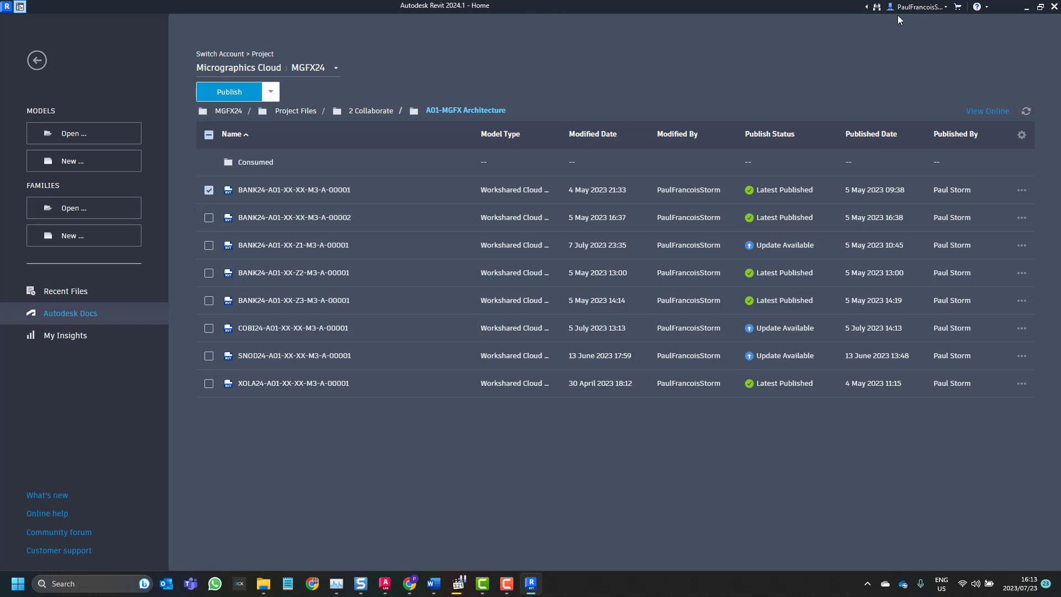
pyautogui.moveTo(242, 582)
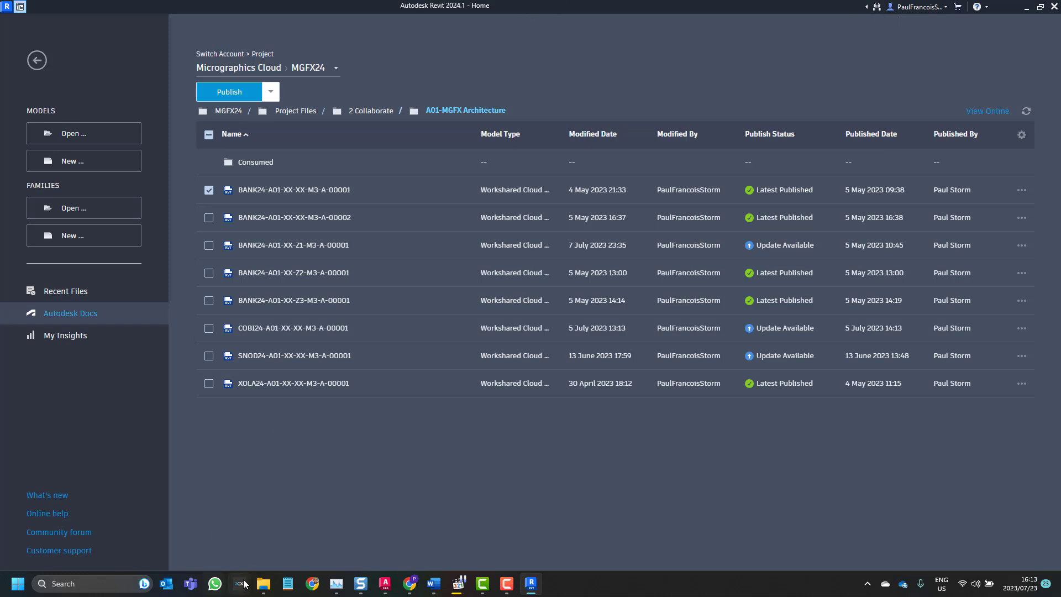
# - In File Explorer's tree expand C: > Users > user > AppData > Local
pyautogui.click(263, 582)
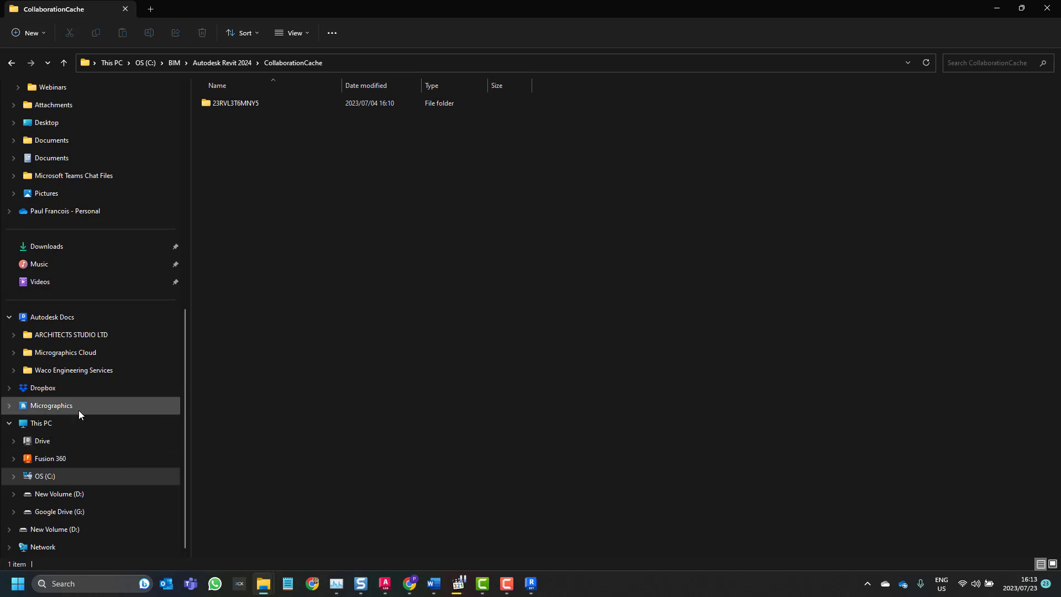
pyautogui.click(13, 475)
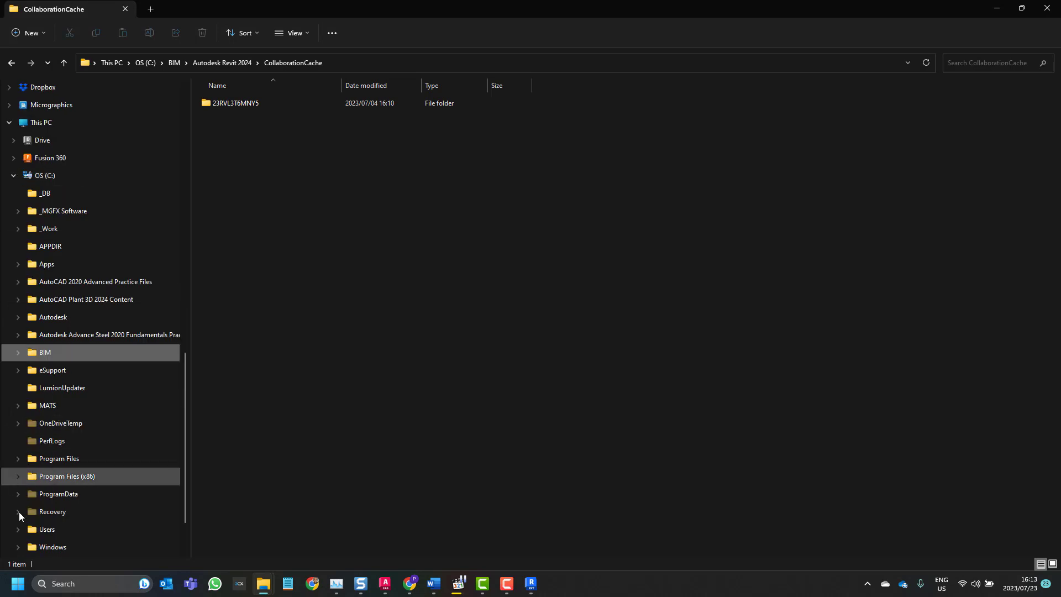
pyautogui.click(18, 514)
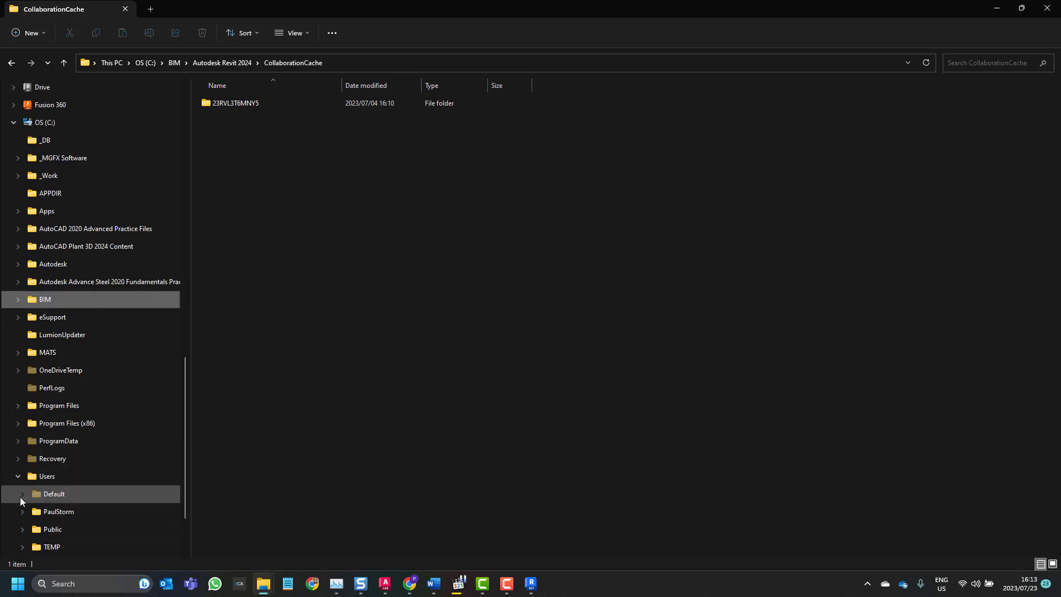
pyautogui.click(21, 512)
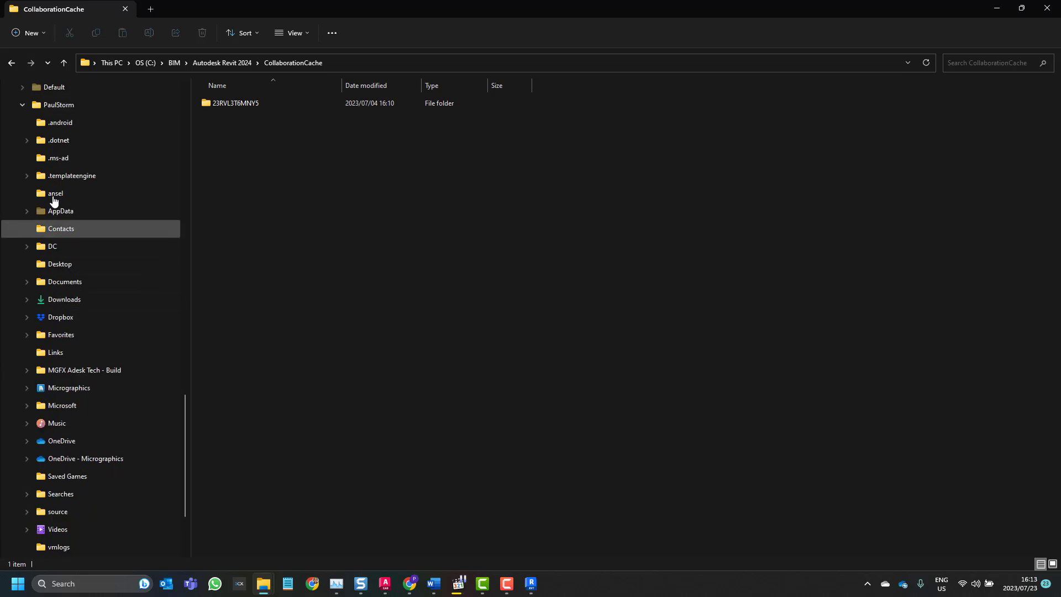
pyautogui.click(27, 214)
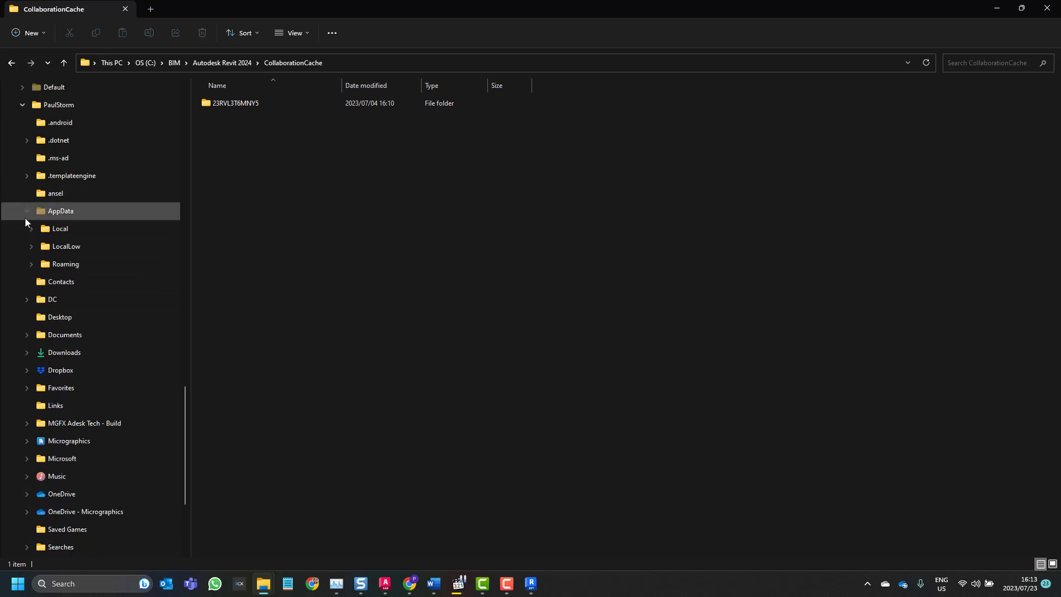
pyautogui.click(31, 228)
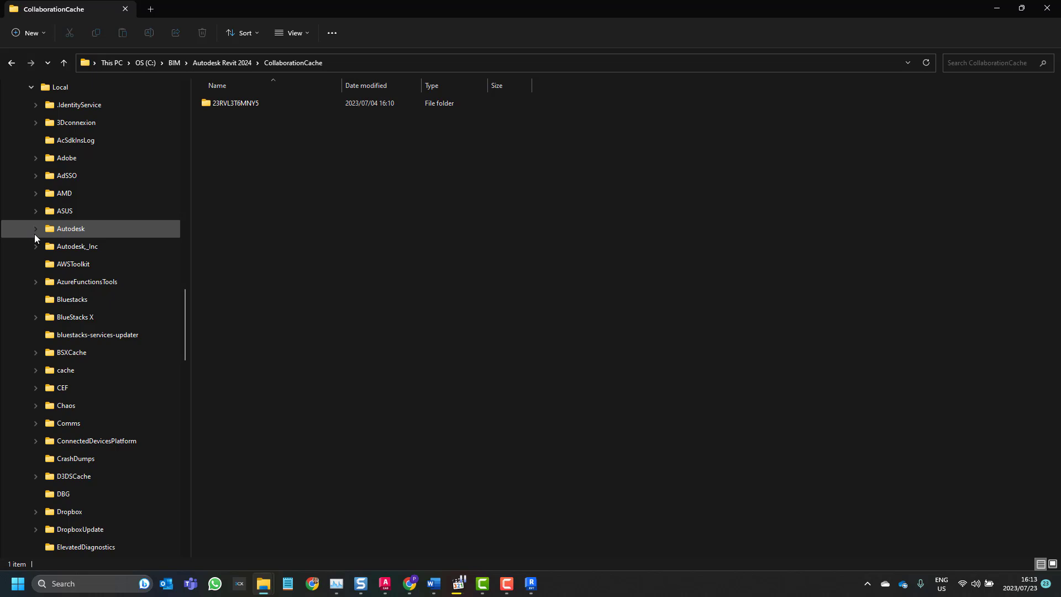
# - Expand Autodesk > Revit and show the Autodesk Revit 2023 folder contents
pyautogui.click(34, 228)
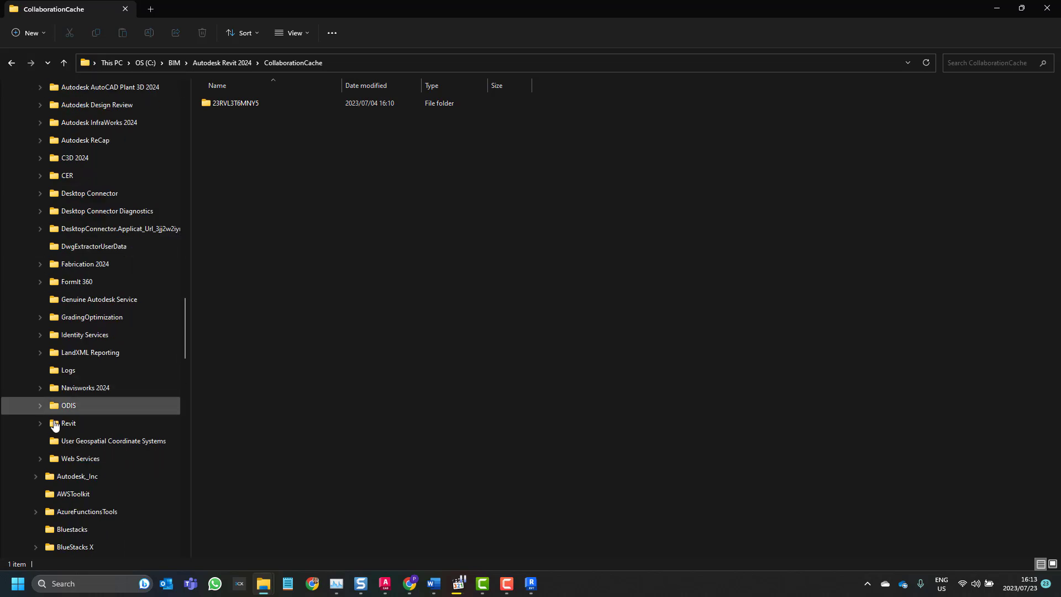
pyautogui.click(39, 426)
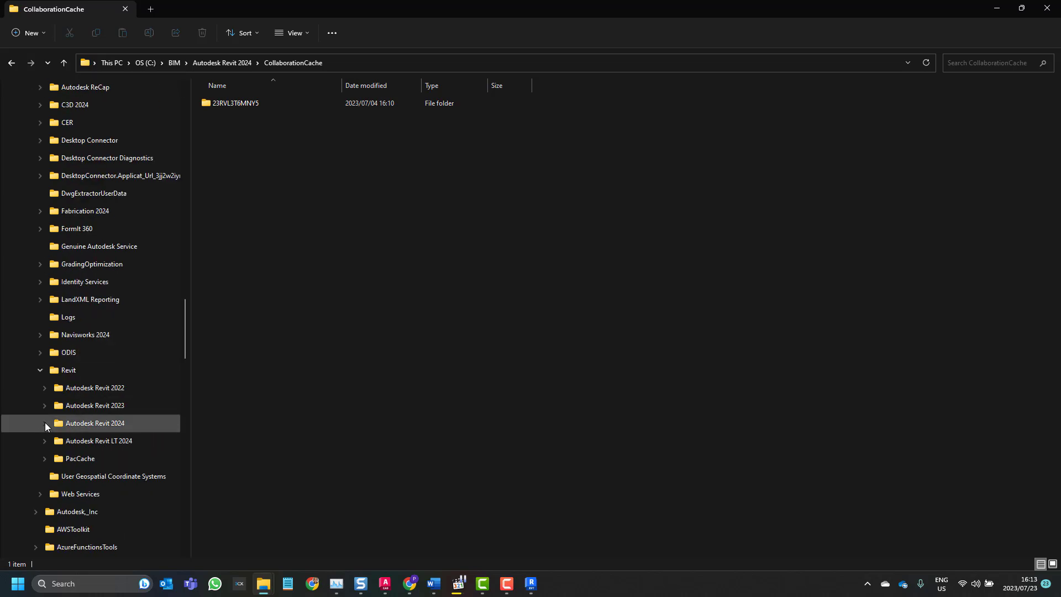
pyautogui.click(43, 404)
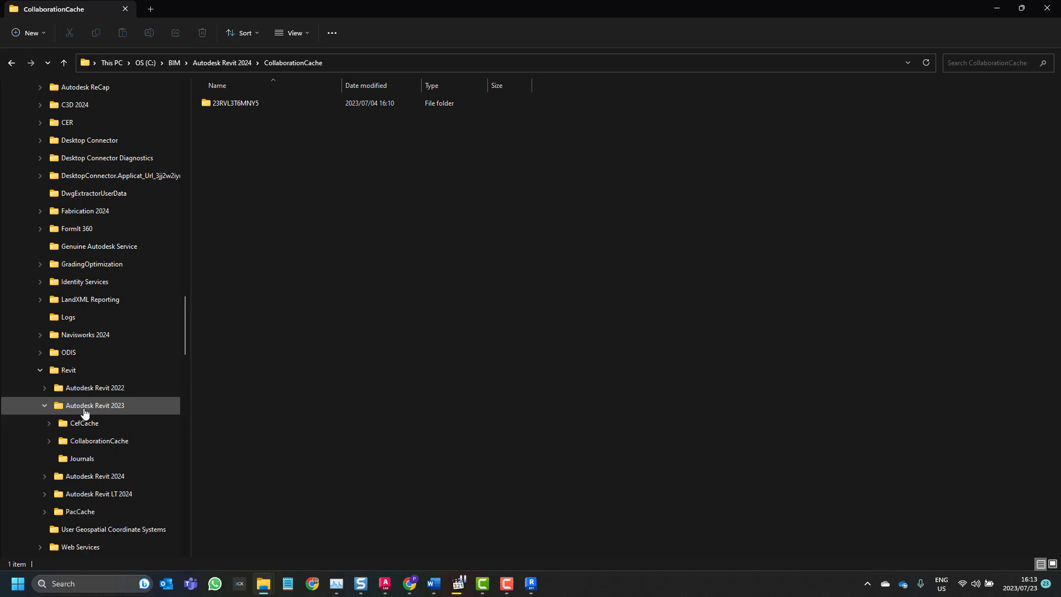
pyautogui.click(95, 406)
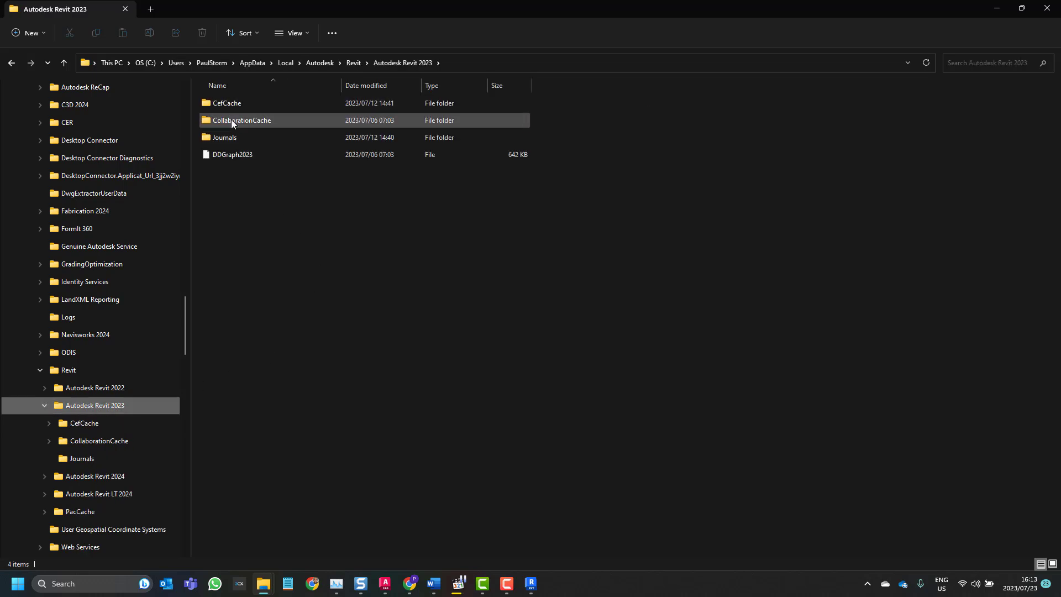
# - Open the 2023 CollaborationCache project folder and reveal its full path in the address bar
pyautogui.doubleClick(242, 119)
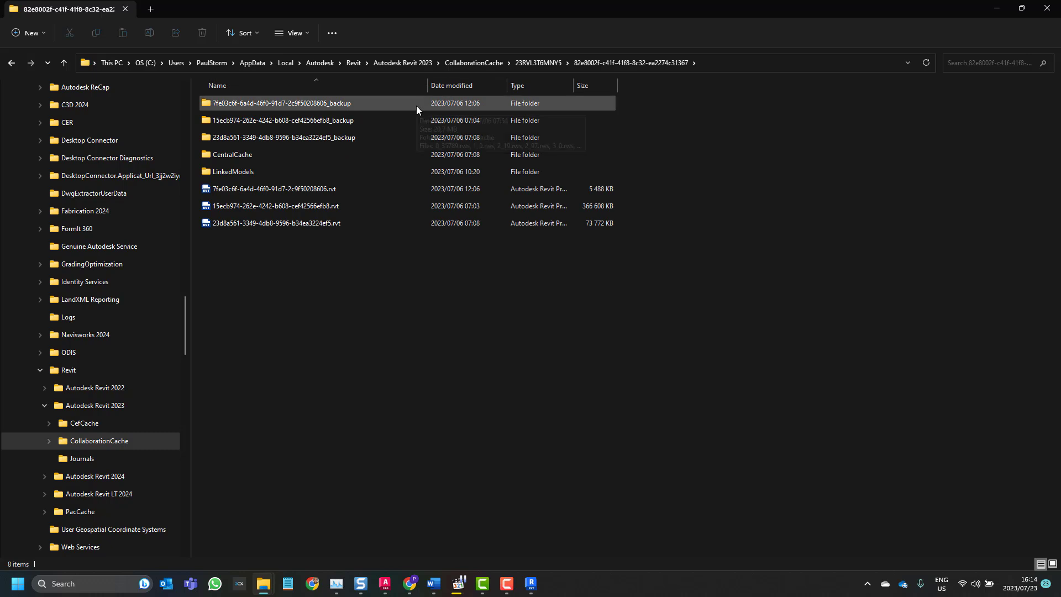
pyautogui.moveTo(417, 110)
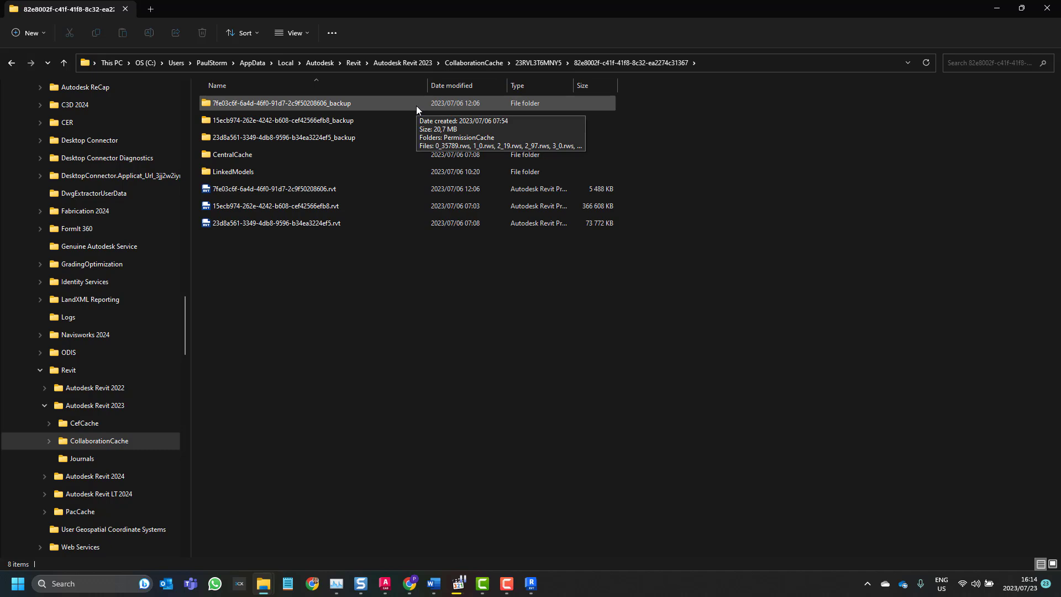
pyautogui.moveTo(409, 8)
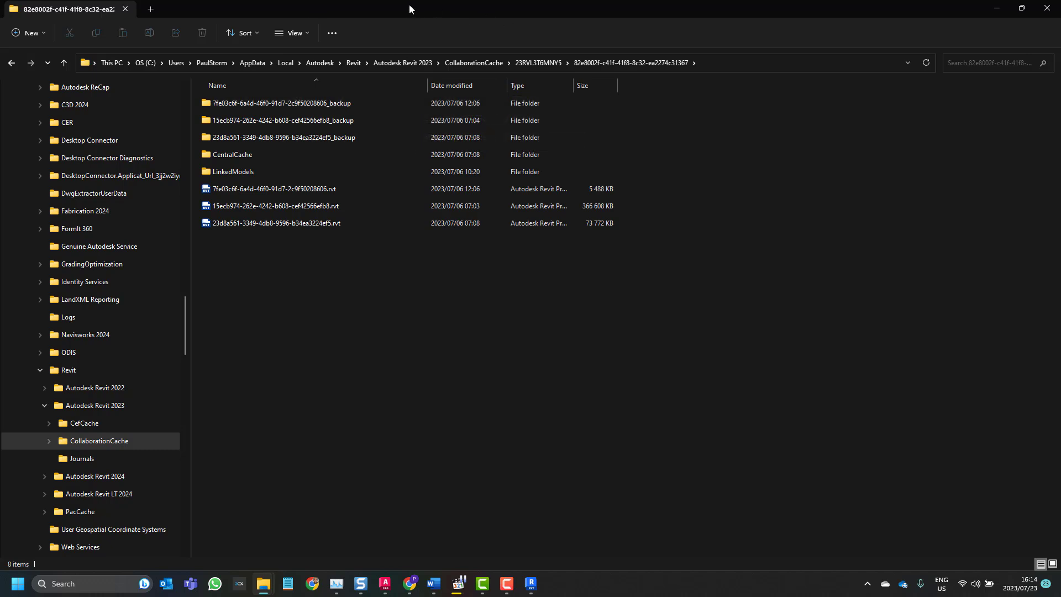
pyautogui.click(406, 62)
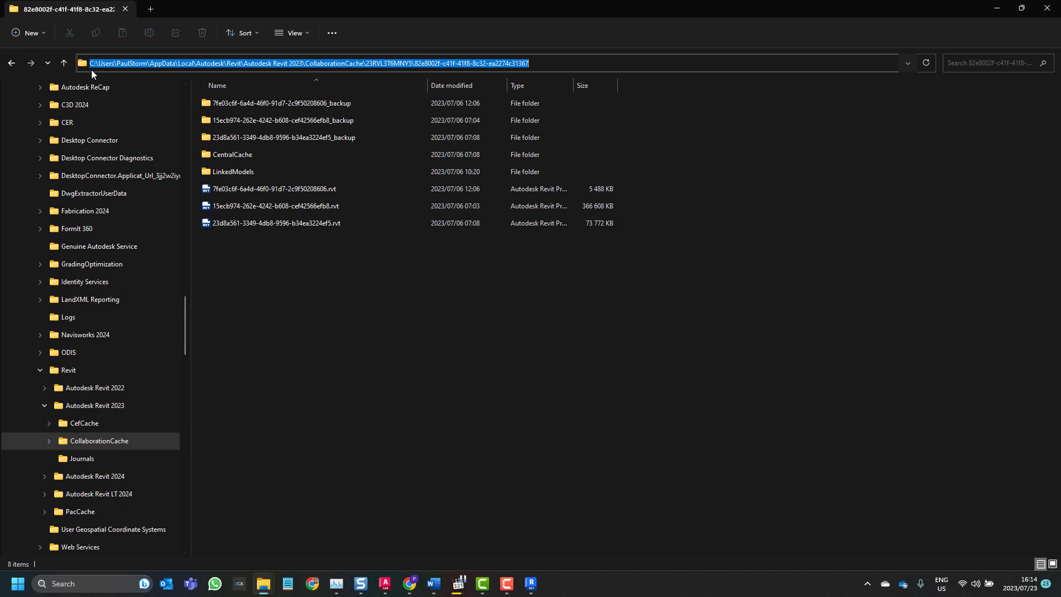
pyautogui.moveTo(217, 73)
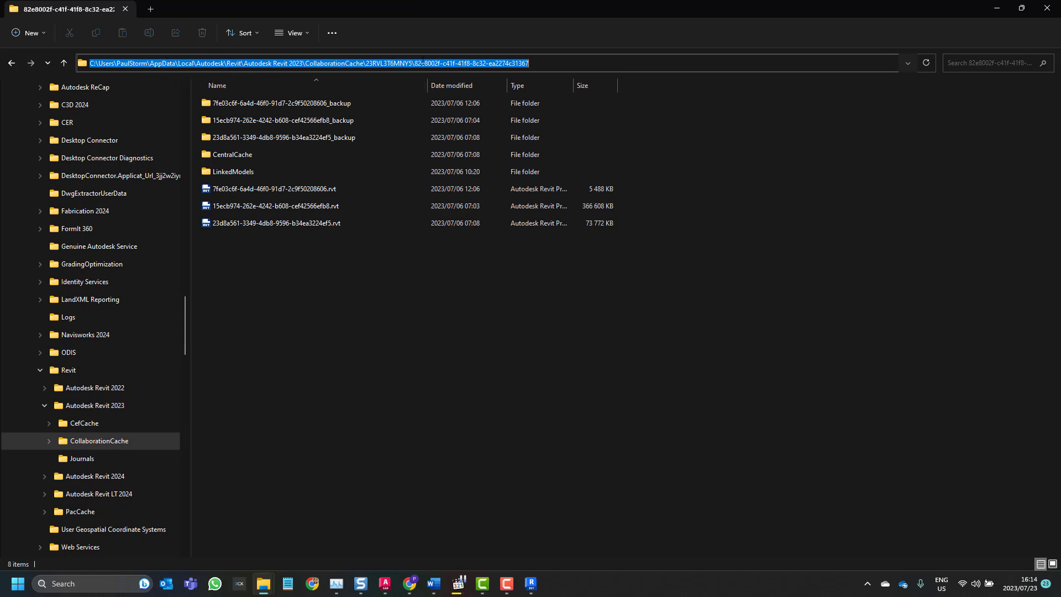
pyautogui.click(331, 289)
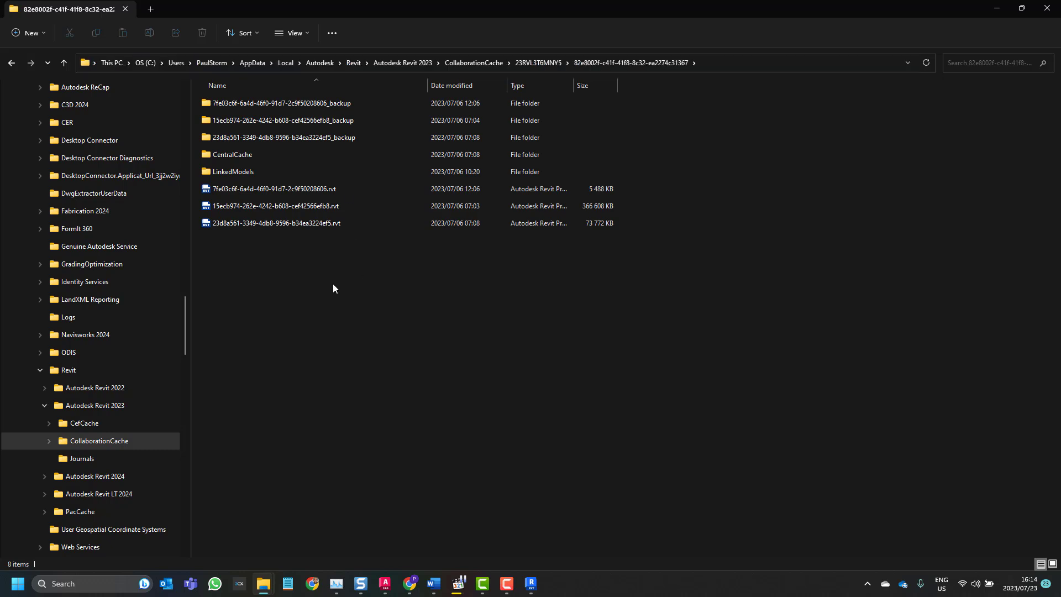